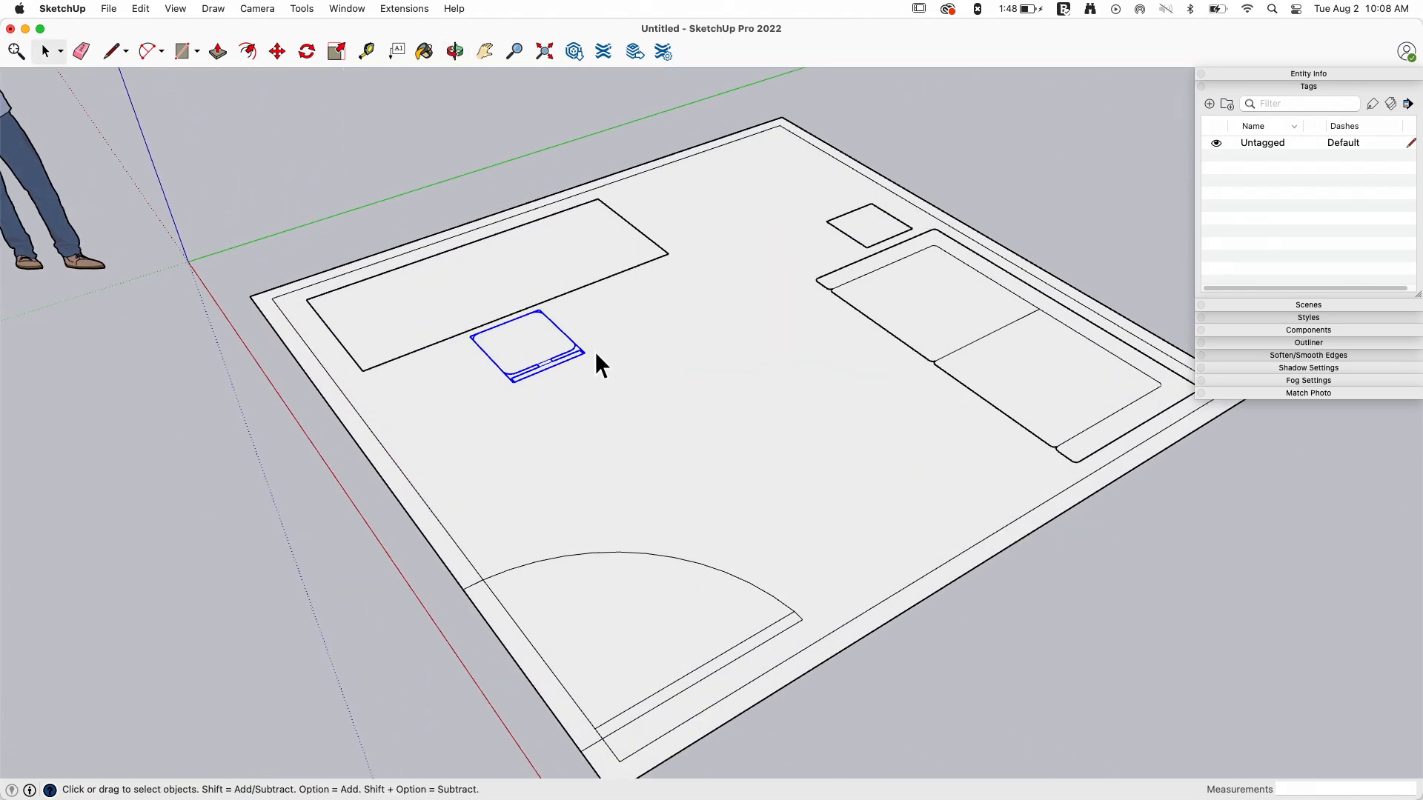
# Move the desk by its corner so it settles slightly closer to the left wall.
pyautogui.moveTo(599, 363); pyautogui.dragTo(354, 282)
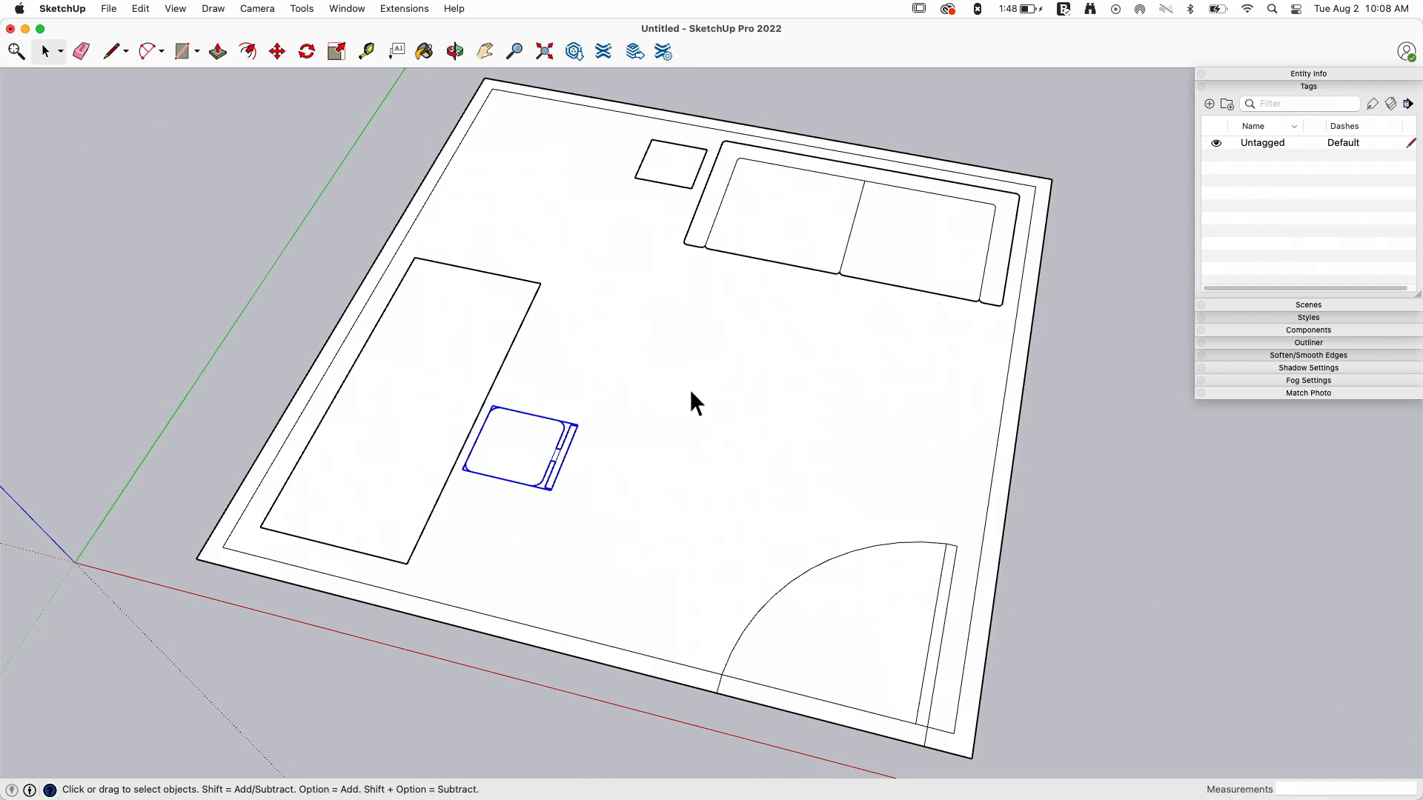
pyautogui.moveTo(1124, 330)
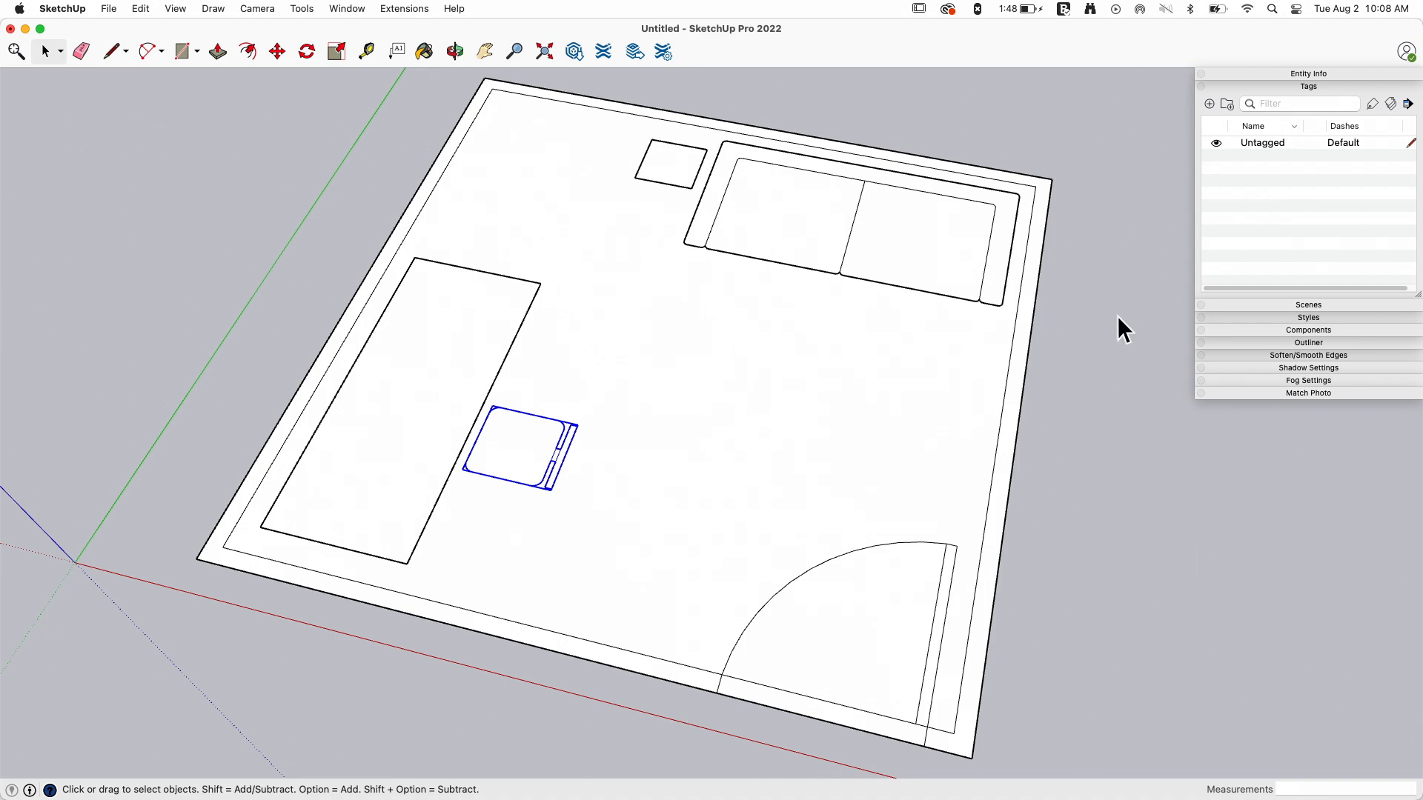
pyautogui.moveTo(455, 404)
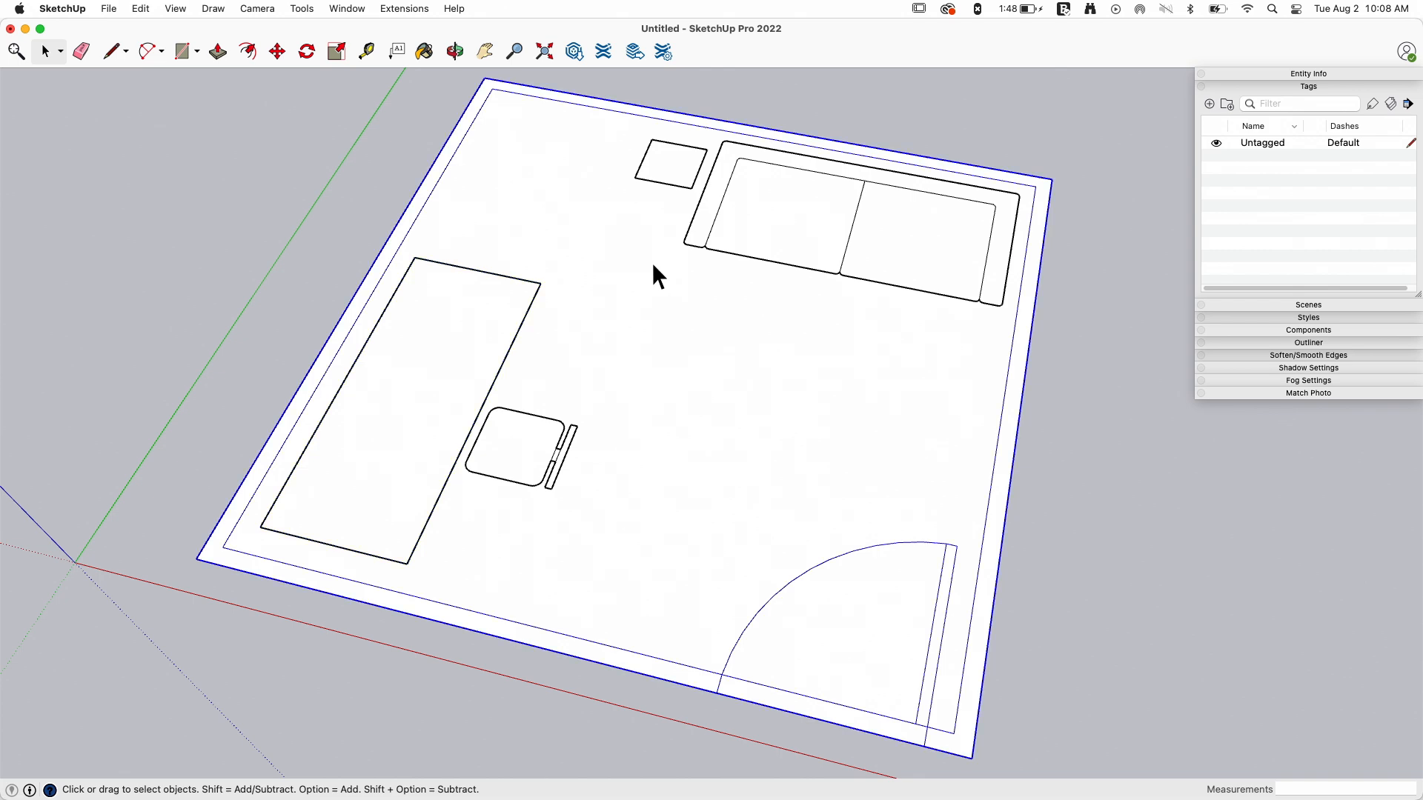
pyautogui.moveTo(917, 358)
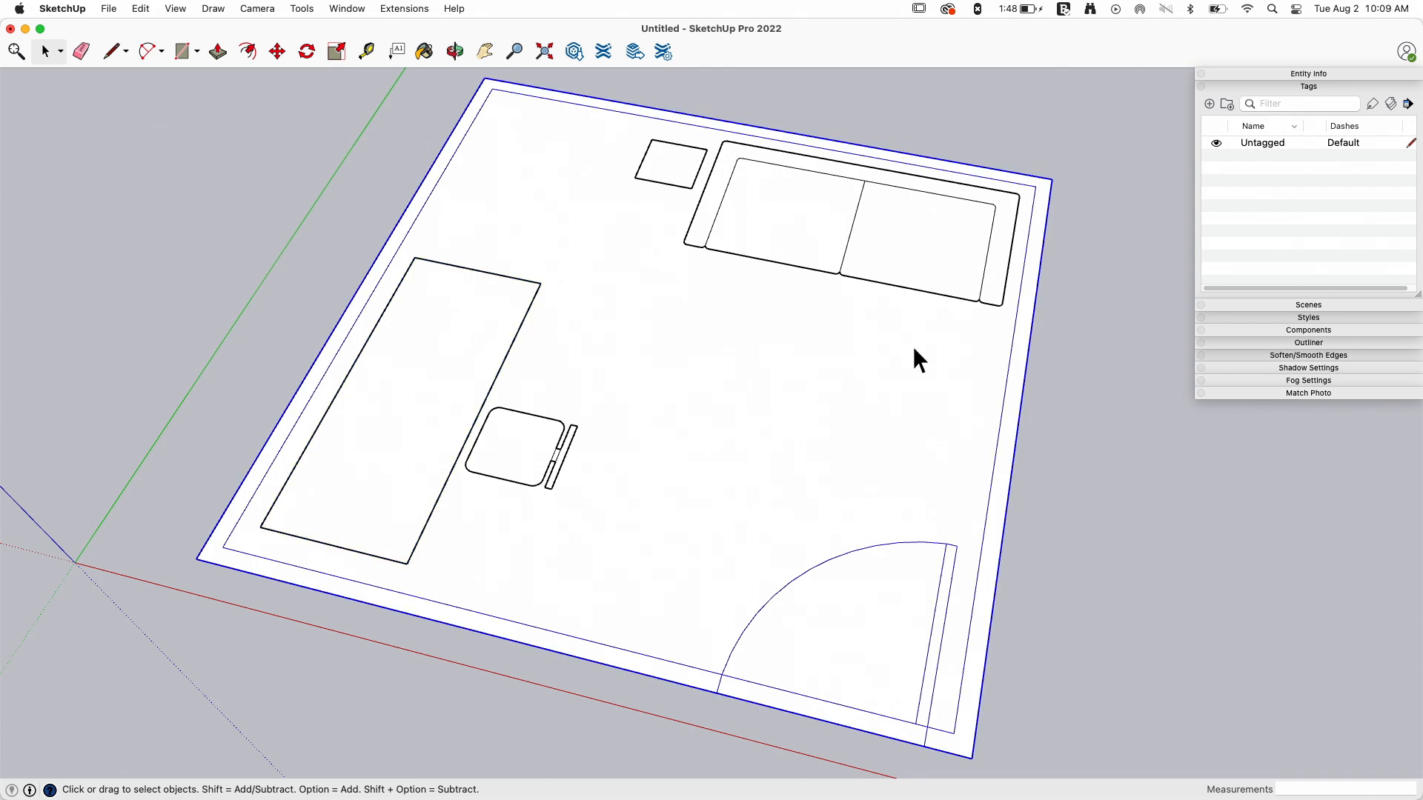
pyautogui.moveTo(427, 450)
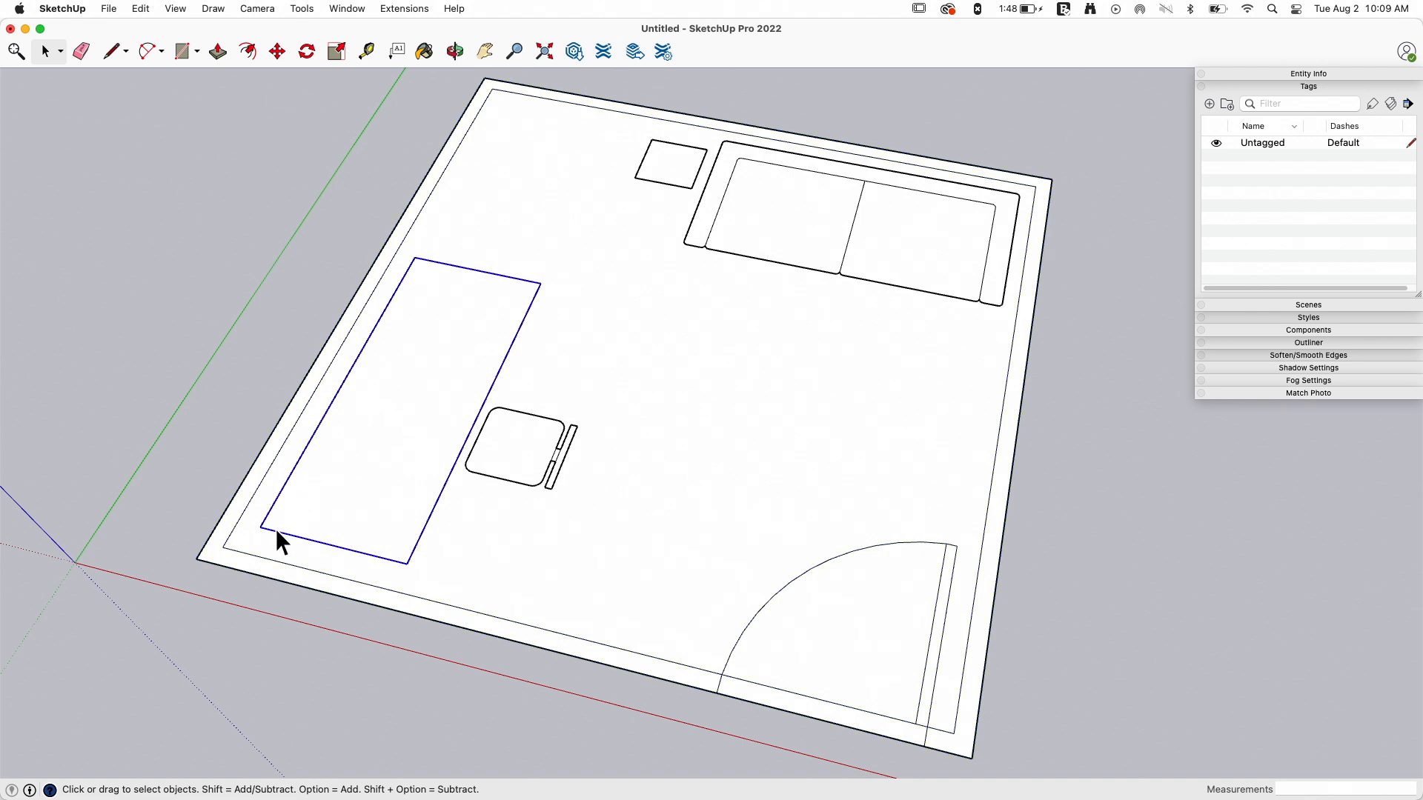
pyautogui.click(276, 51)
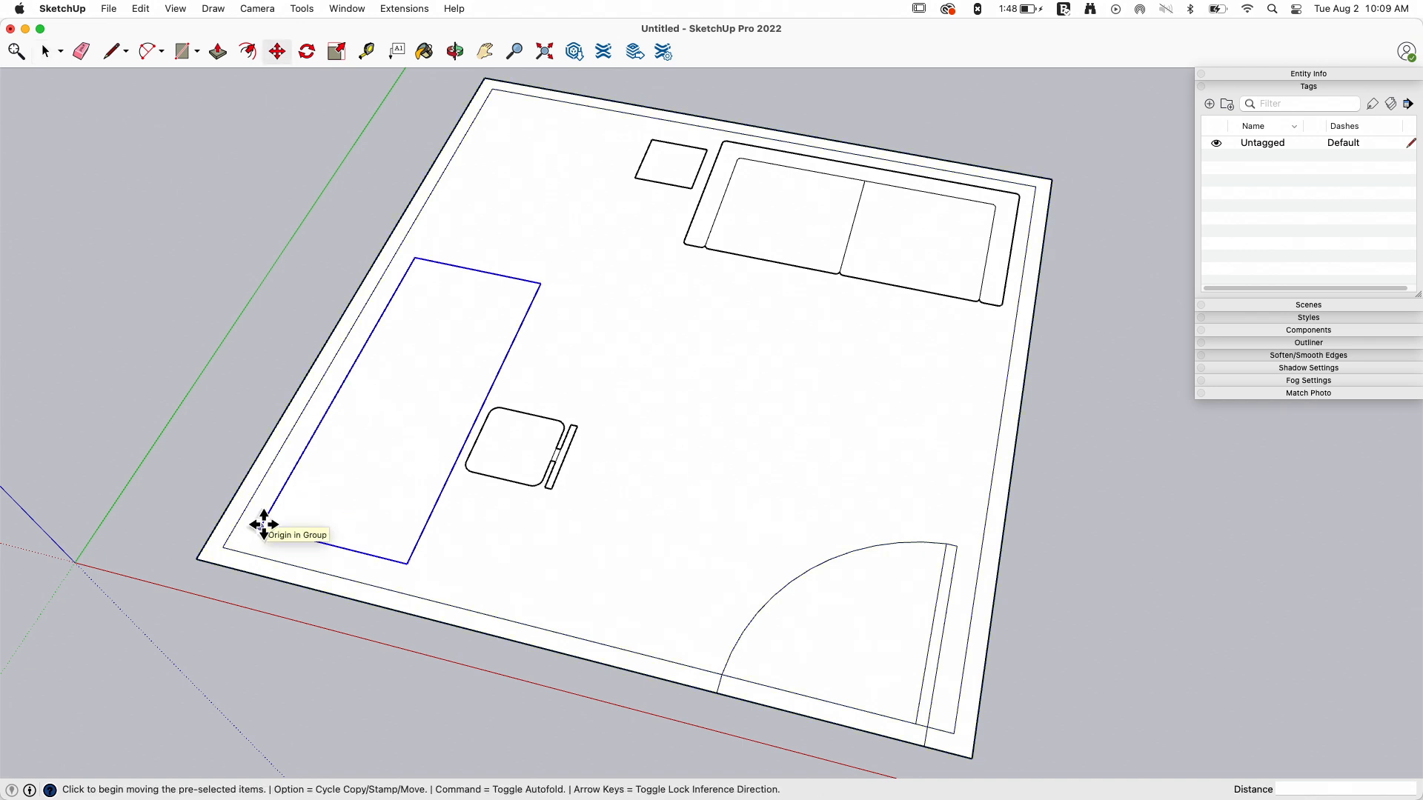
pyautogui.moveTo(264, 524); pyautogui.dragTo(565, 585)
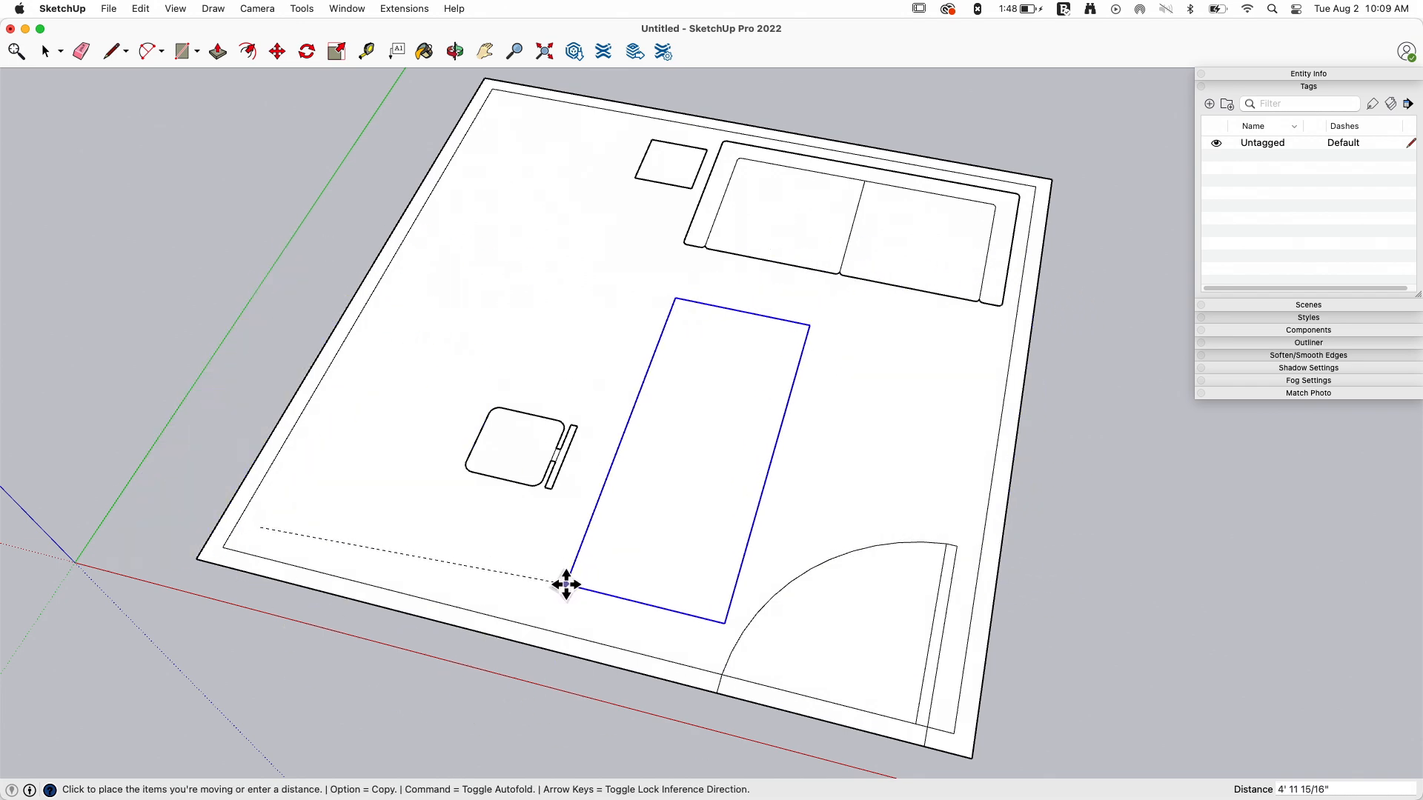
pyautogui.moveTo(565, 584); pyautogui.dragTo(258, 525)
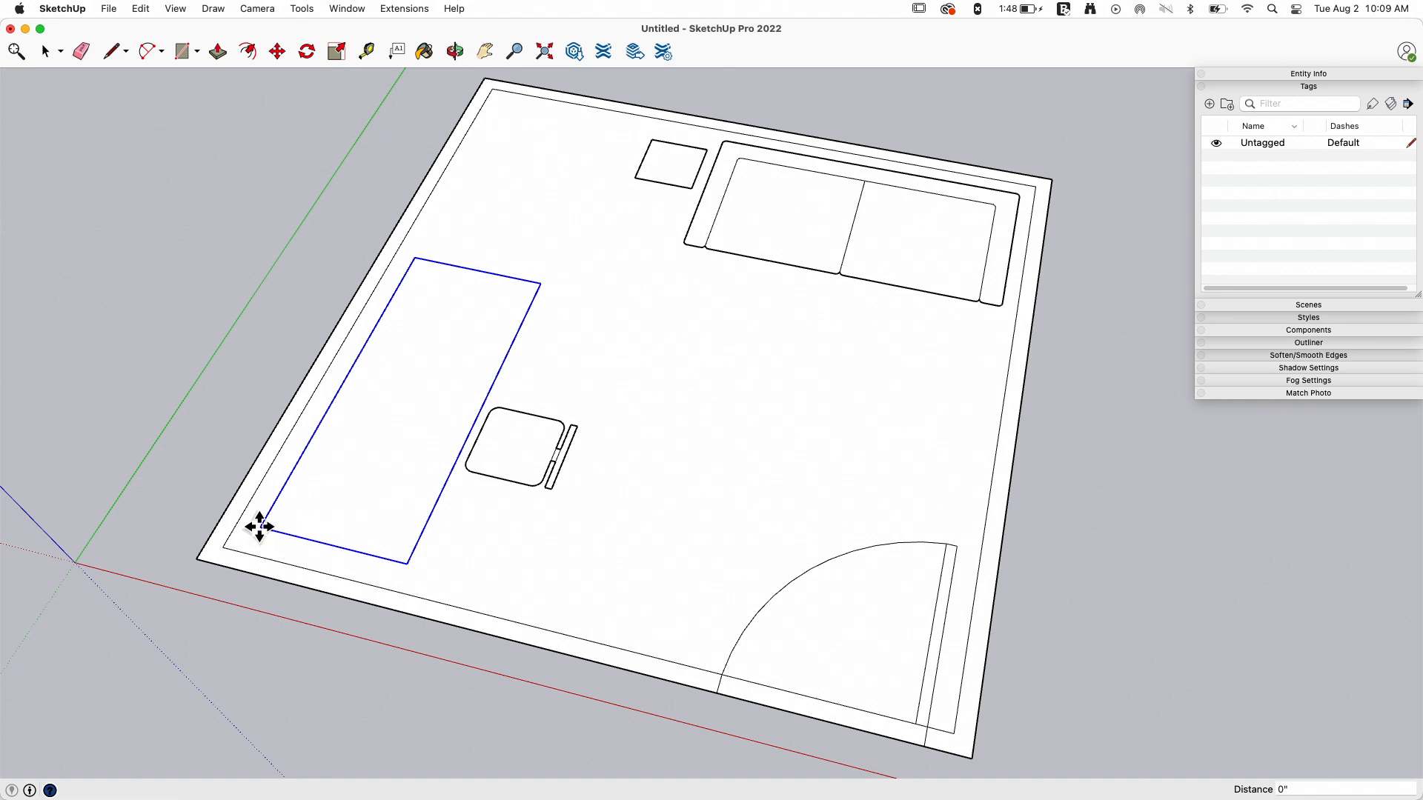
pyautogui.moveTo(258, 524); pyautogui.dragTo(245, 436)
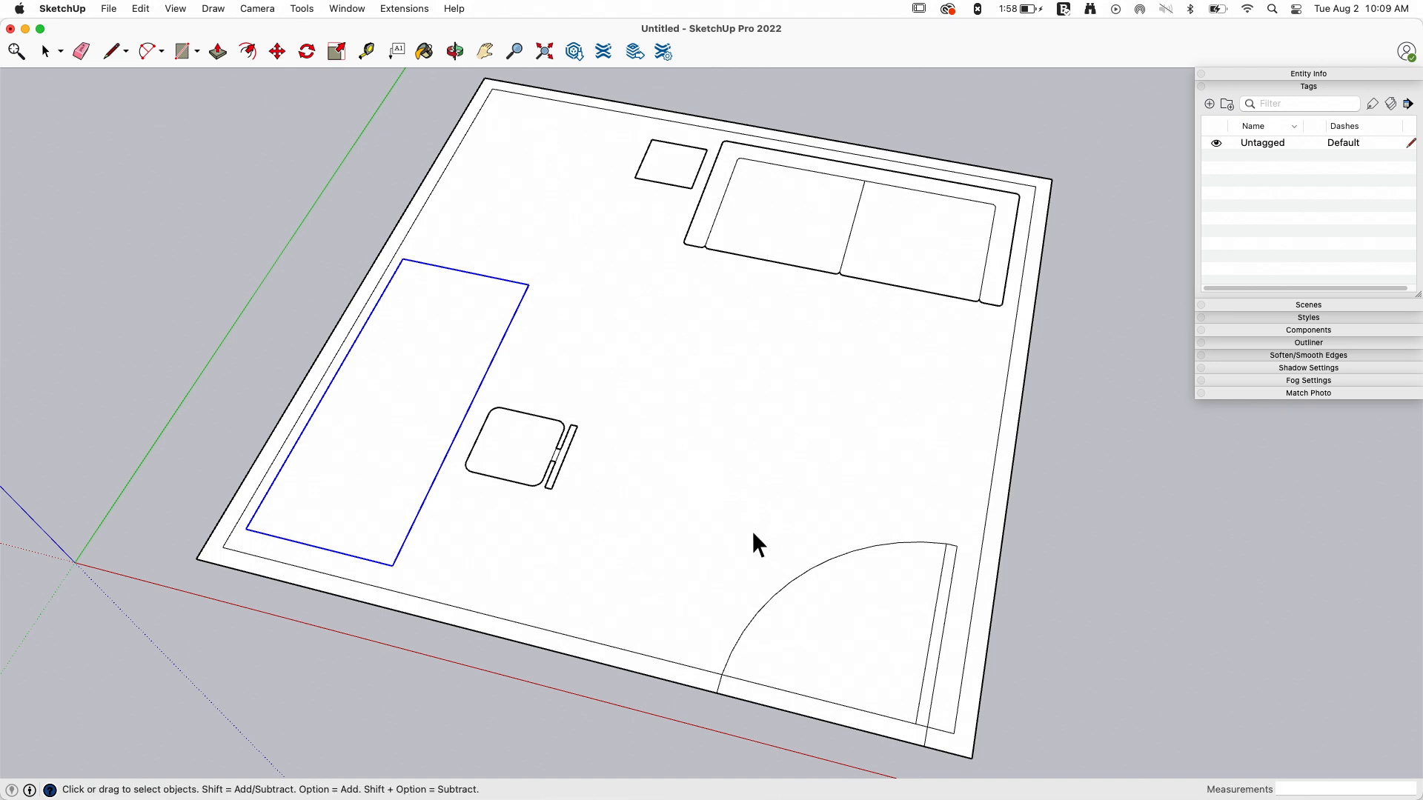
pyautogui.moveTo(431, 99)
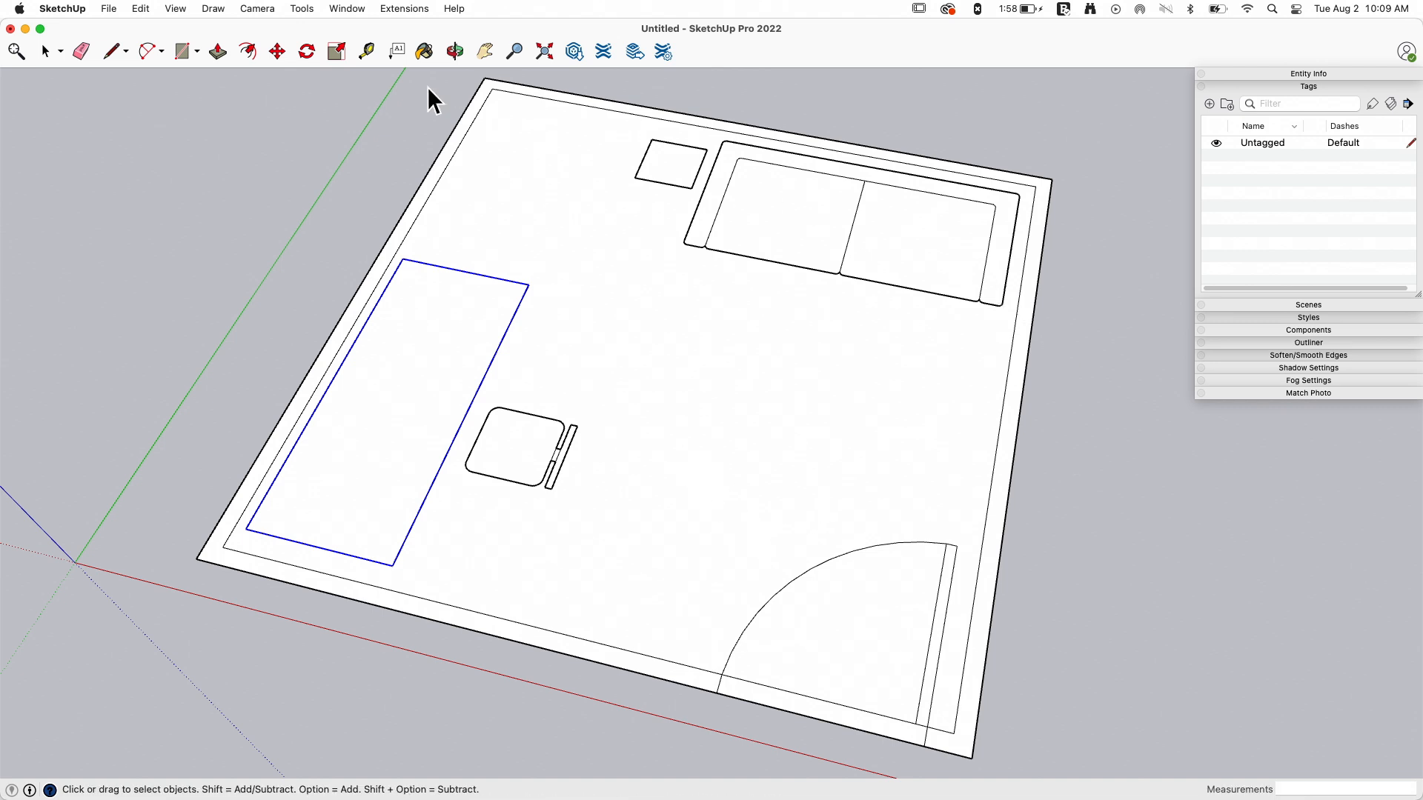
pyautogui.moveTo(694, 214)
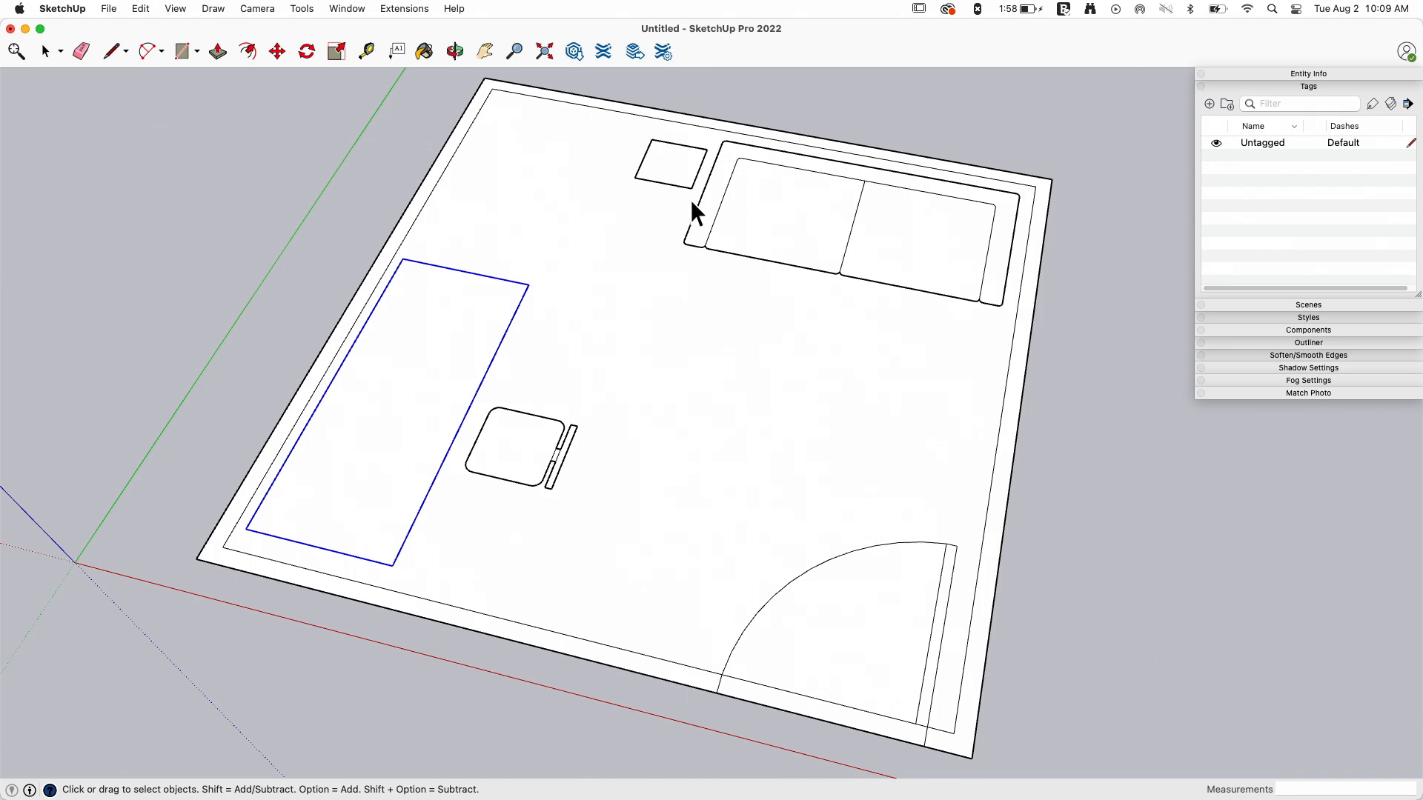
pyautogui.moveTo(1181, 138)
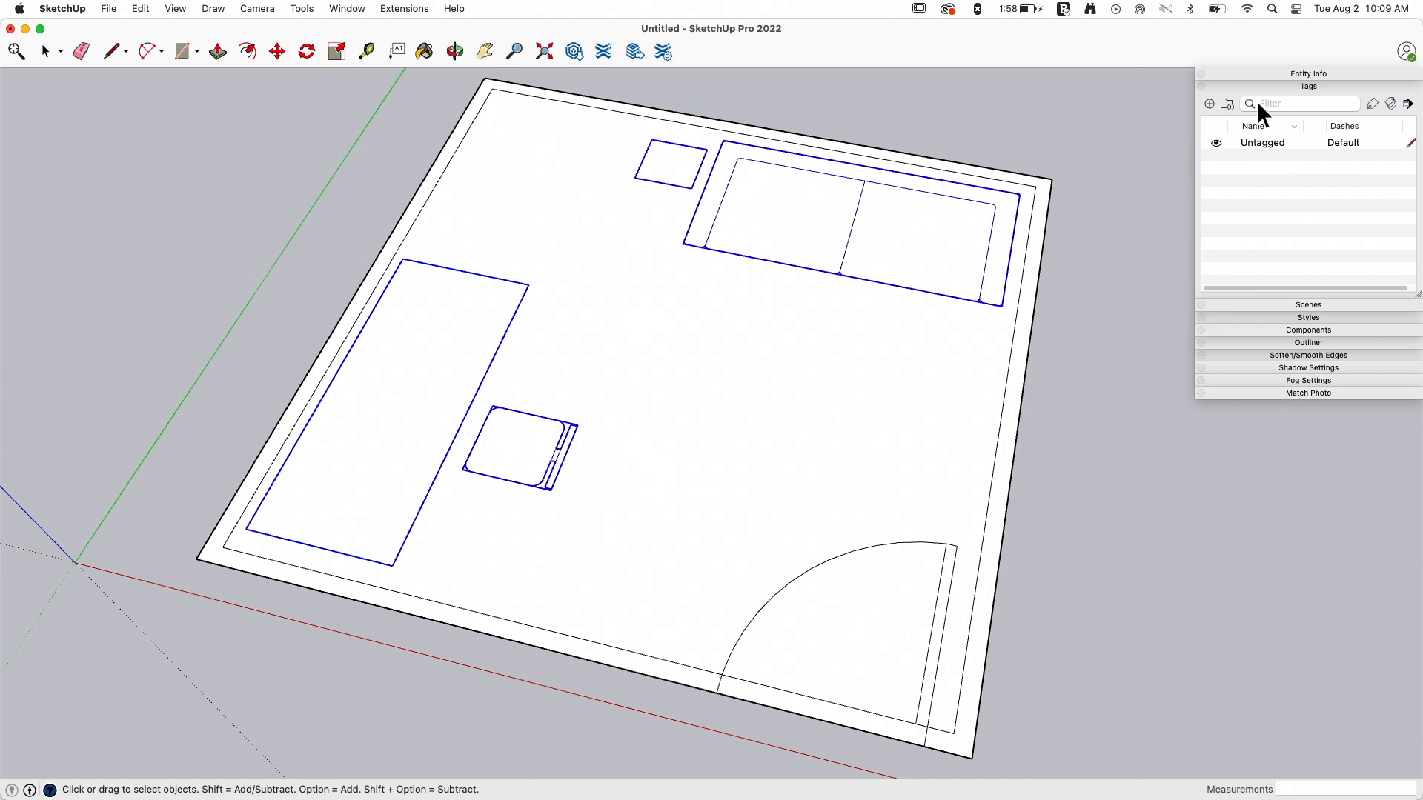
# Add a new tag in the Tags panel named Furniture.
pyautogui.click(1209, 103)
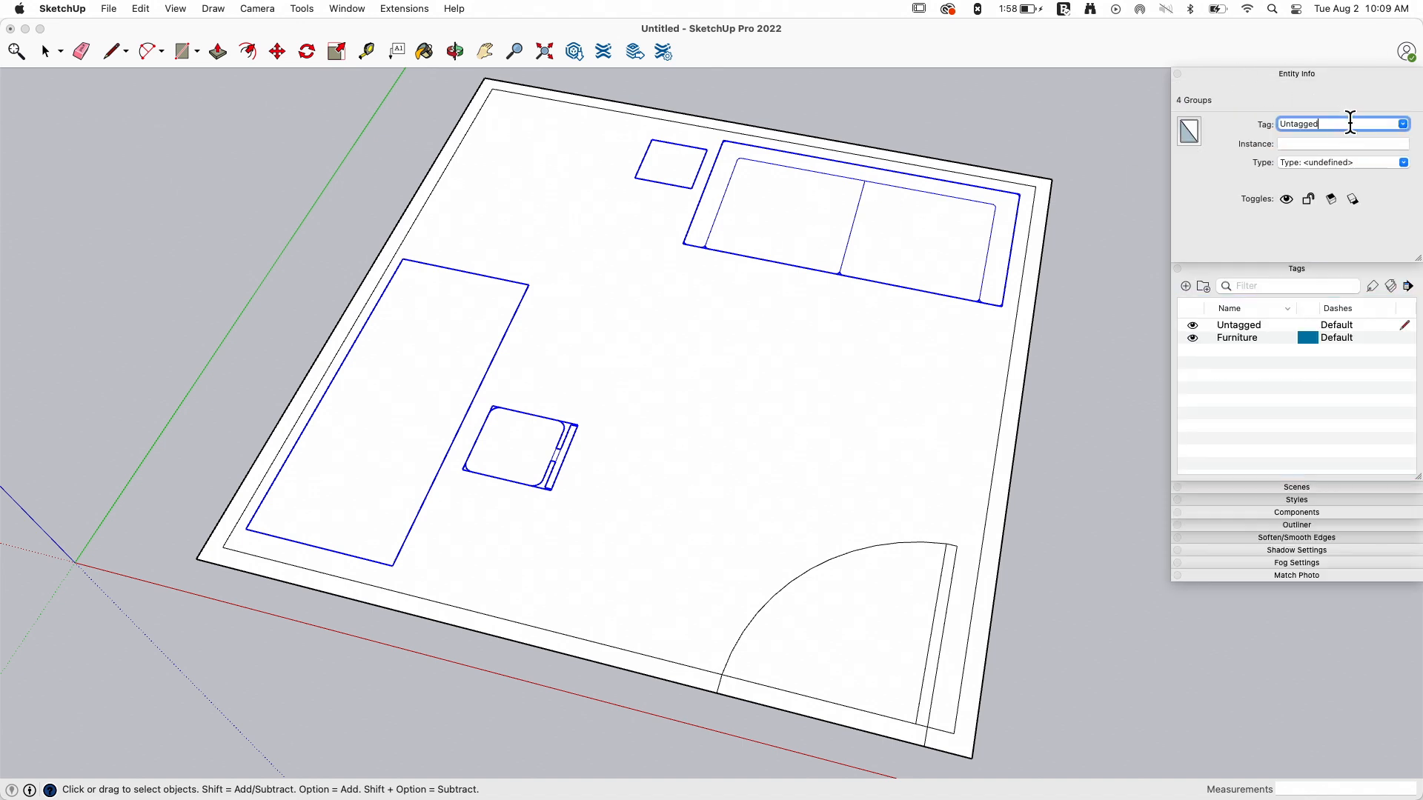
pyautogui.write('Furniture')
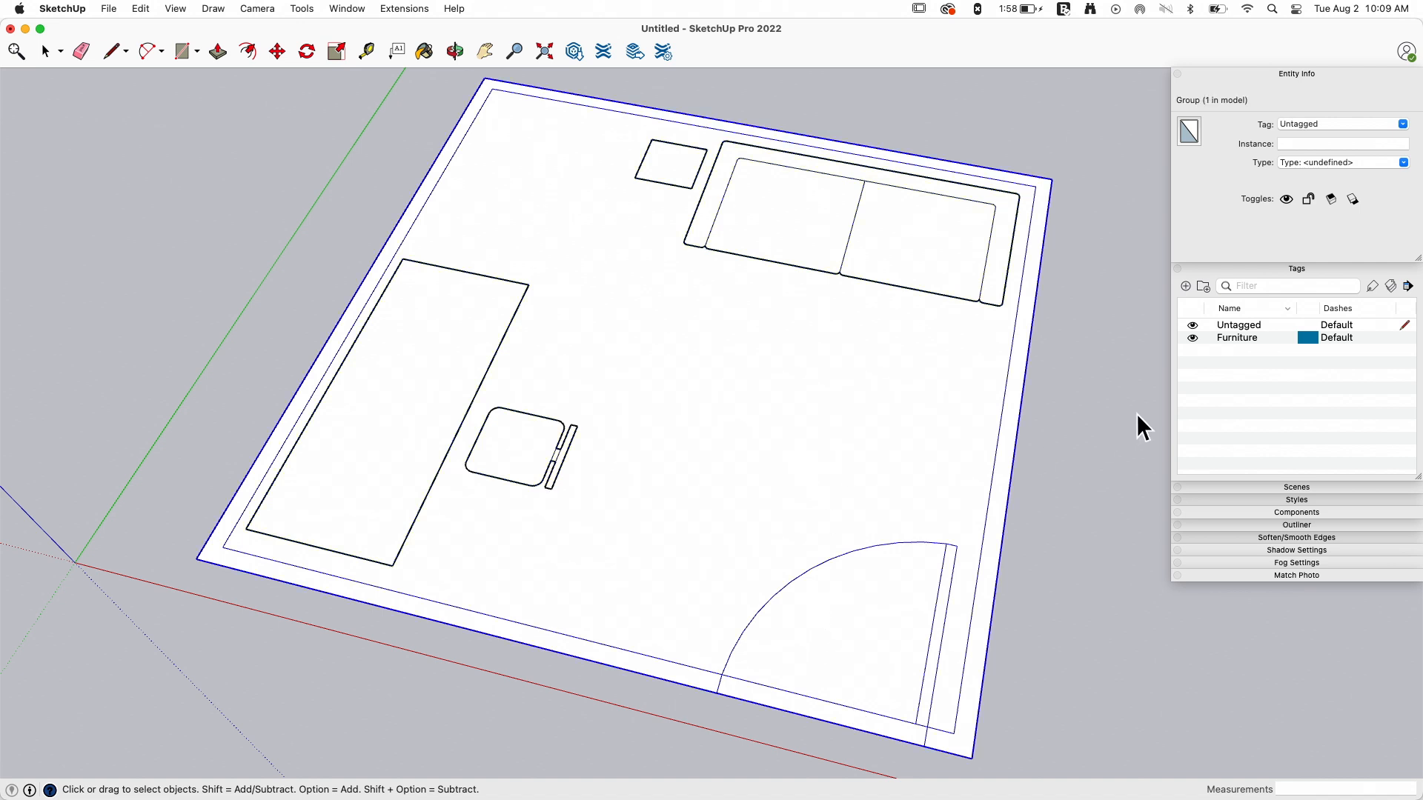
# Toggle the Furniture tag's visibility off and back on.
pyautogui.click(1192, 338)
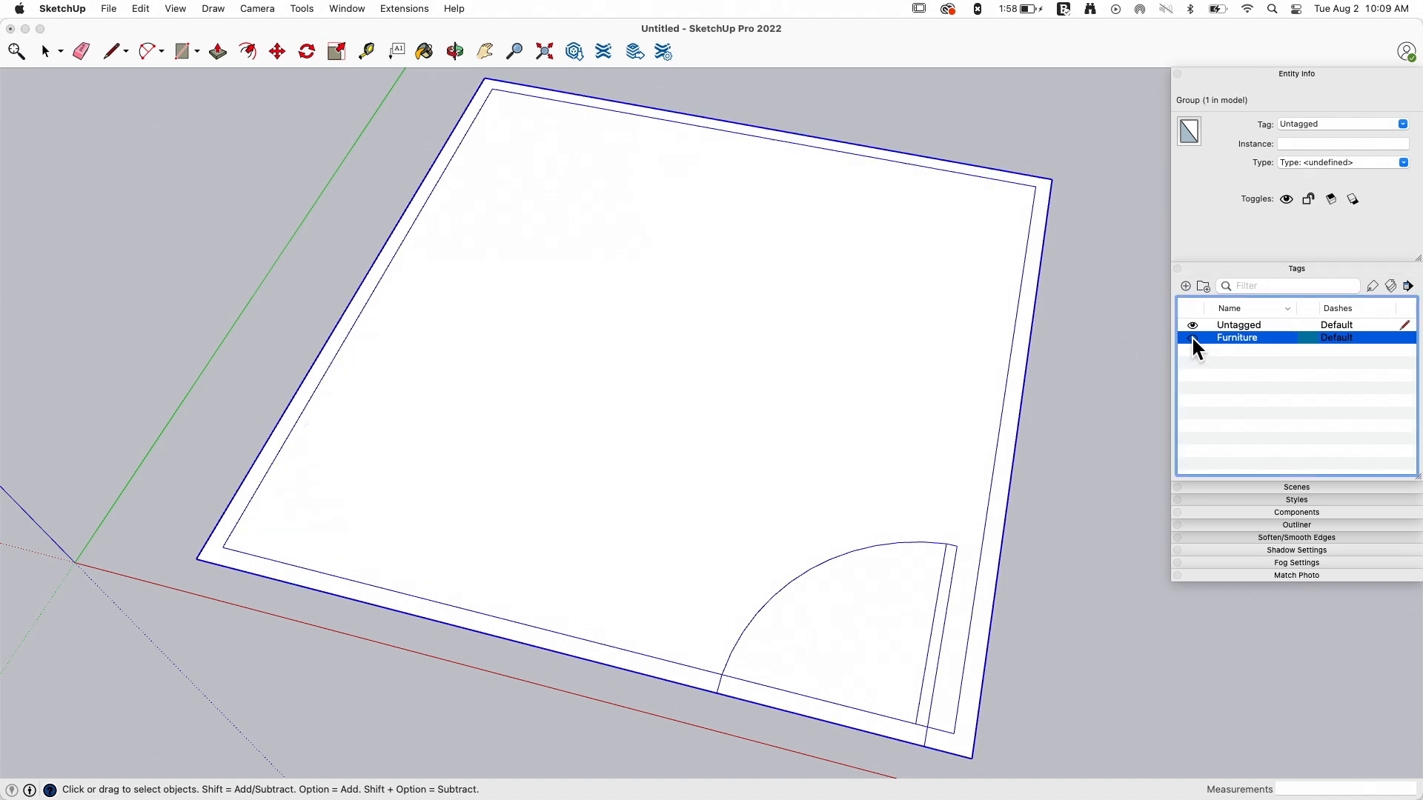
pyautogui.click(1192, 338)
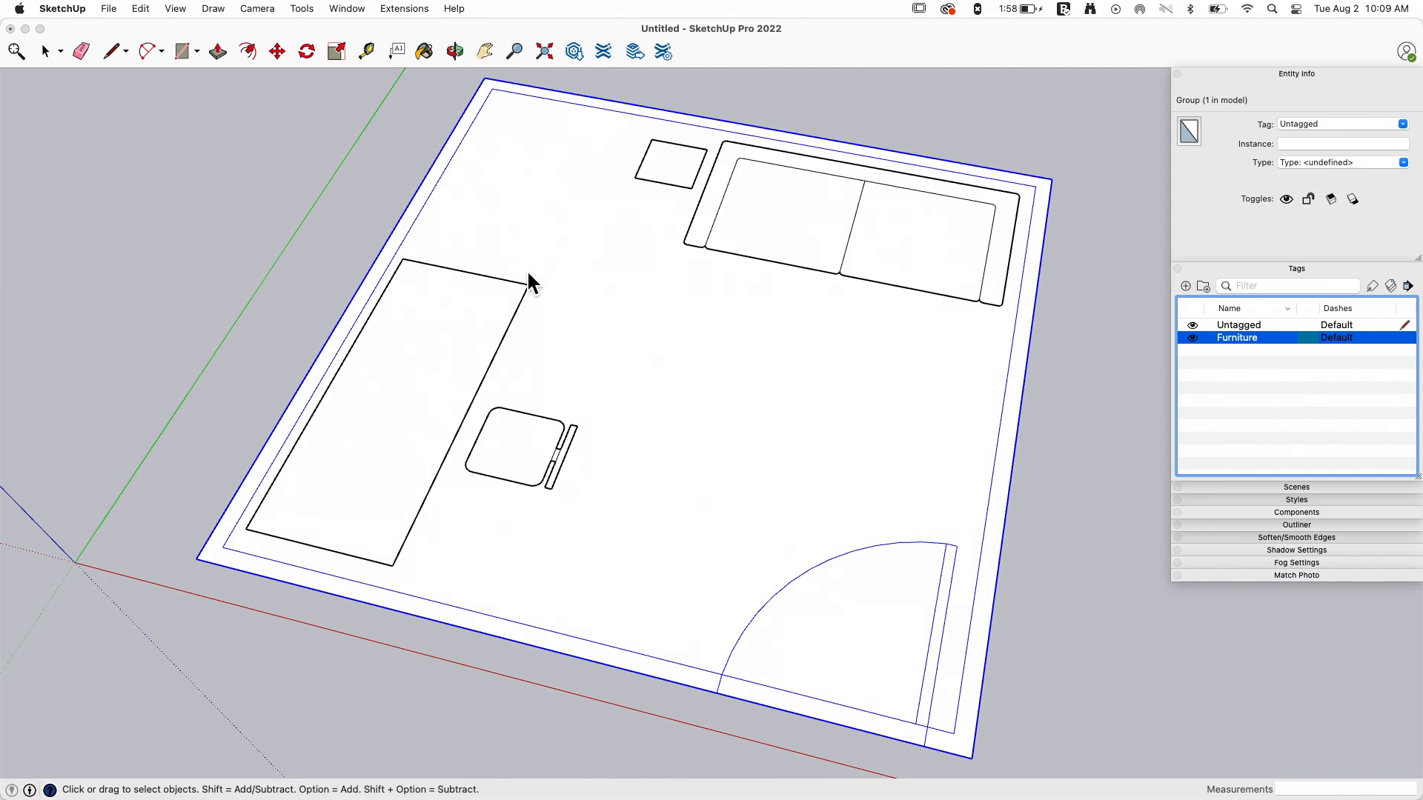
pyautogui.moveTo(1261, 172)
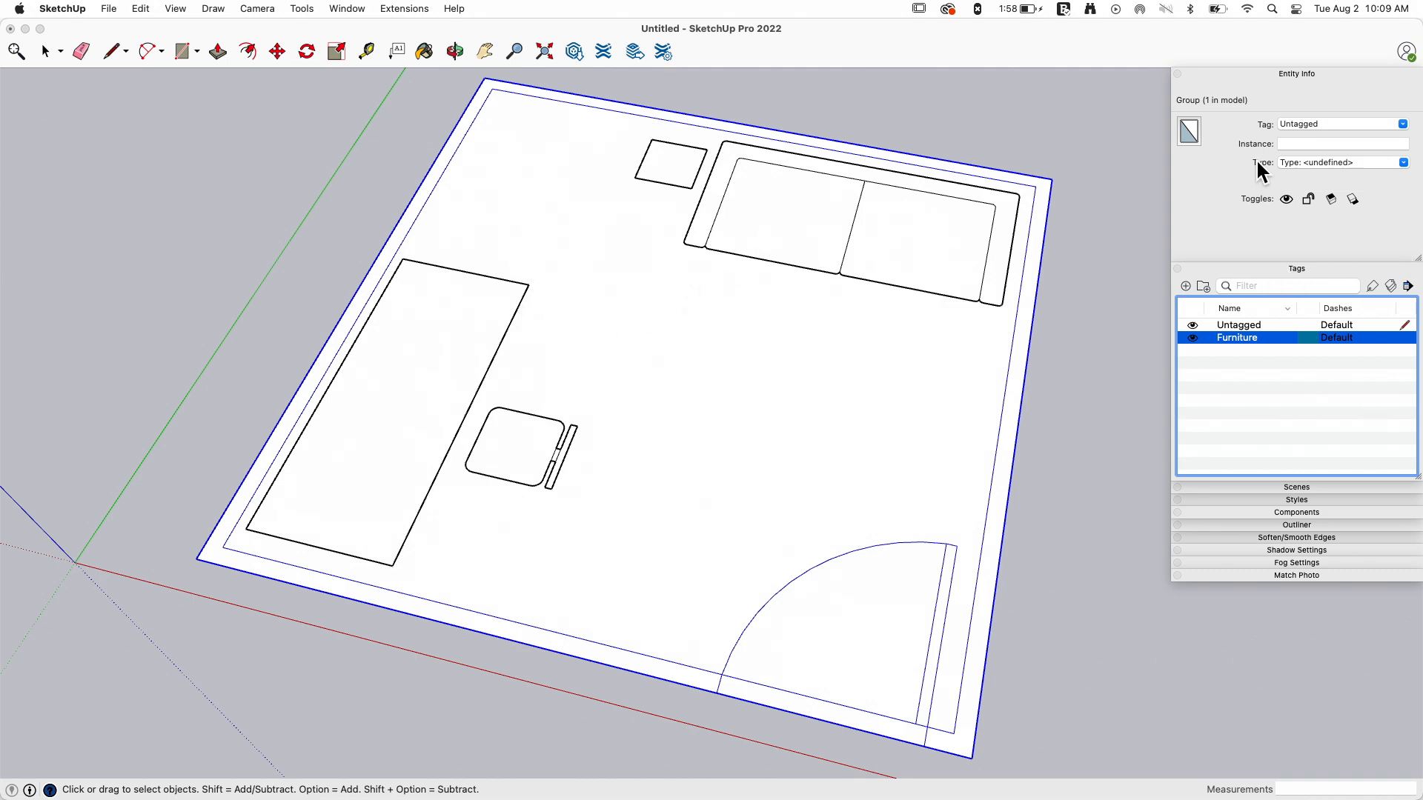
pyautogui.moveTo(544, 454)
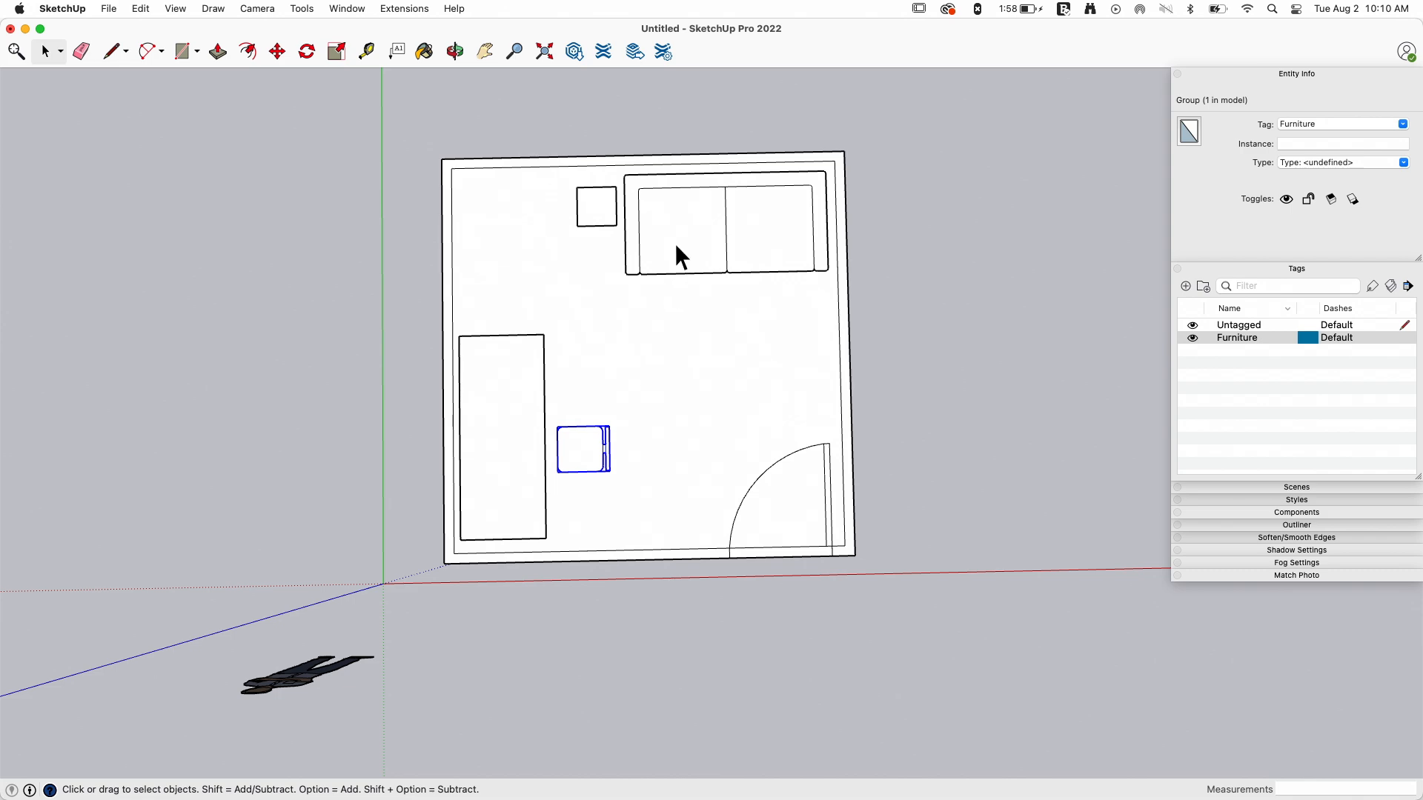
pyautogui.moveTo(1045, 657)
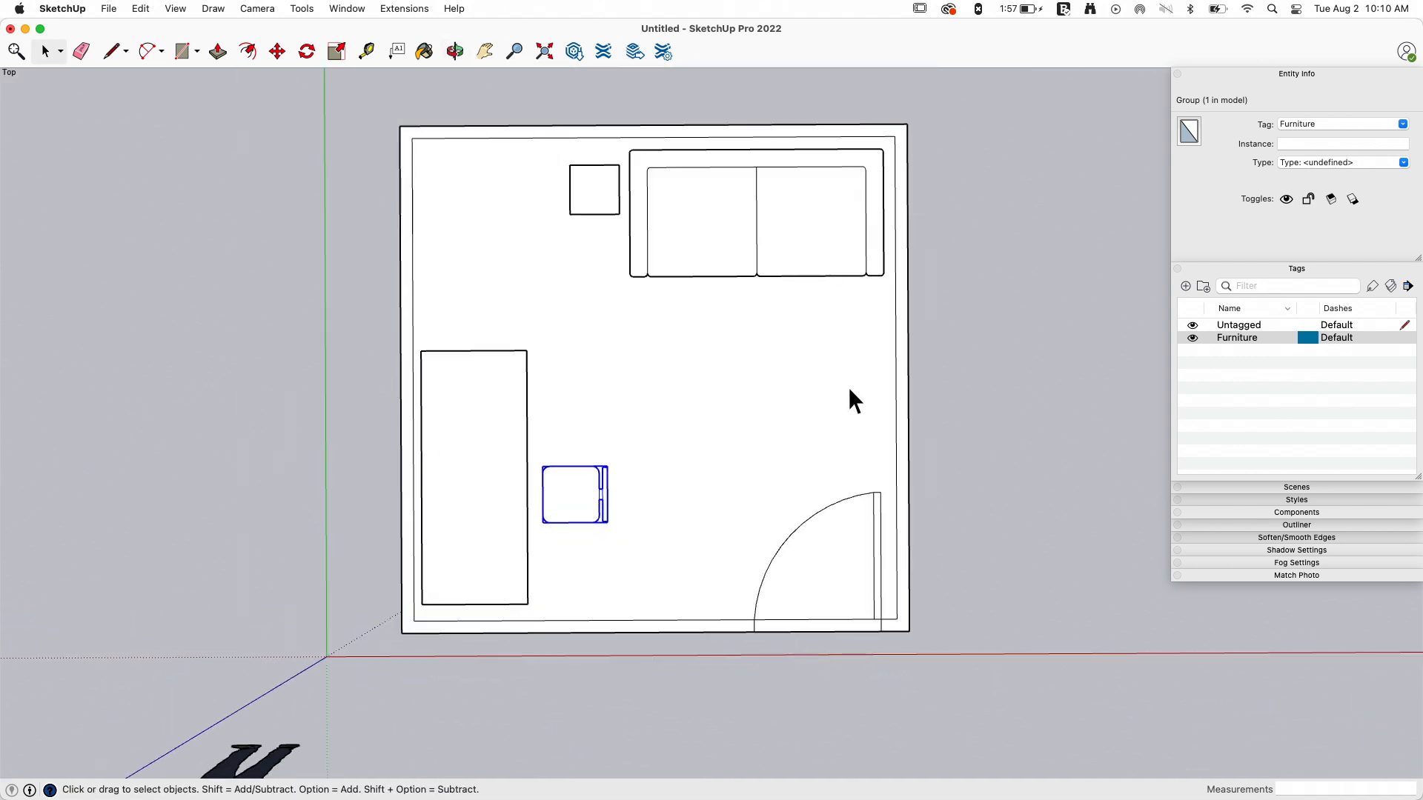
pyautogui.moveTo(935, 354)
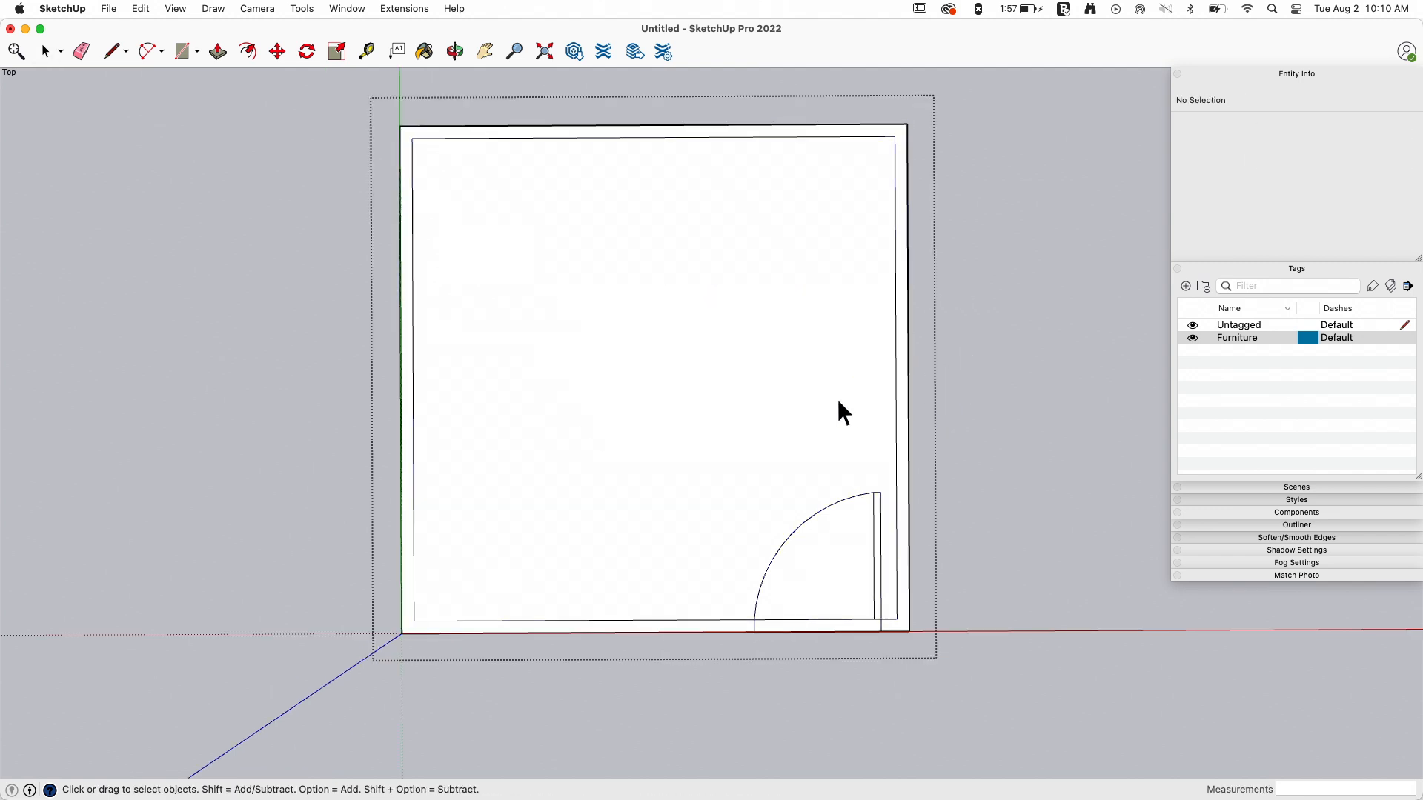
# Fill the room floor with yellow and begin moving the furniture upward.
pyautogui.click(423, 52)
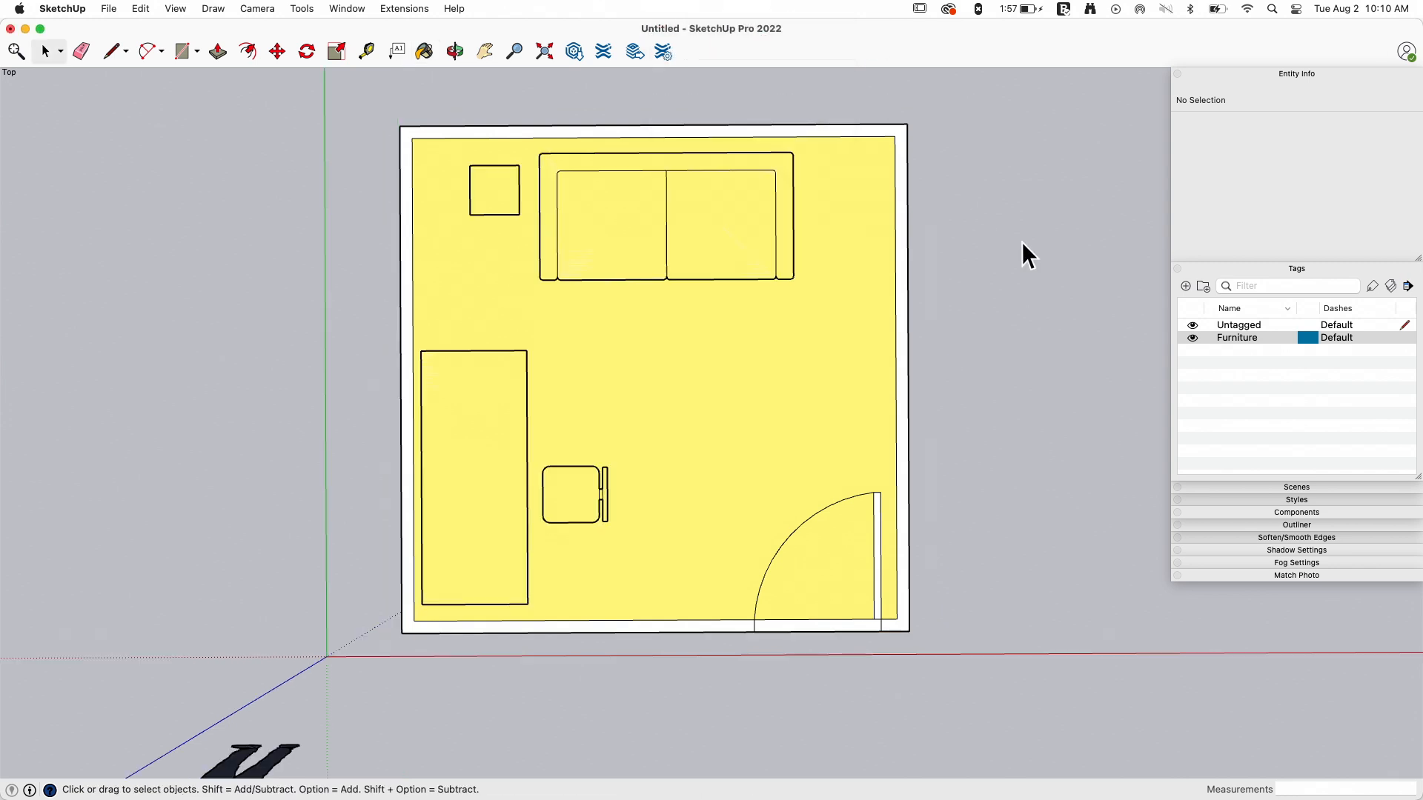
pyautogui.moveTo(632, 232)
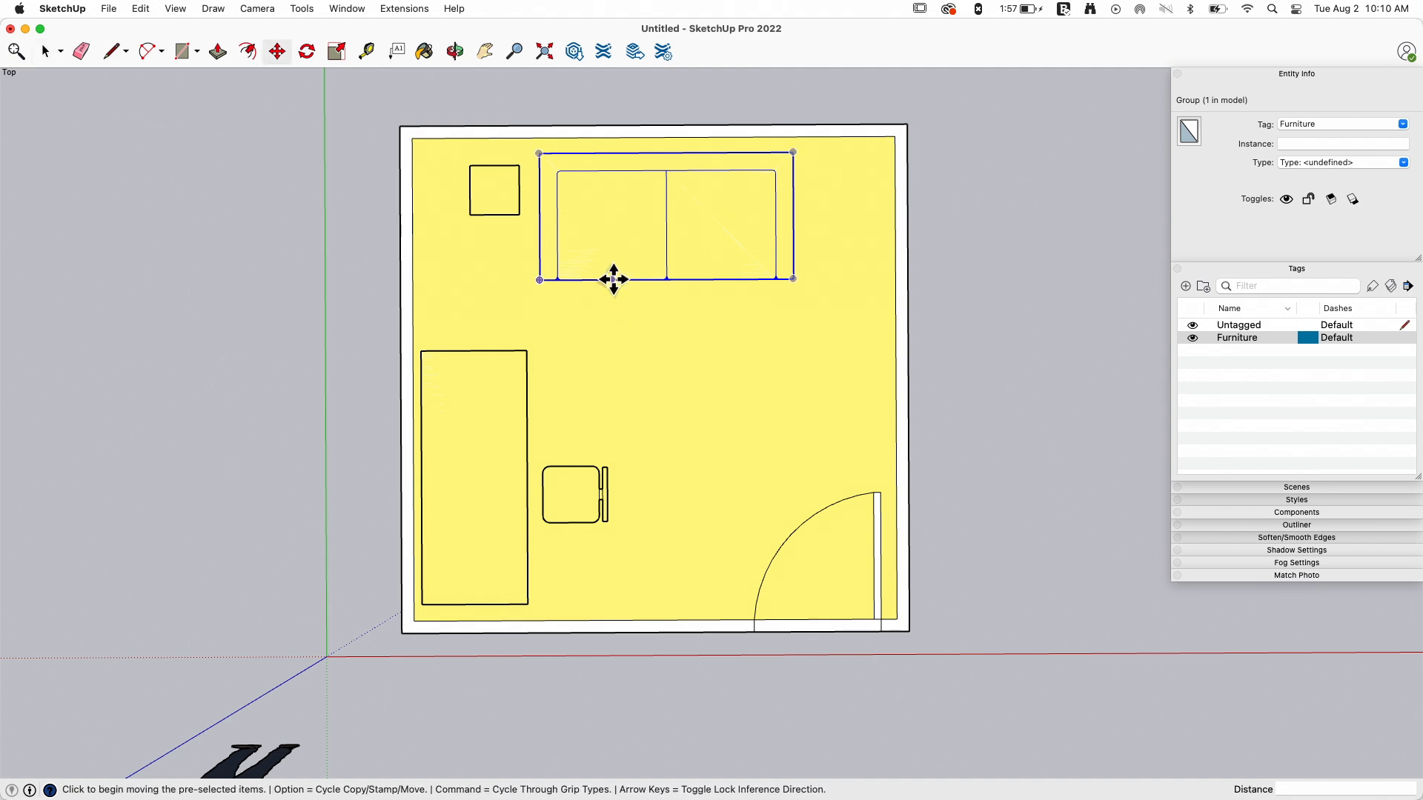
pyautogui.moveTo(613, 278); pyautogui.dragTo(670, 367)
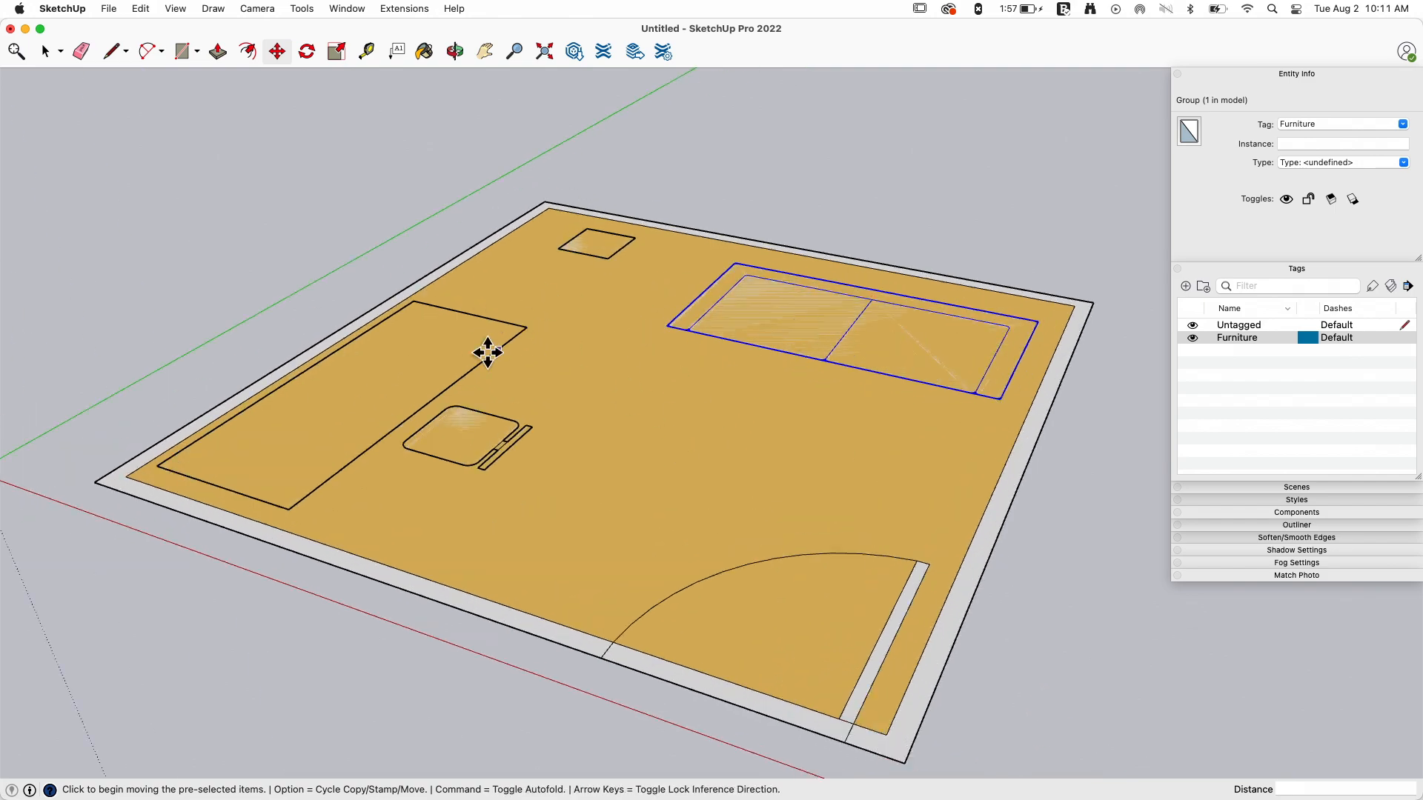
pyautogui.click(454, 52)
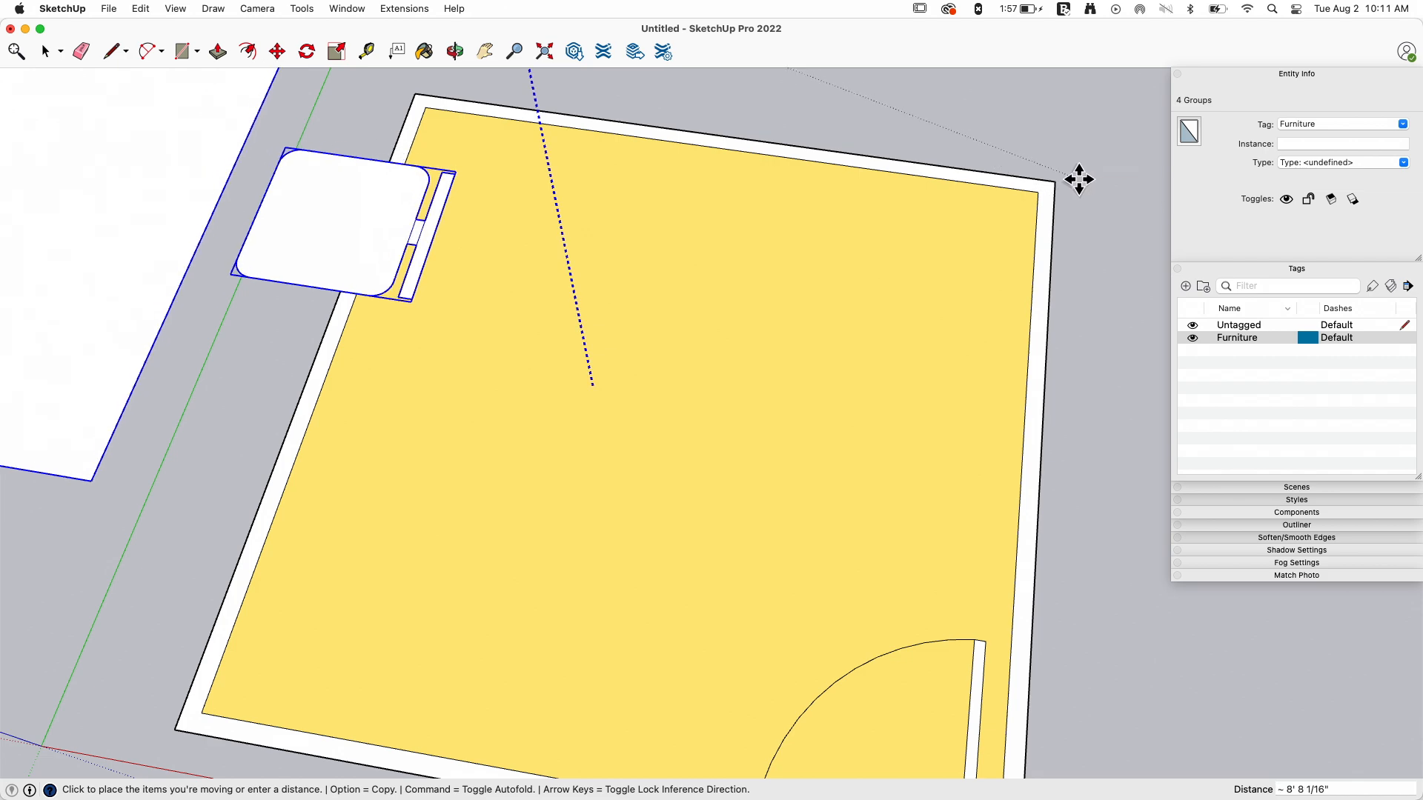
pyautogui.moveTo(1078, 179)
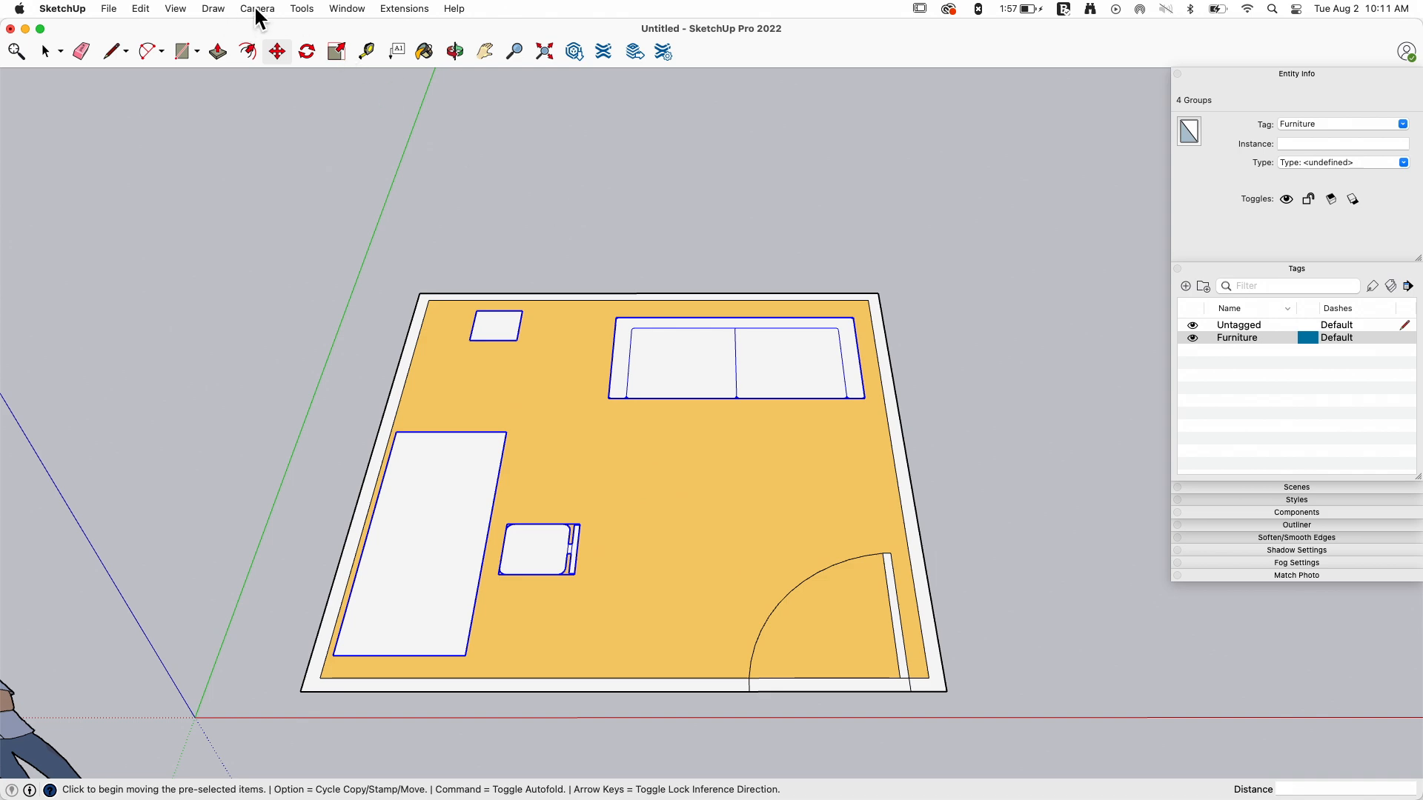
# Return to the straight-down Top standard view of the floor plan.
pyautogui.click(454, 51)
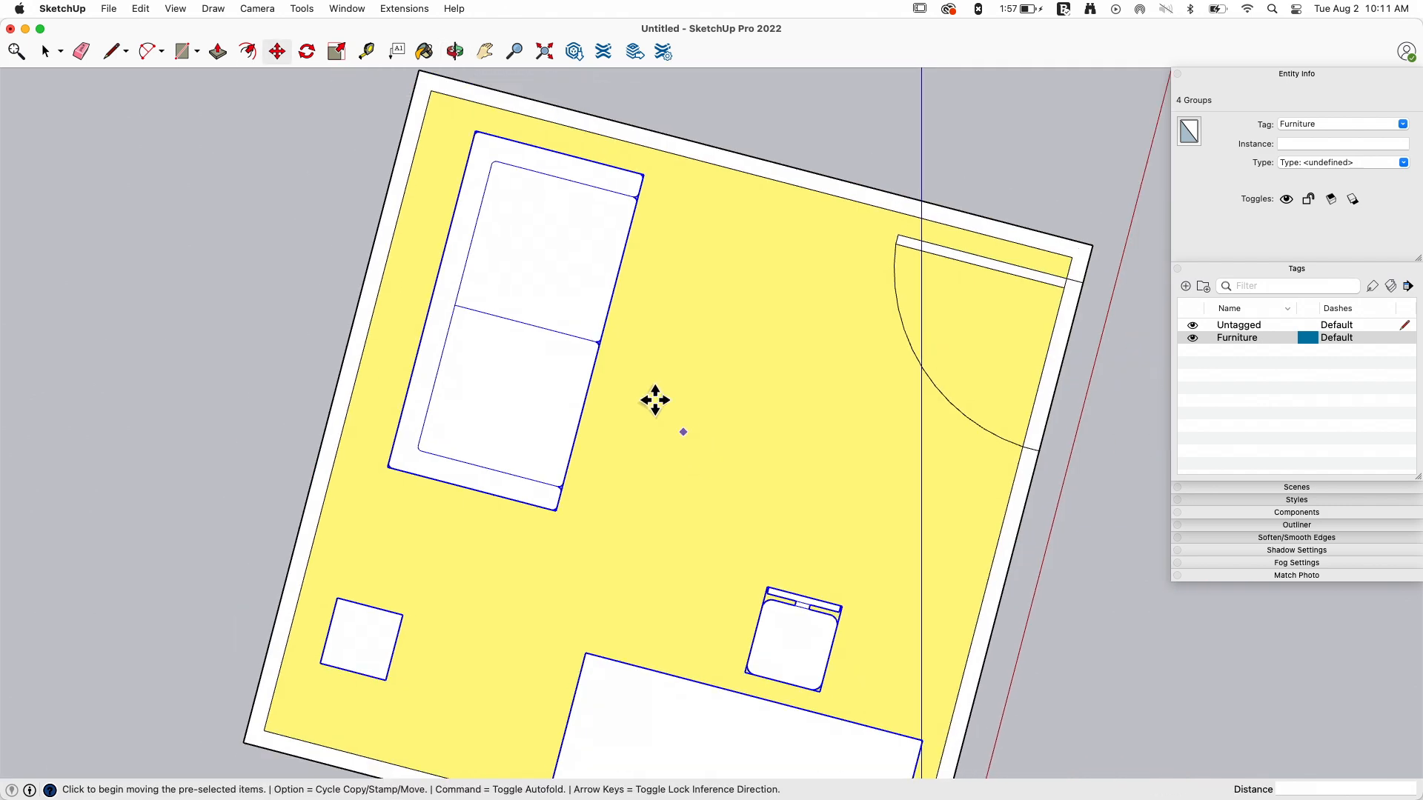
pyautogui.click(256, 9)
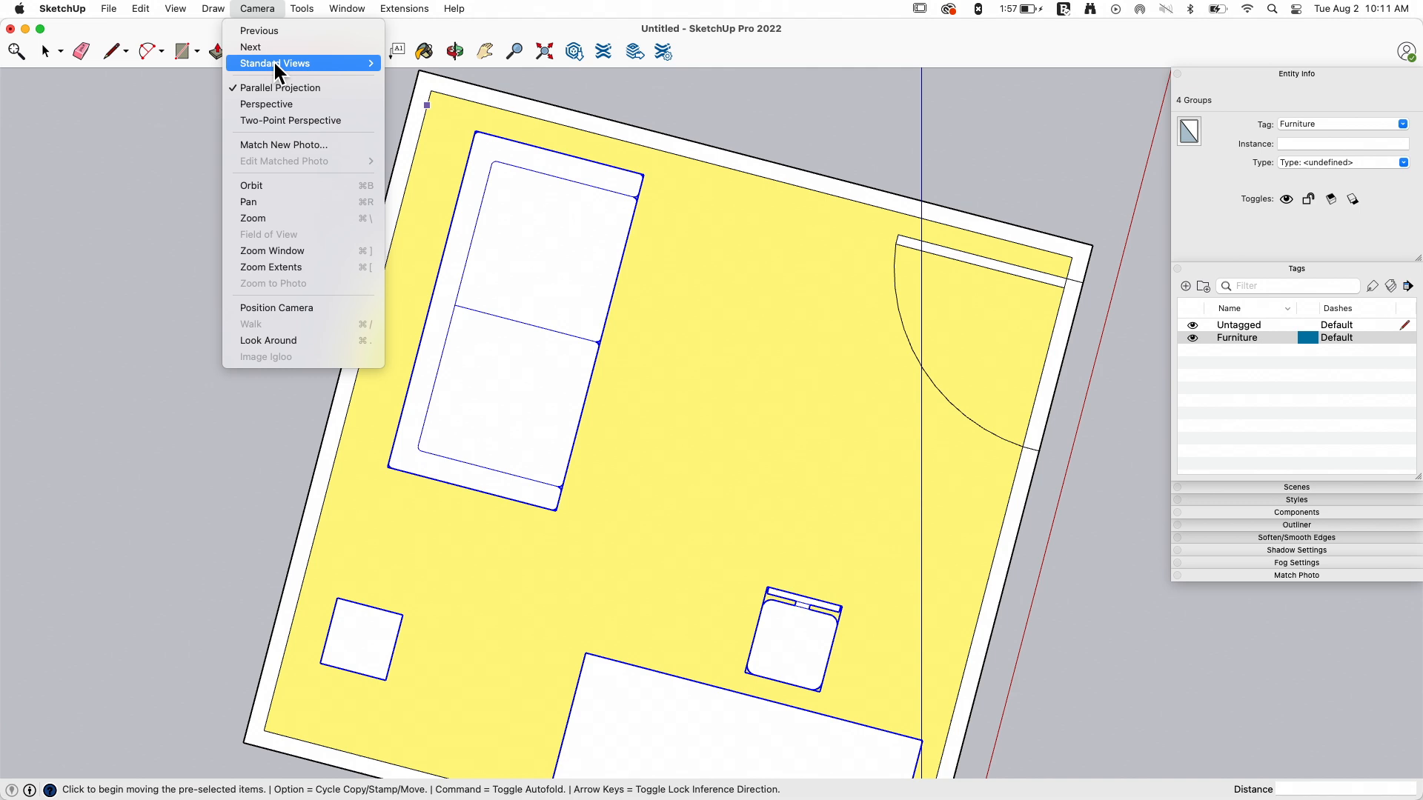
pyautogui.click(264, 62)
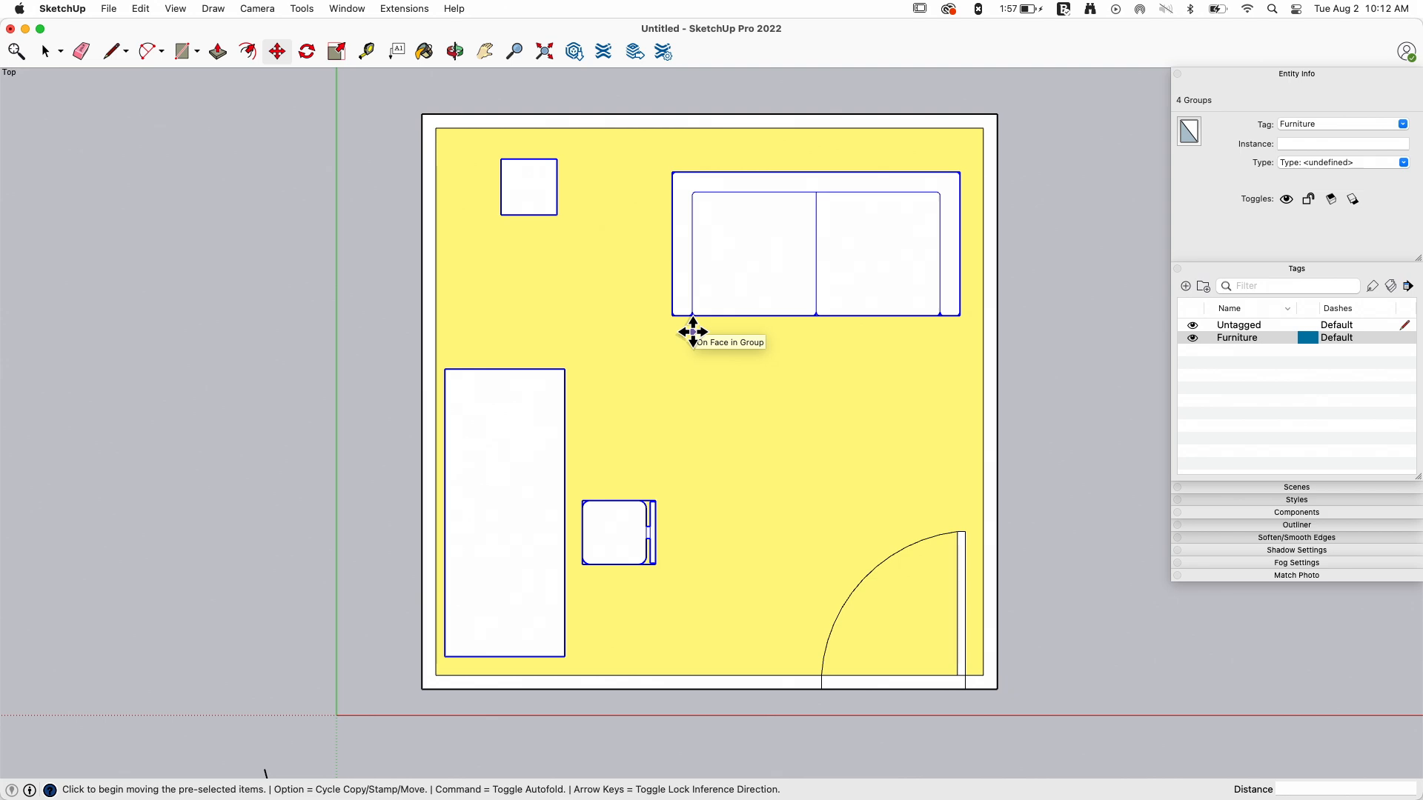
pyautogui.moveTo(762, 405)
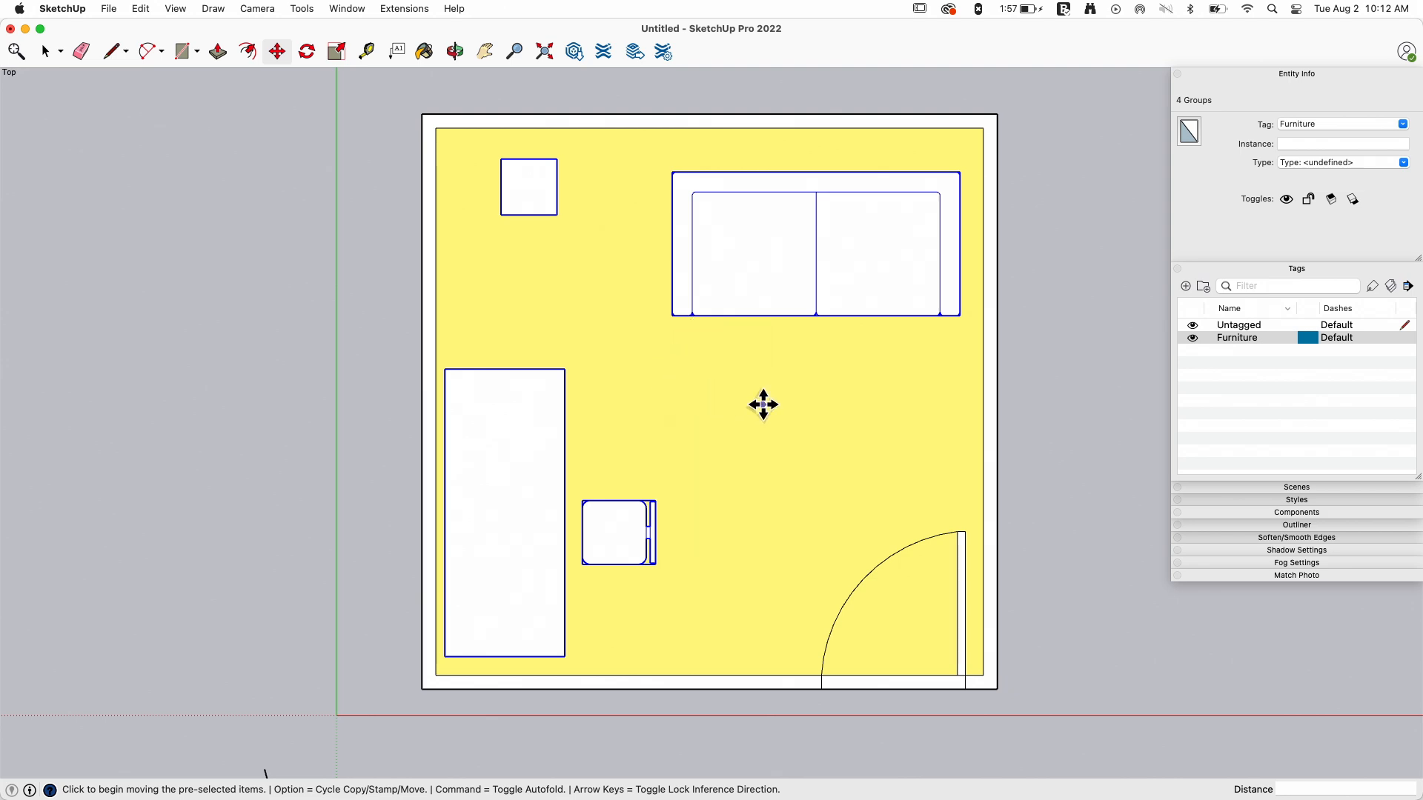
pyautogui.moveTo(802, 376)
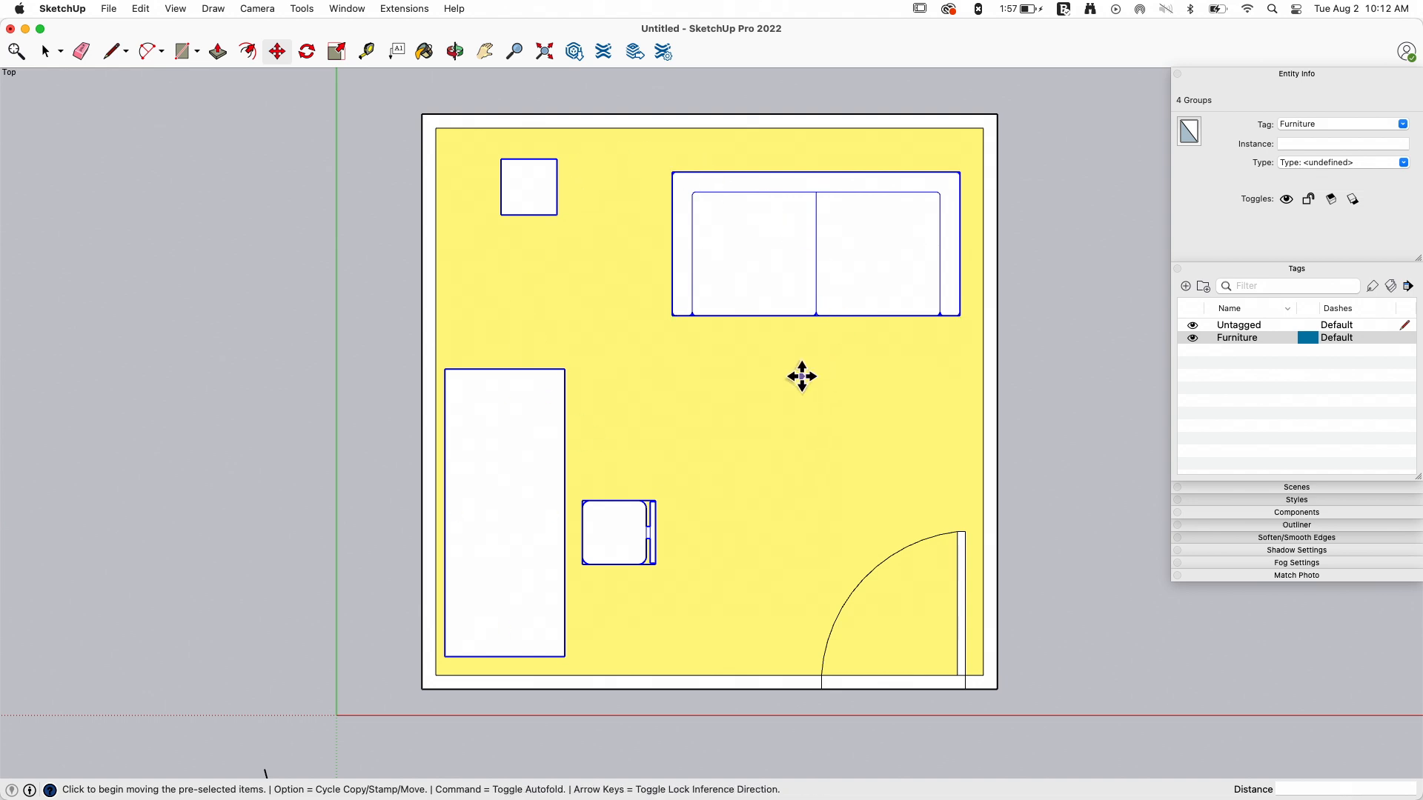
# Shift the furniture group, move the chair onto open floor and push the desk to the lower-left corner.
pyautogui.moveTo(802, 377); pyautogui.dragTo(764, 232)
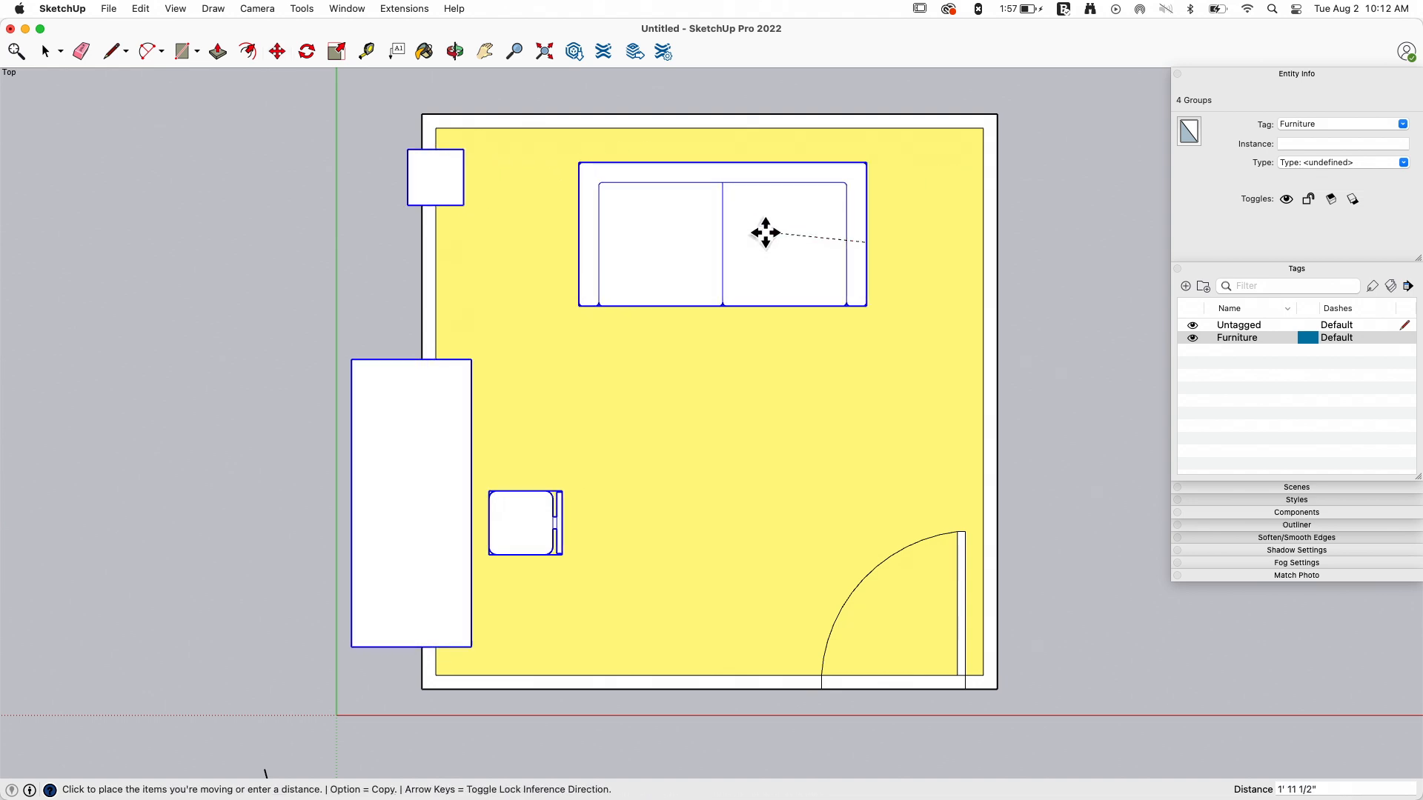
pyautogui.moveTo(766, 233); pyautogui.dragTo(870, 242)
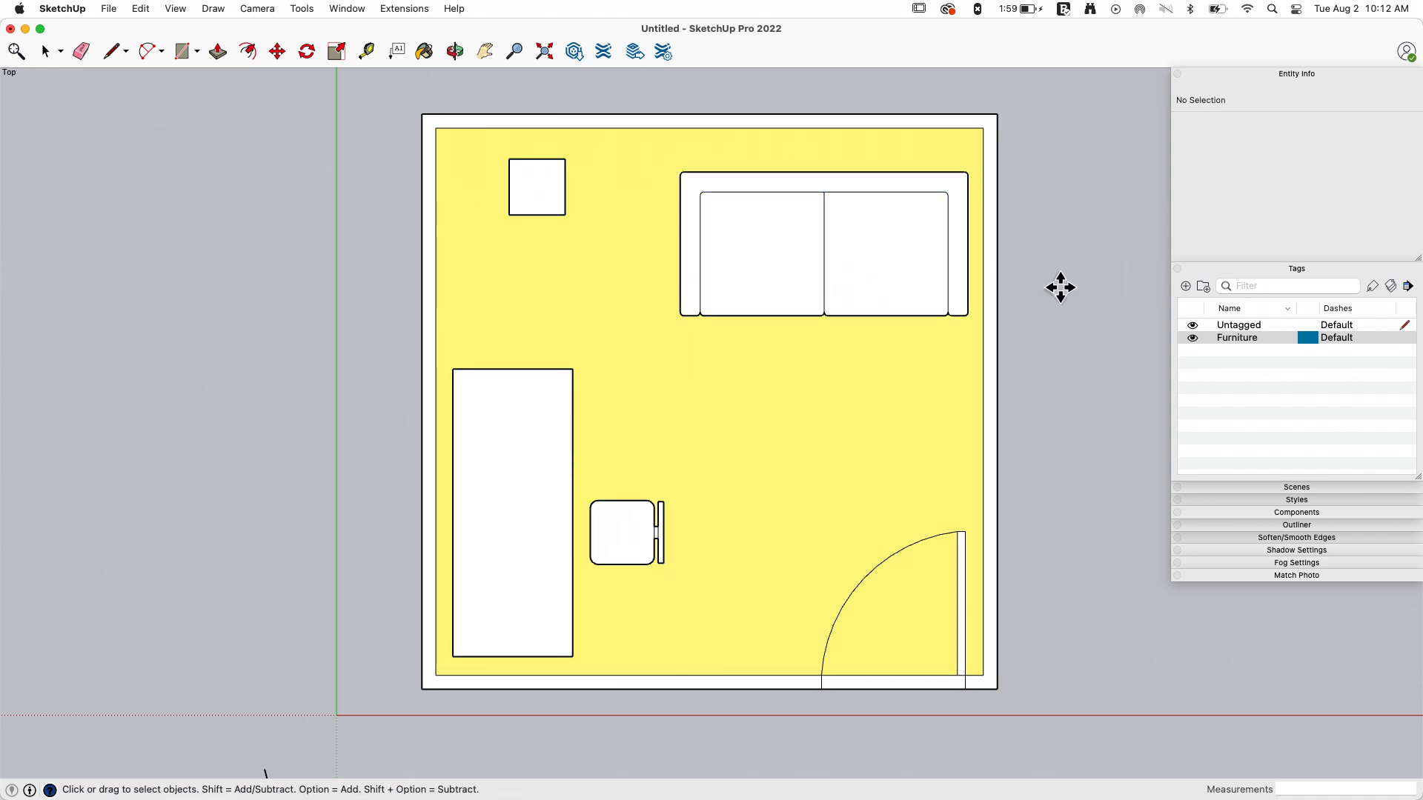
pyautogui.click(823, 247)
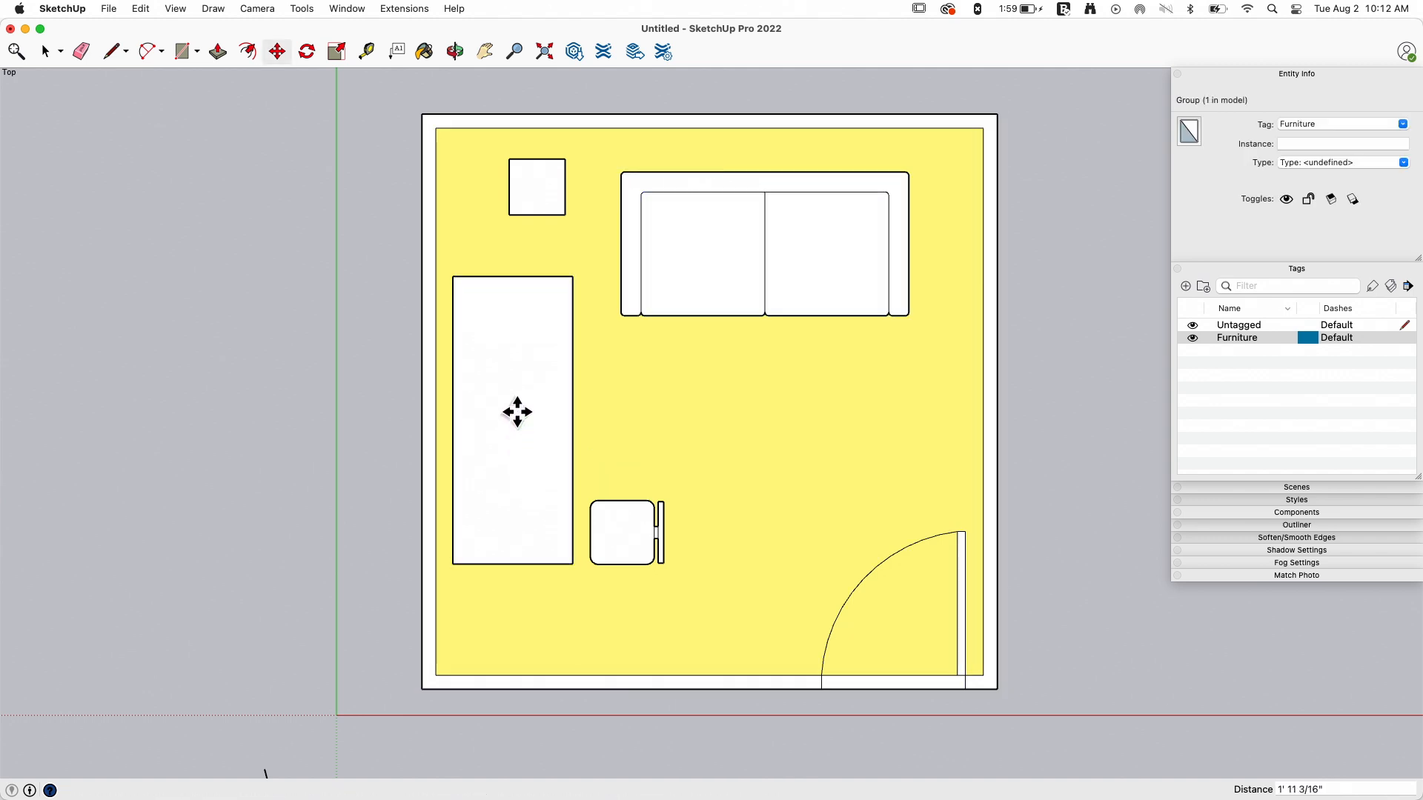
pyautogui.moveTo(625, 531); pyautogui.dragTo(762, 487)
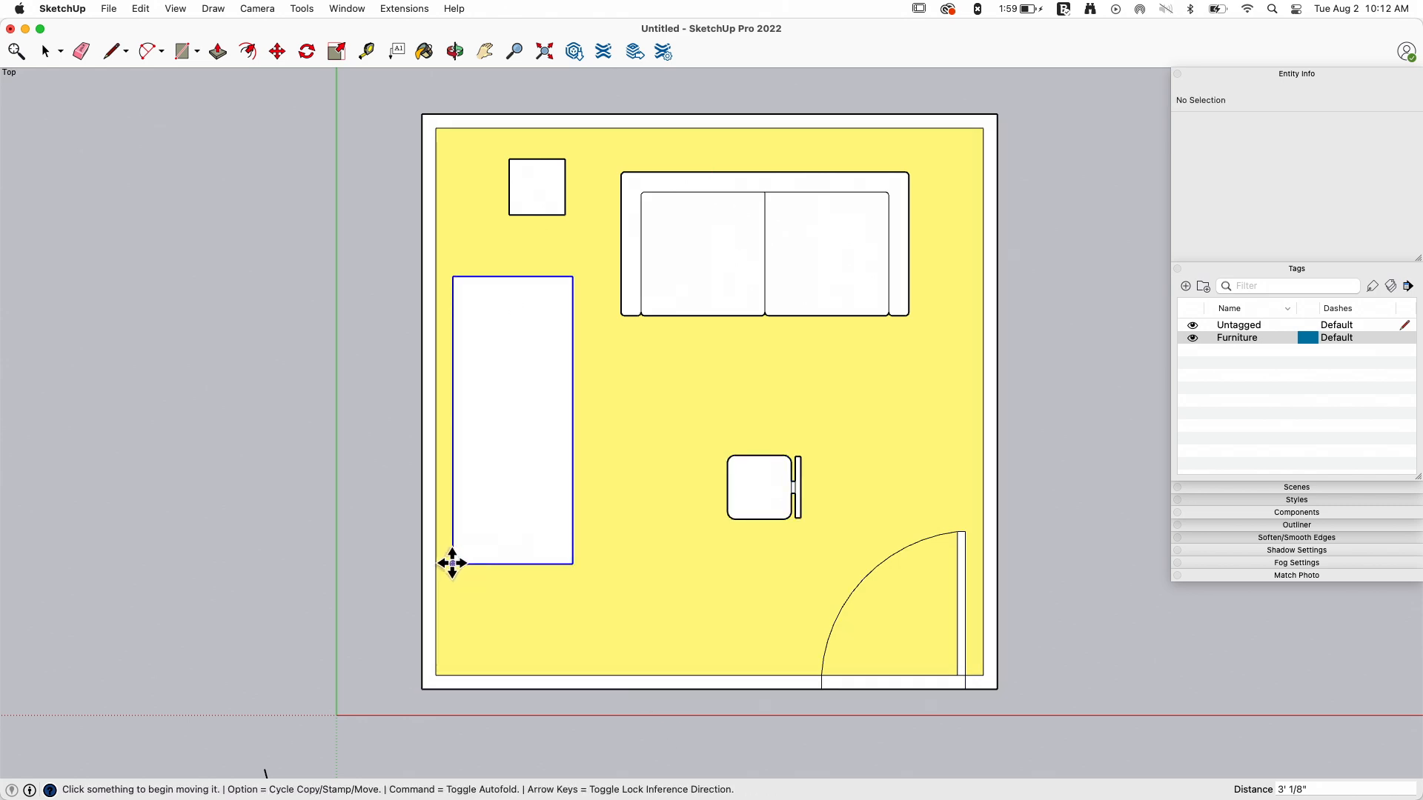
pyautogui.moveTo(453, 563); pyautogui.dragTo(441, 676)
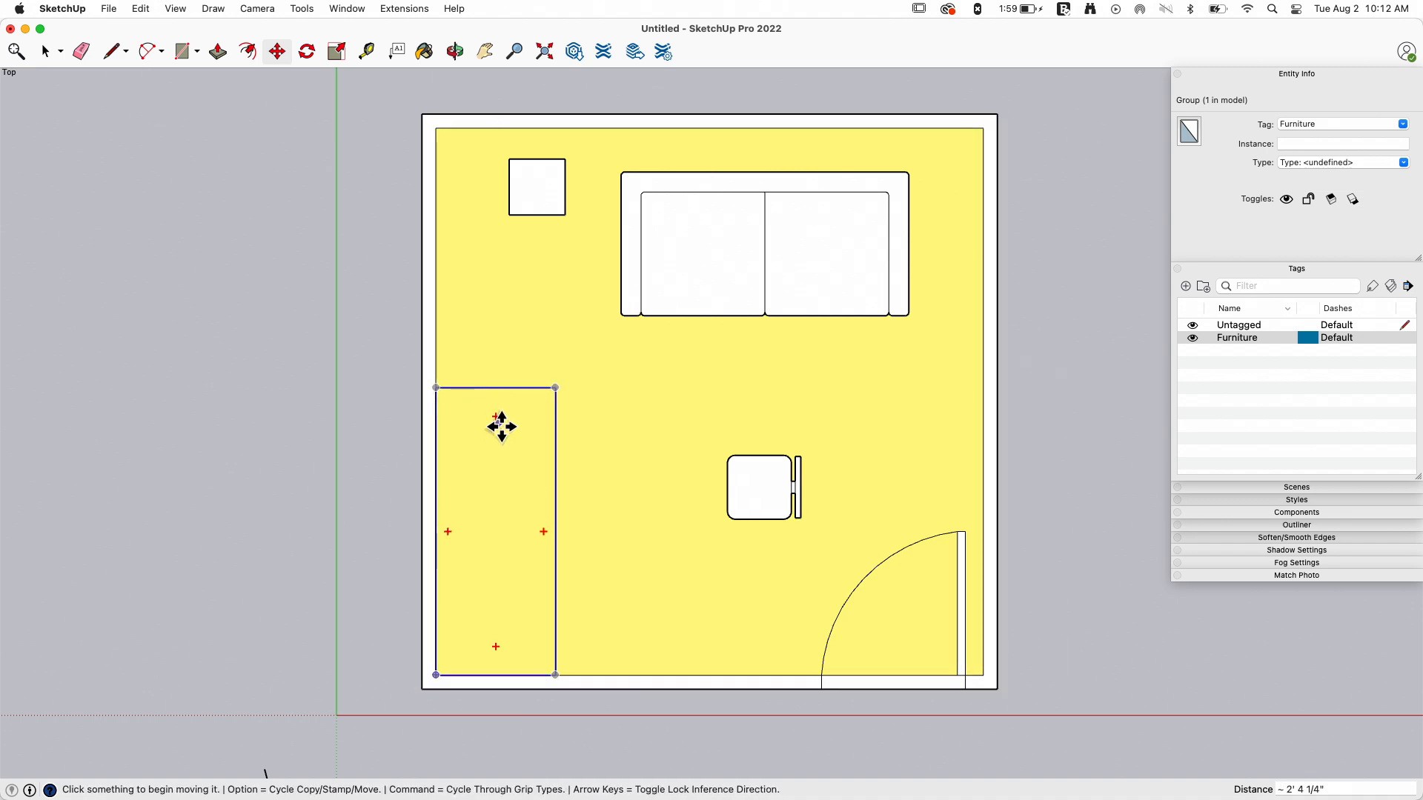
# Switch to Top view, drop the desk in place and slide the chair under its edge.
pyautogui.click(454, 51)
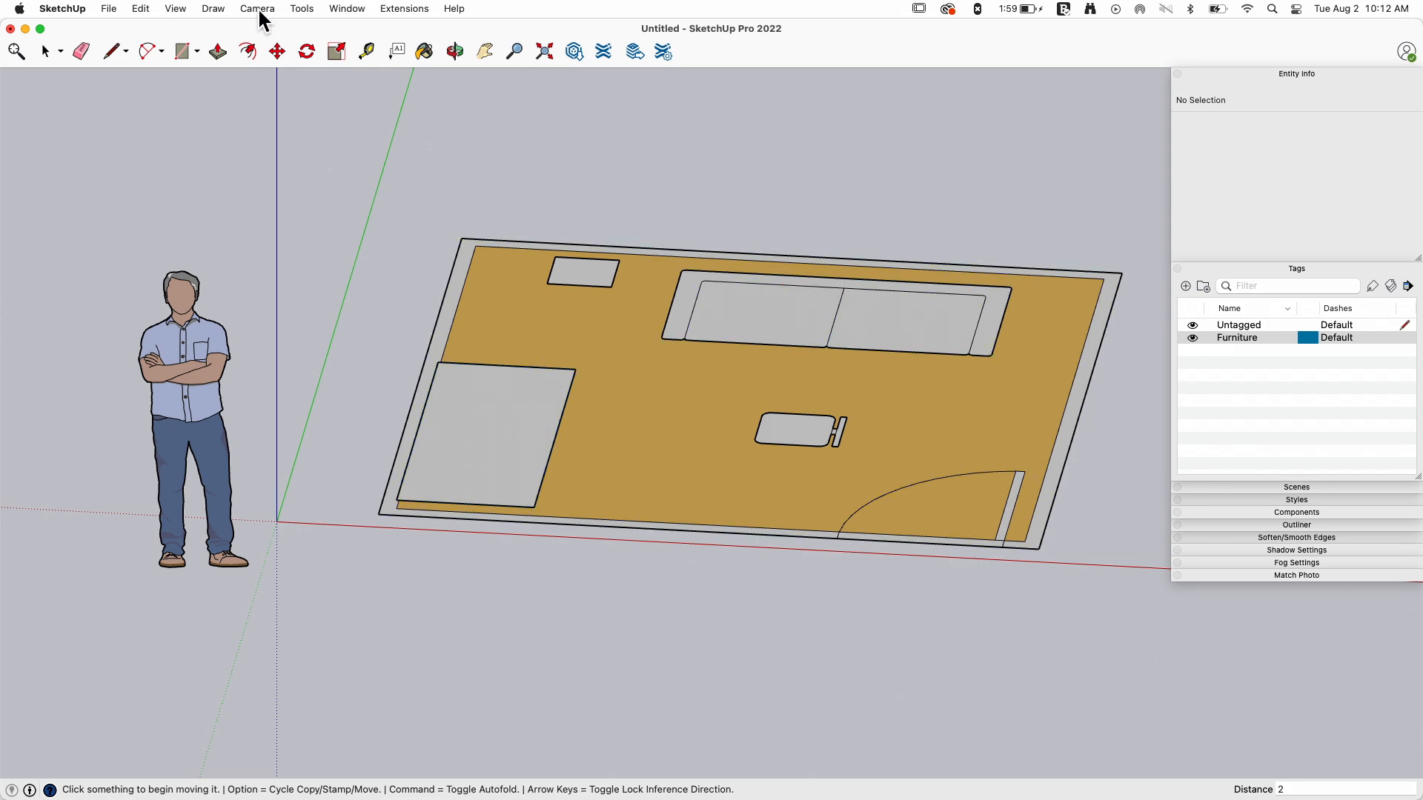
pyautogui.click(256, 9)
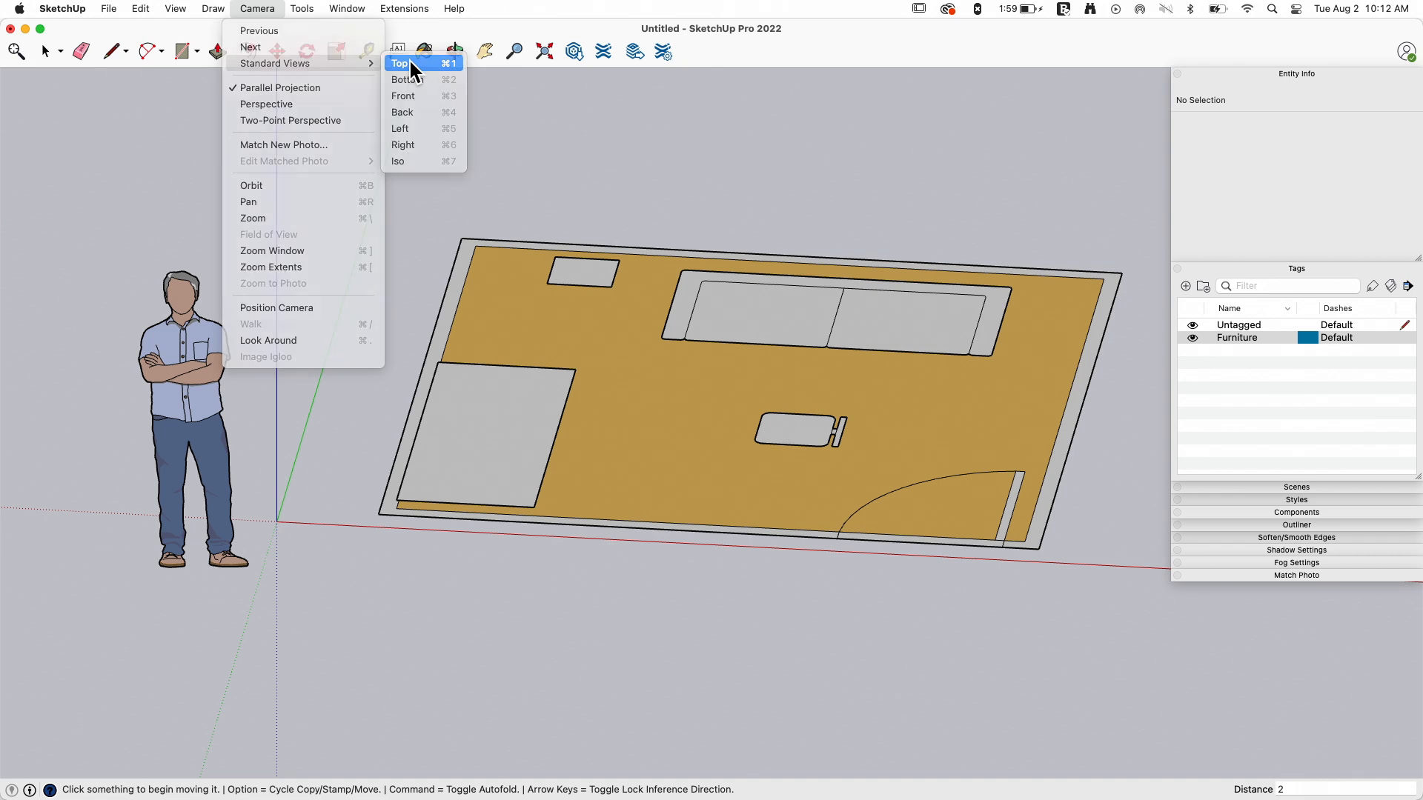
pyautogui.click(400, 62)
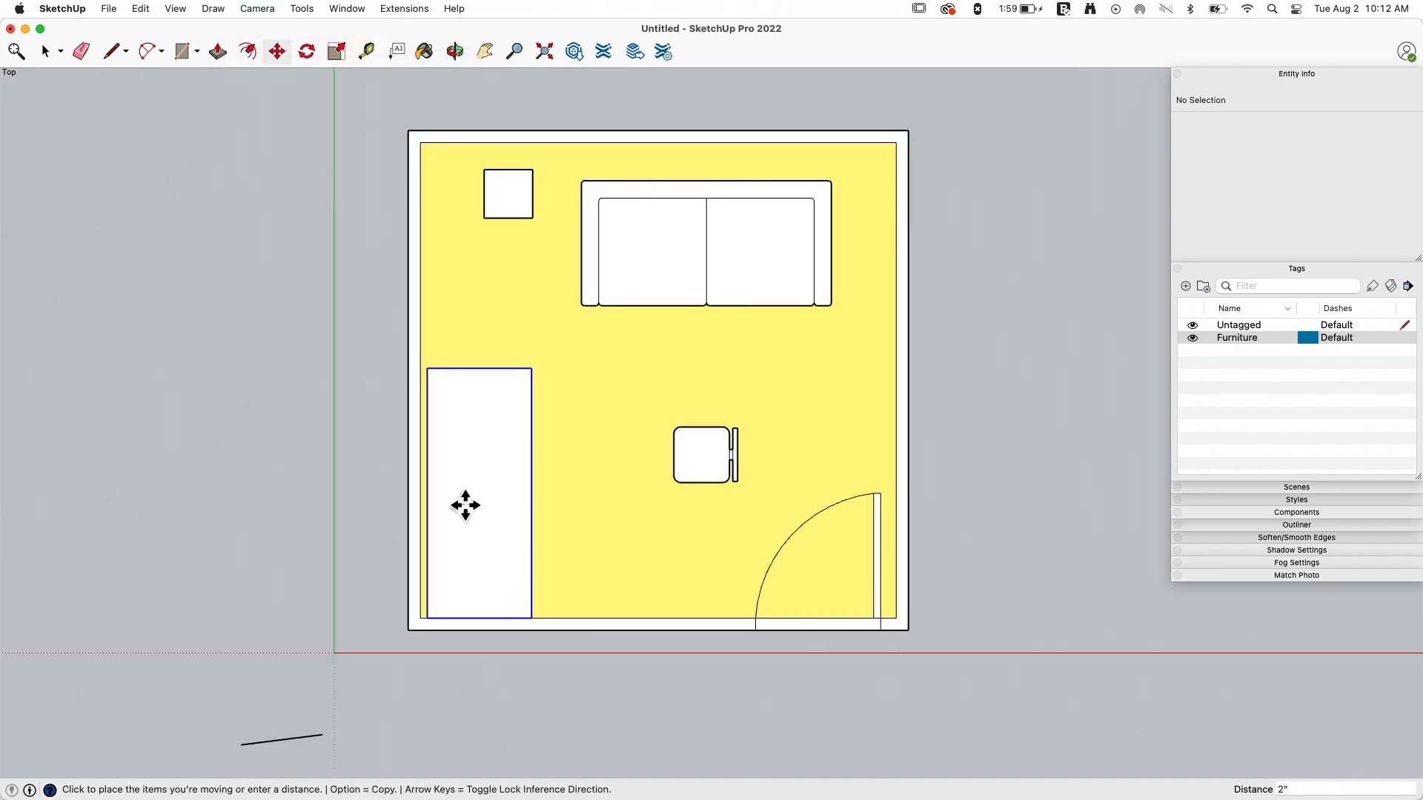
pyautogui.click(465, 506)
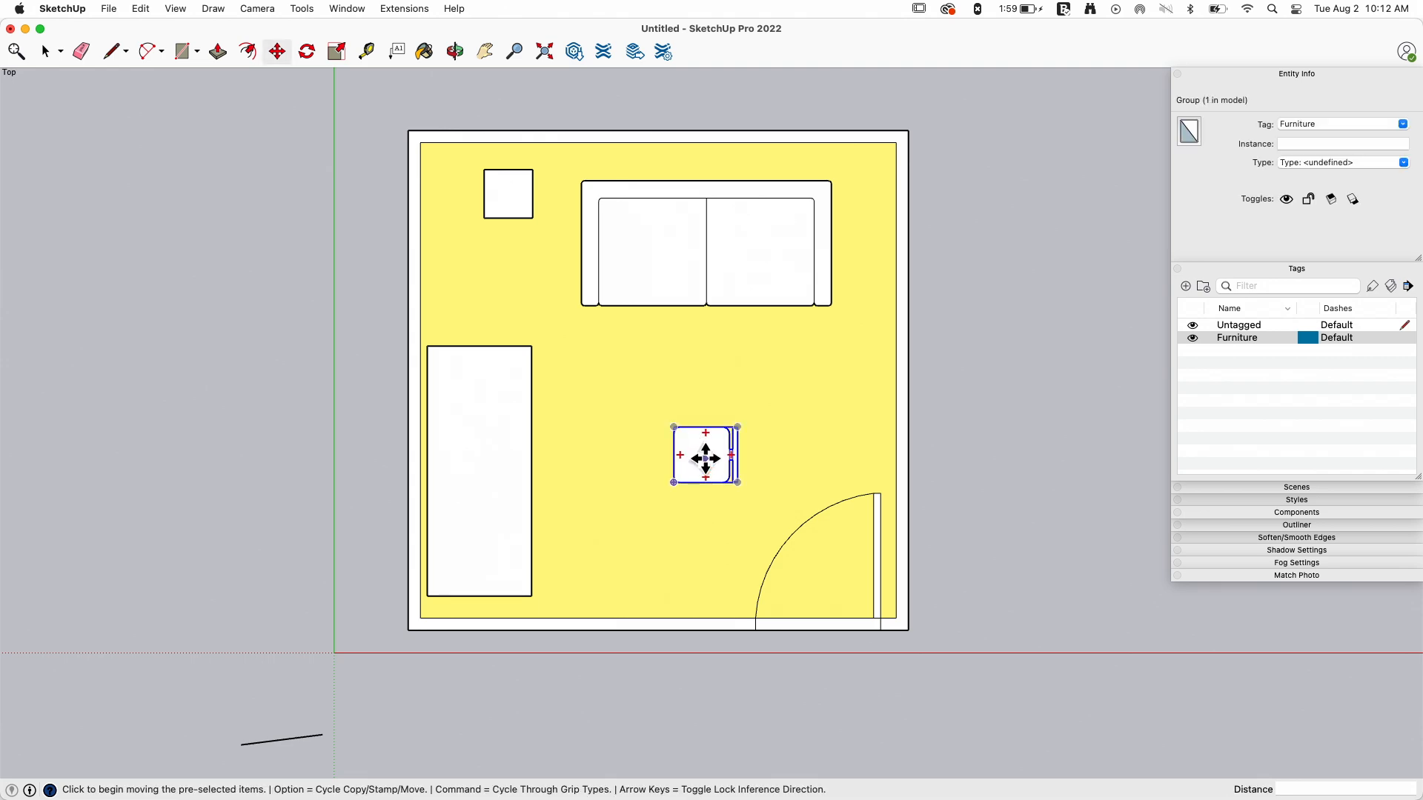
pyautogui.moveTo(706, 456); pyautogui.dragTo(533, 469)
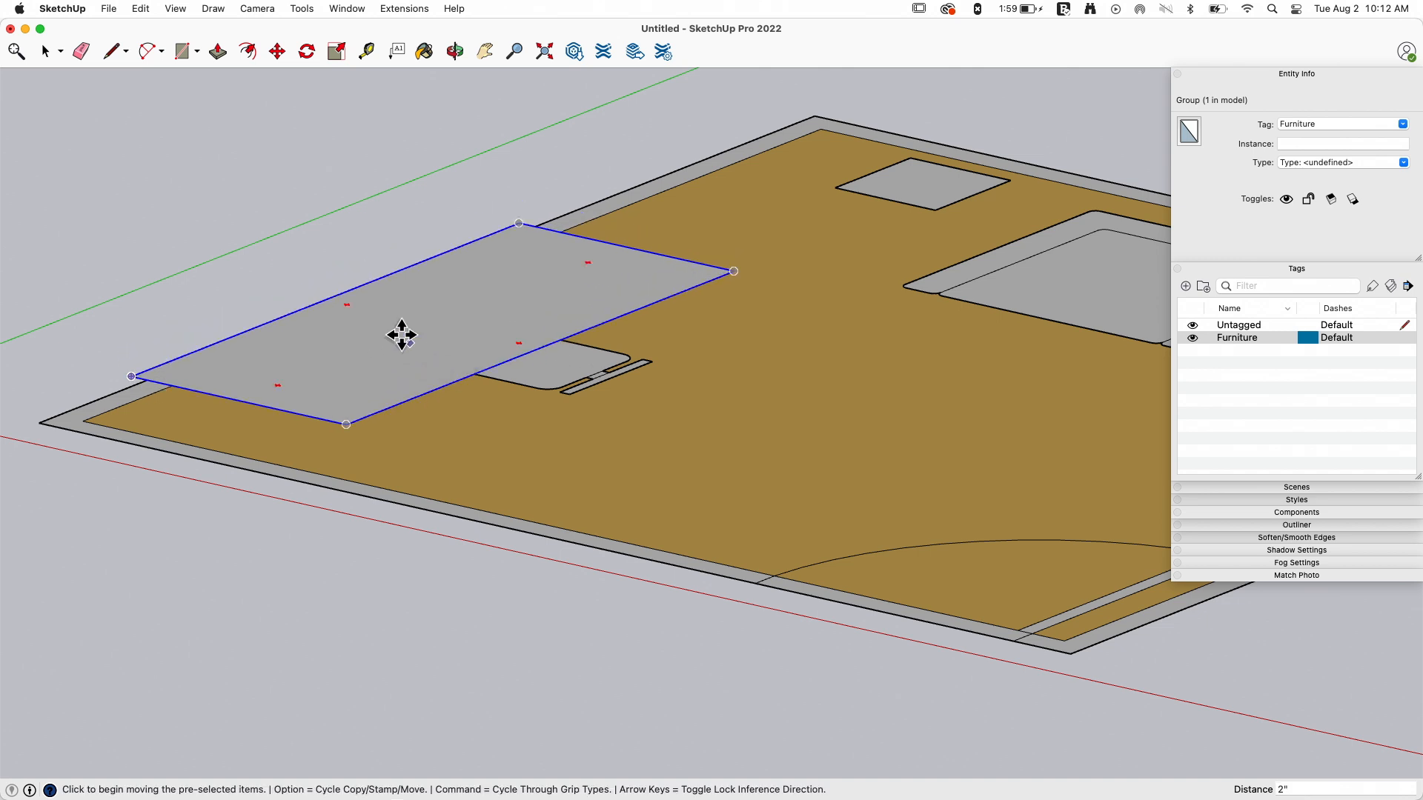
# Set Top view and pick up the chair to tuck it further under the desk.
pyautogui.click(256, 9)
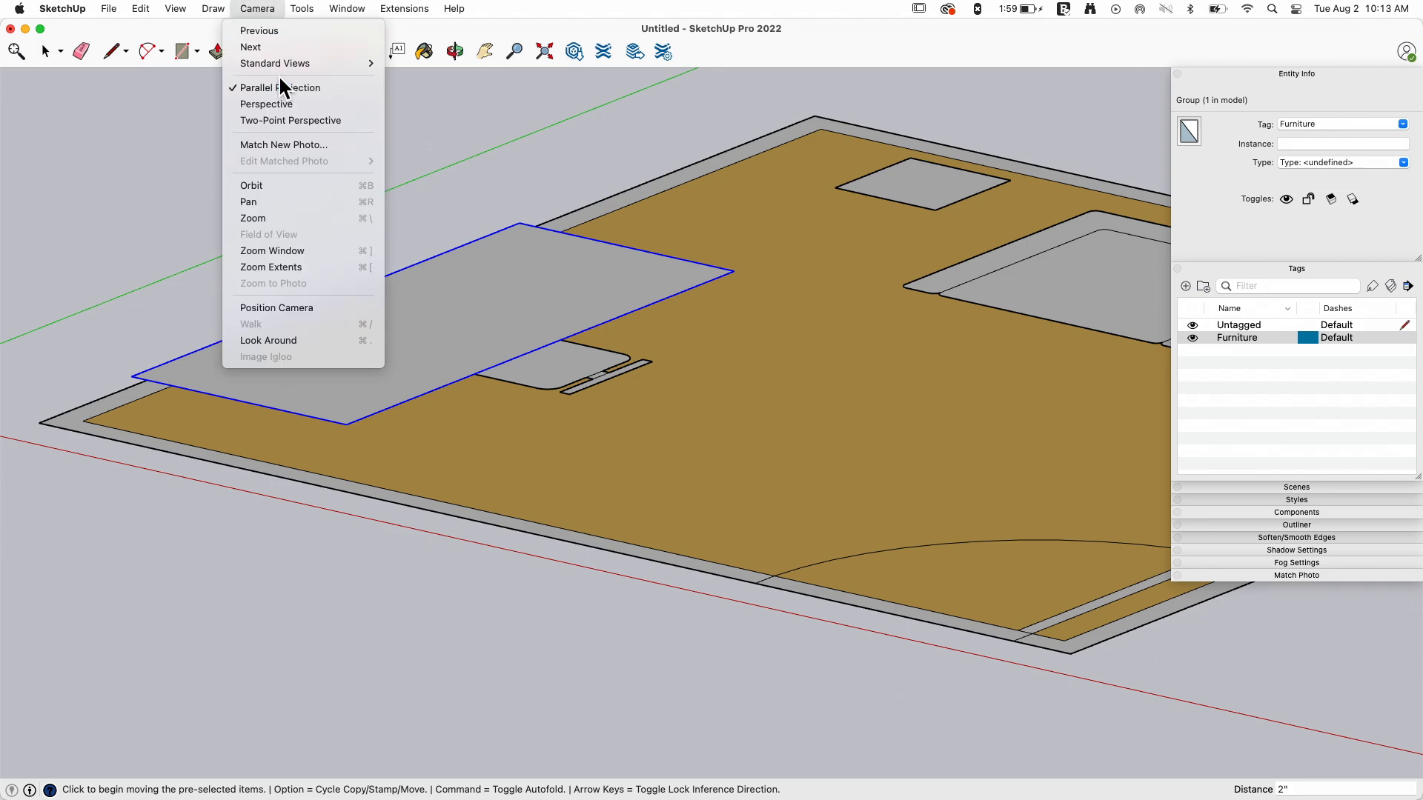
pyautogui.moveTo(275, 62)
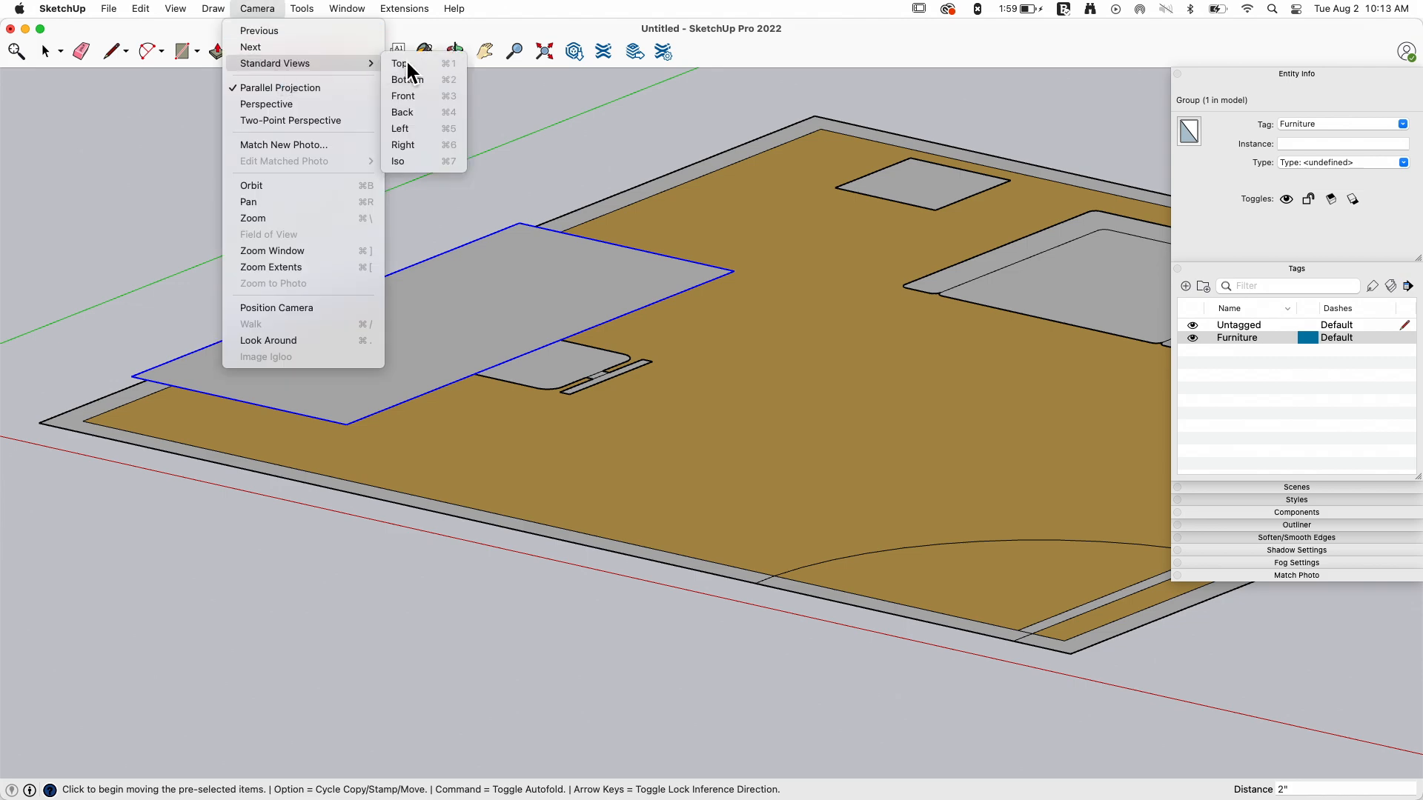
pyautogui.click(397, 63)
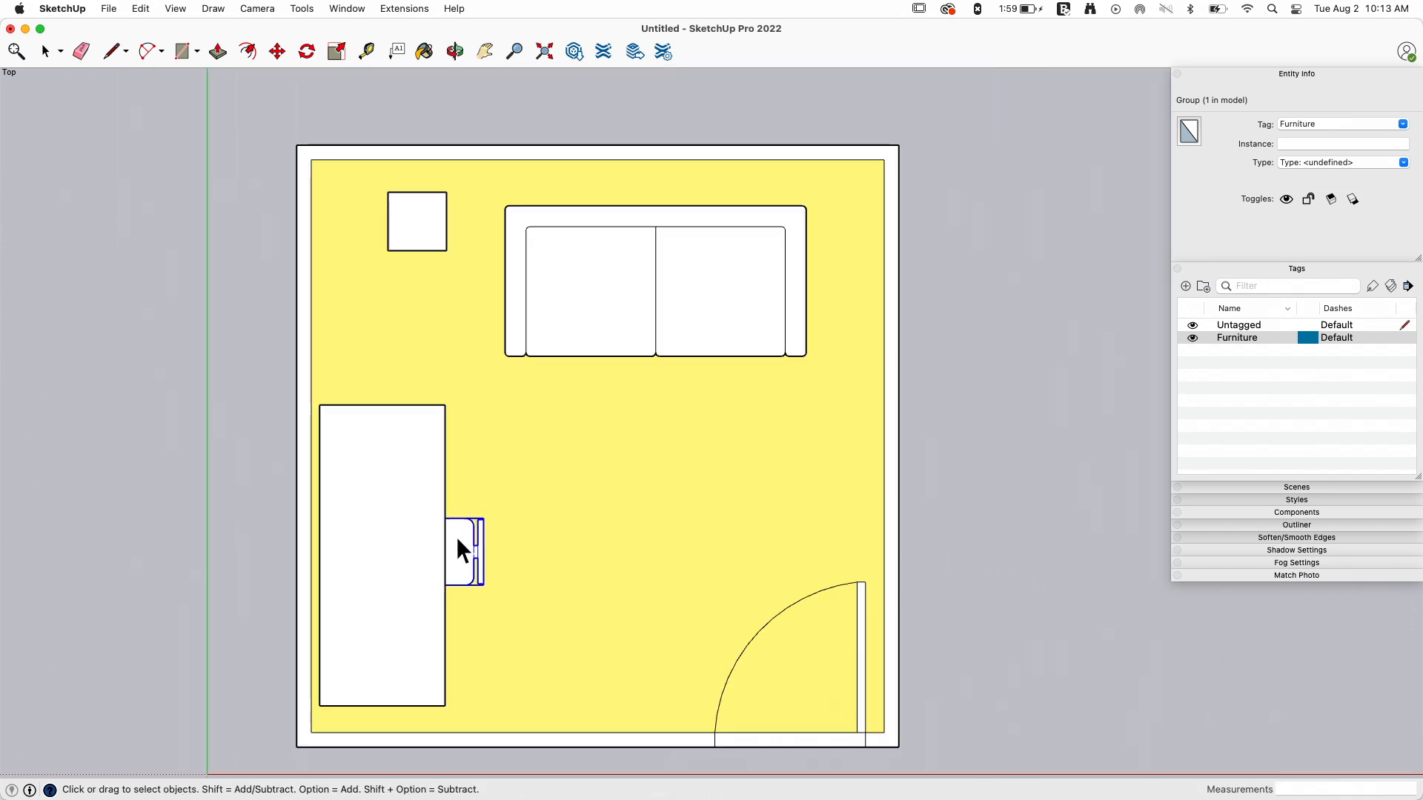
pyautogui.click(277, 51)
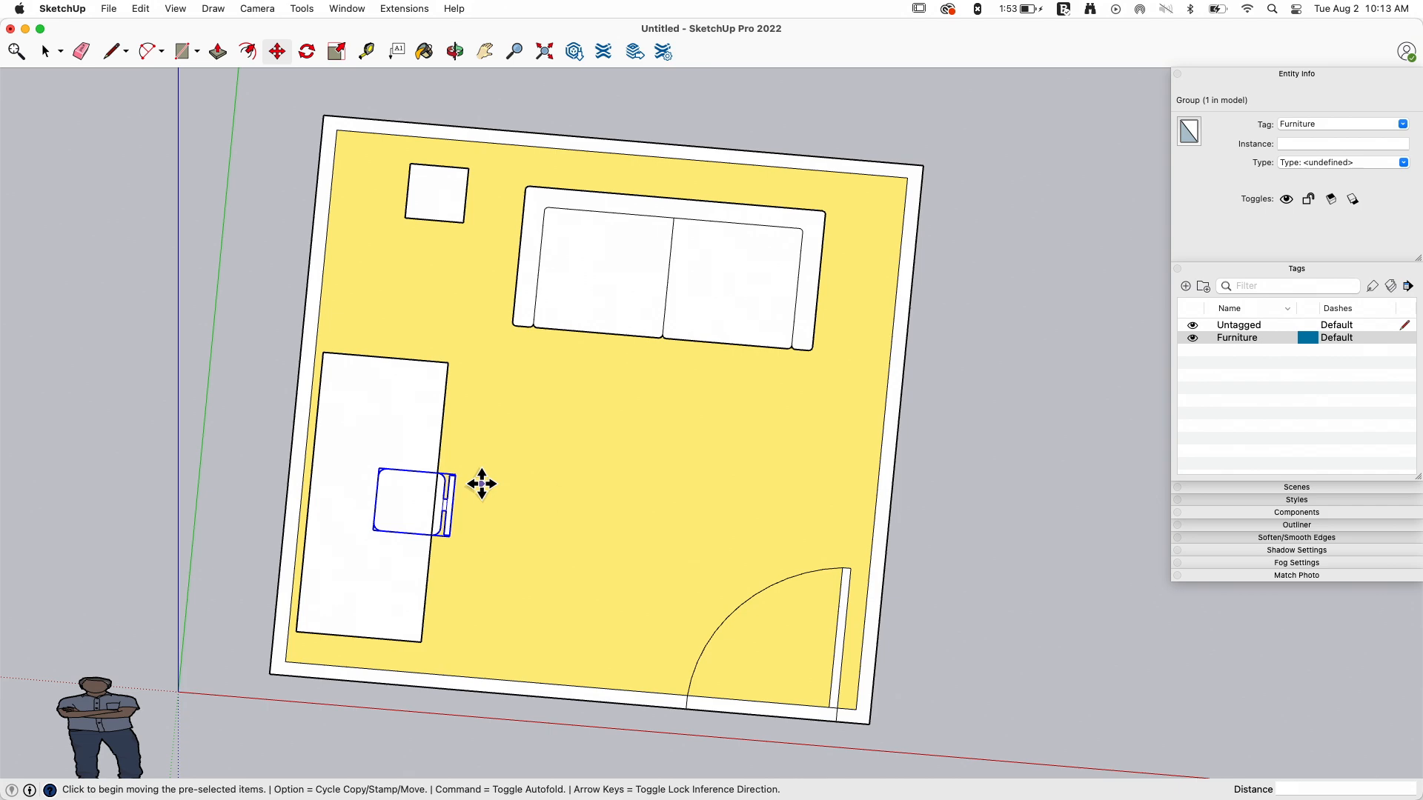
# Adjust the chair at the desk's right edge and reach for the Camera menu.
pyautogui.click(454, 50)
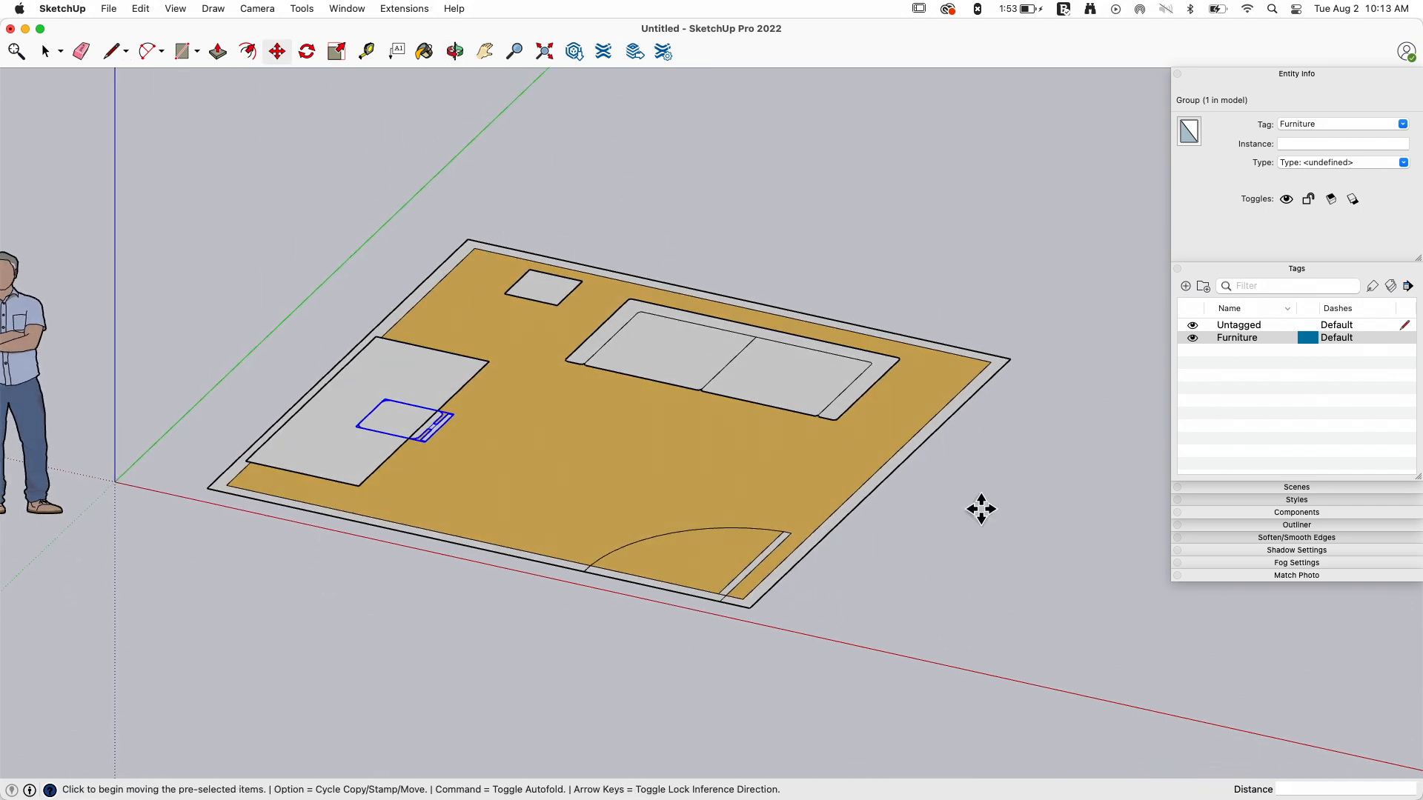
pyautogui.moveTo(397, 353)
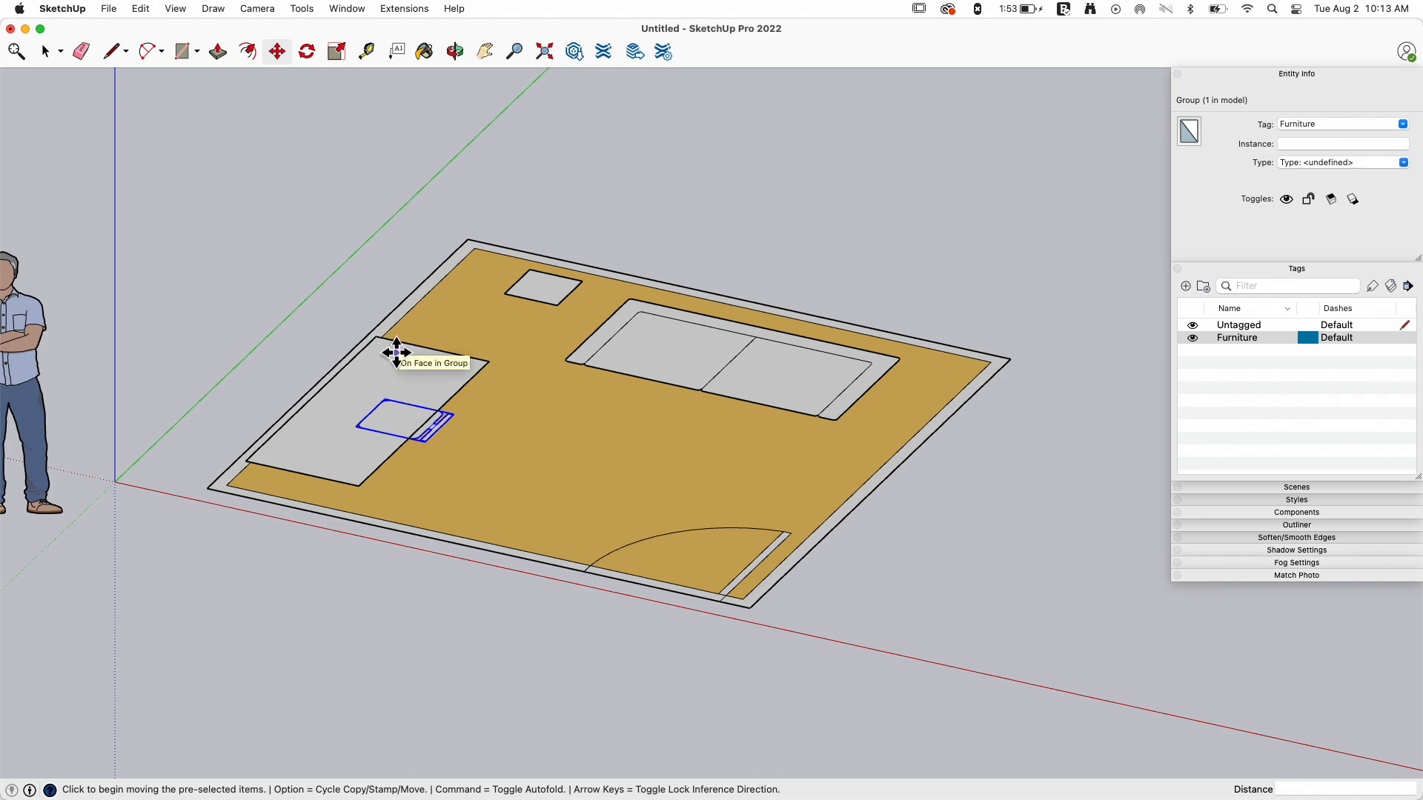
pyautogui.moveTo(574, 317)
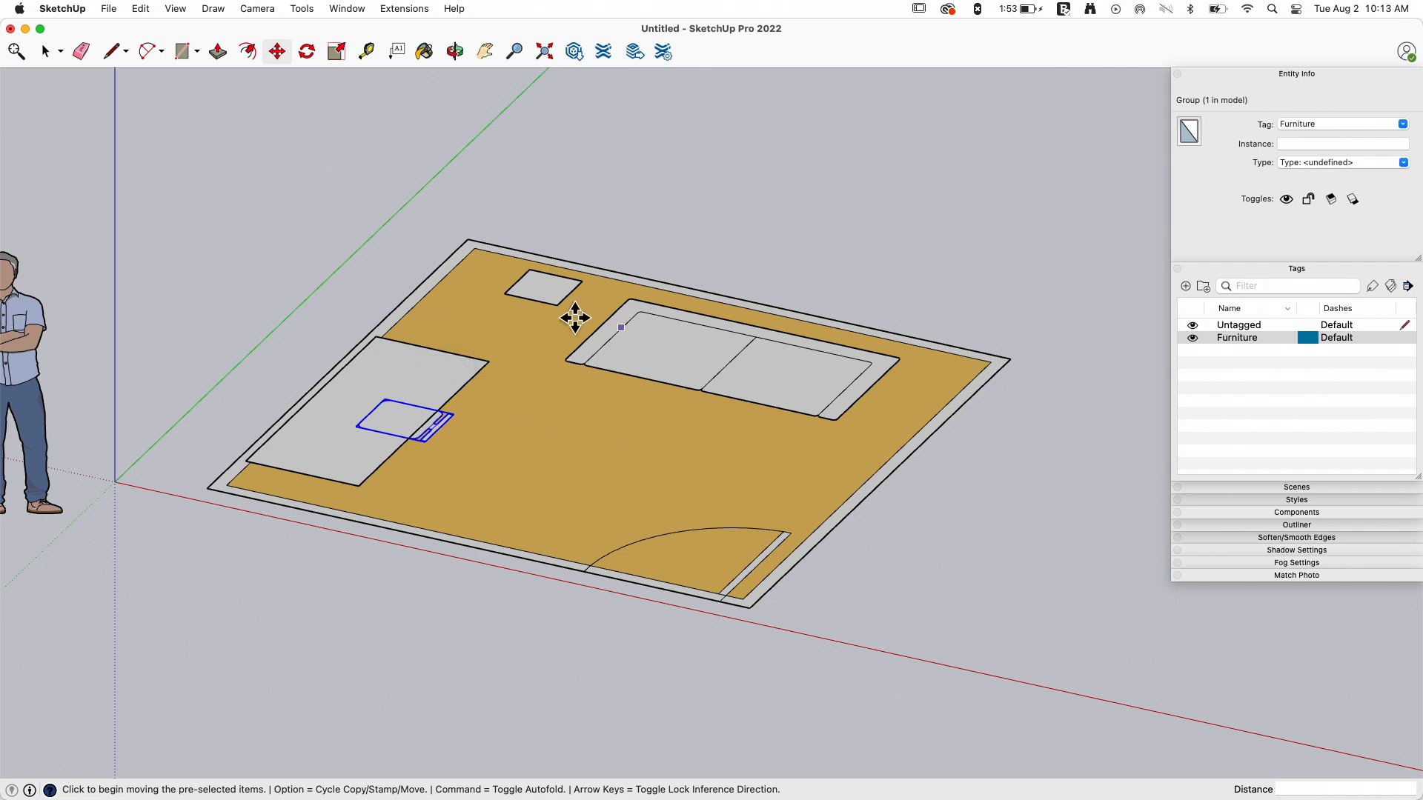
pyautogui.moveTo(561, 368)
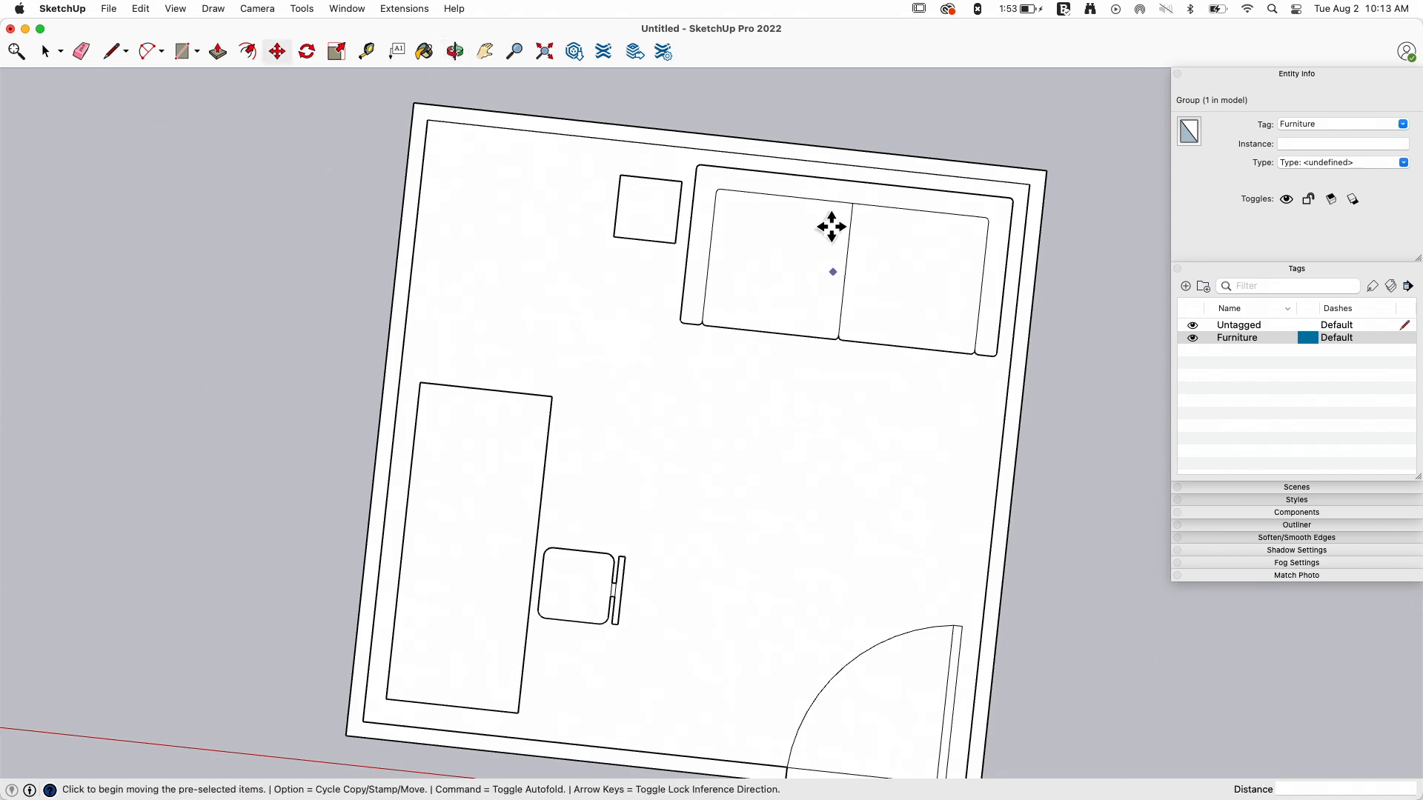
pyautogui.click(256, 9)
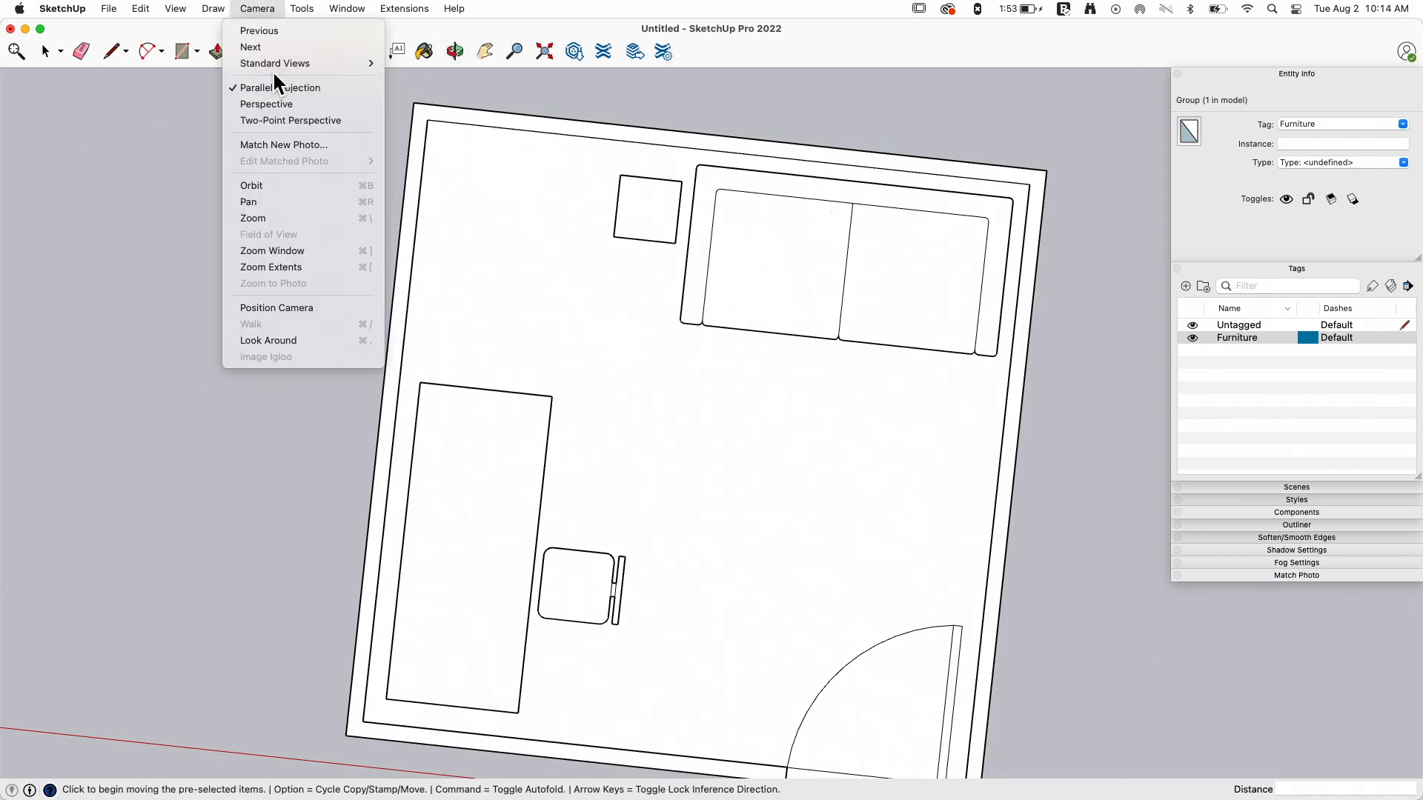
pyautogui.click(275, 62)
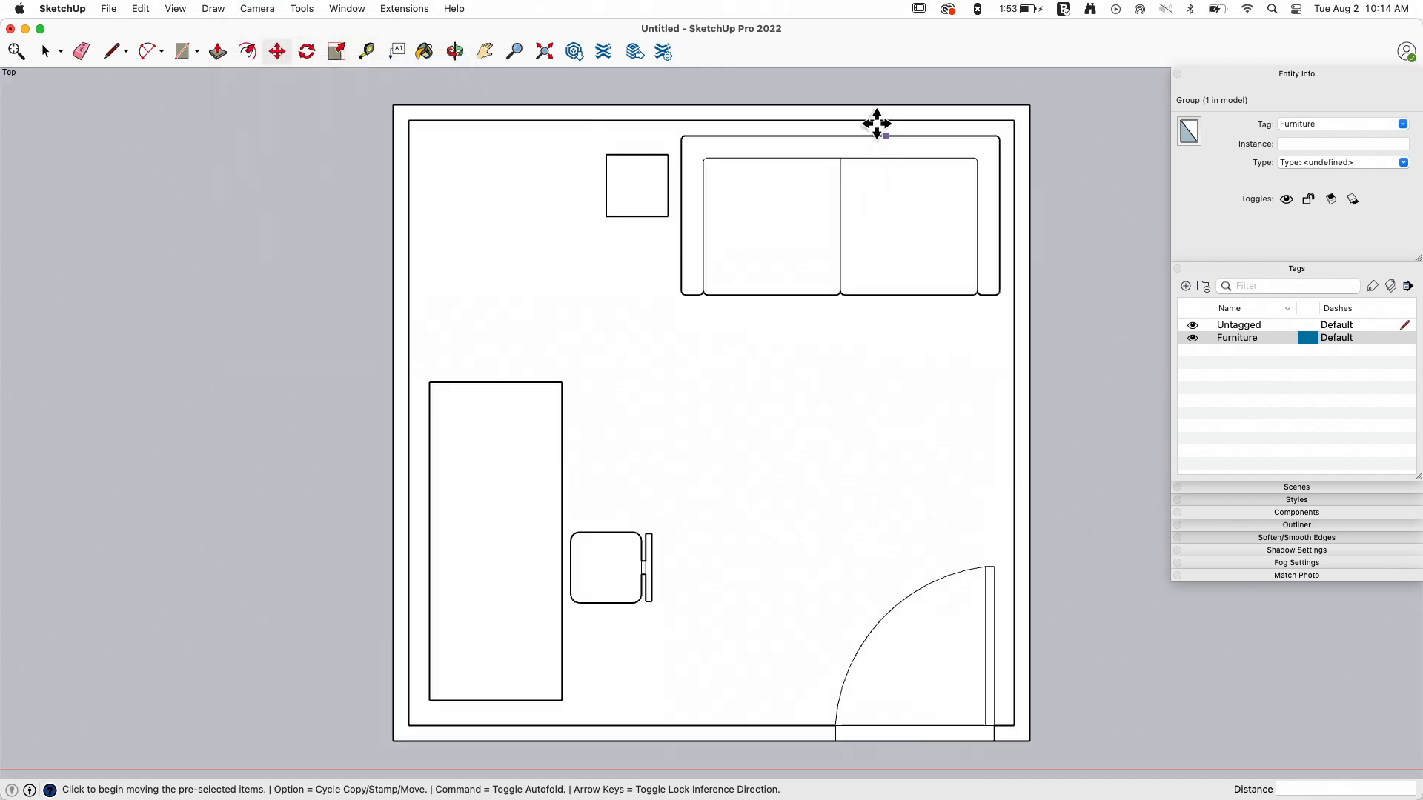
pyautogui.click(258, 9)
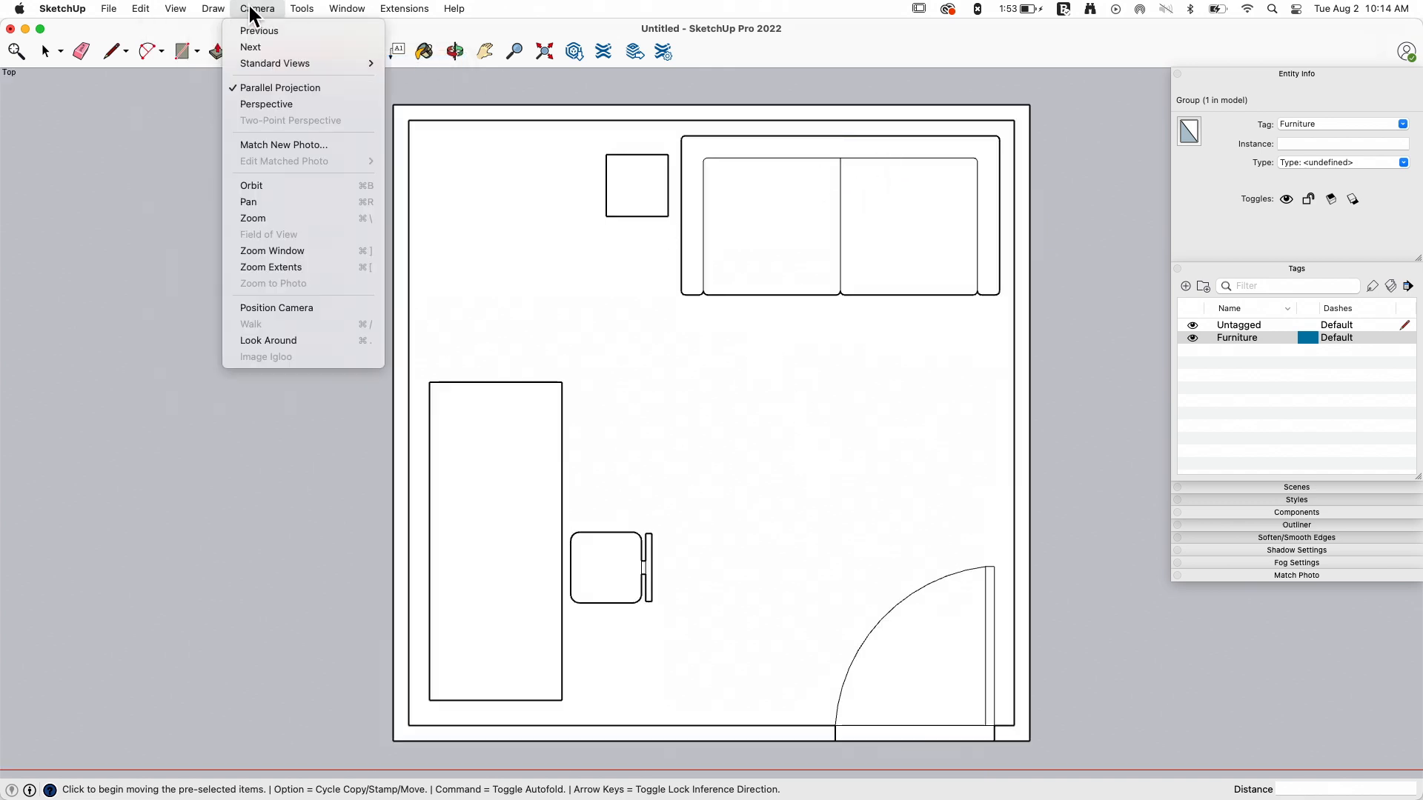
pyautogui.moveTo(1080, 377)
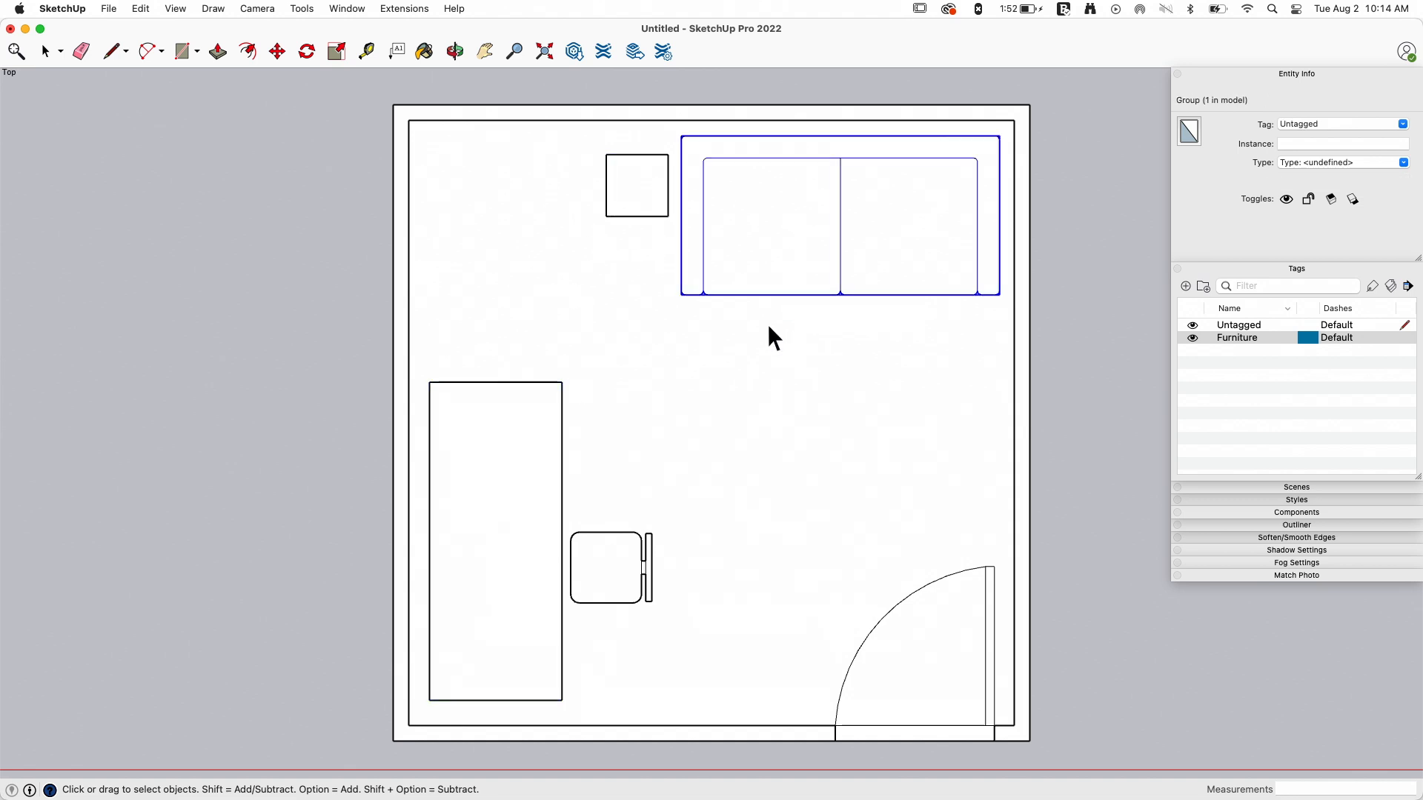
pyautogui.click(277, 52)
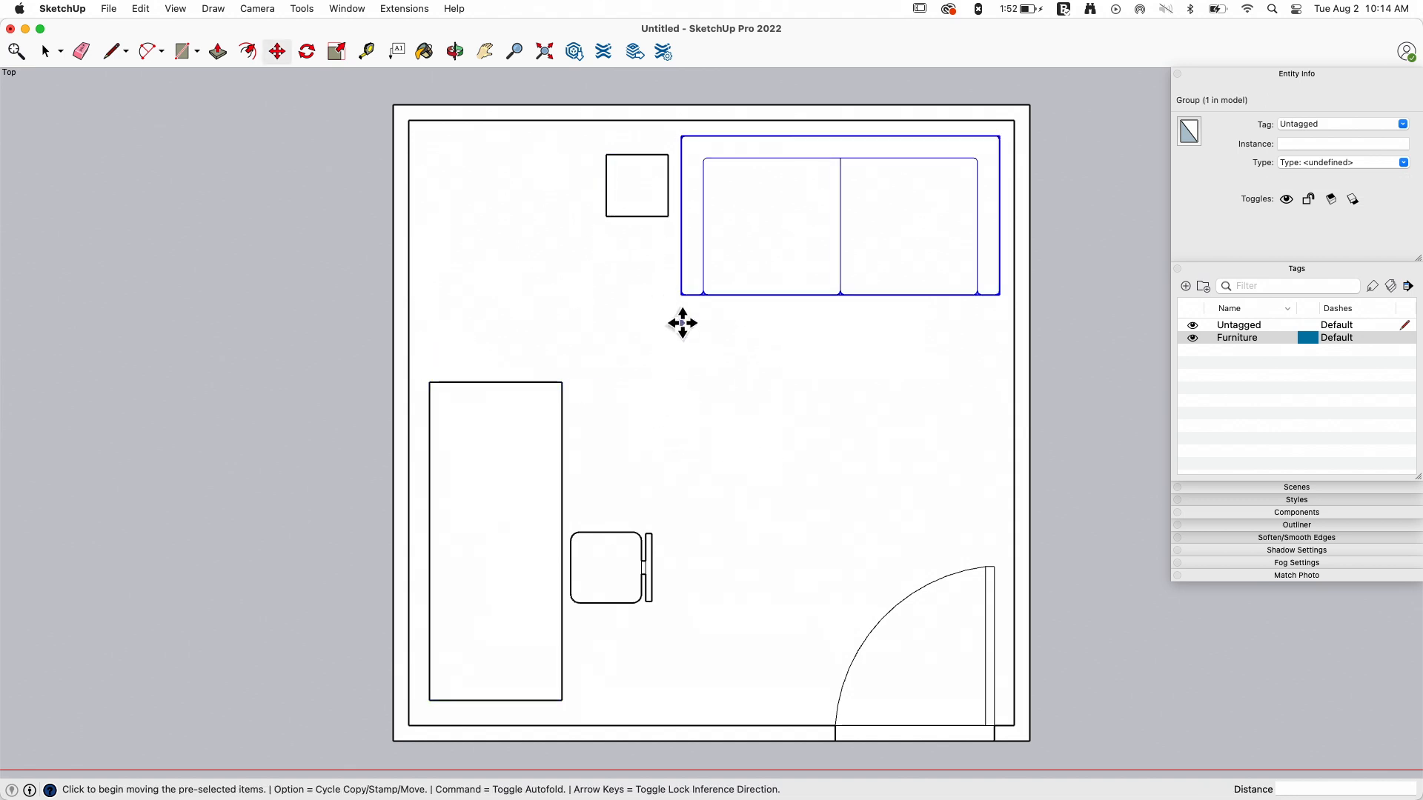
pyautogui.moveTo(455, 647)
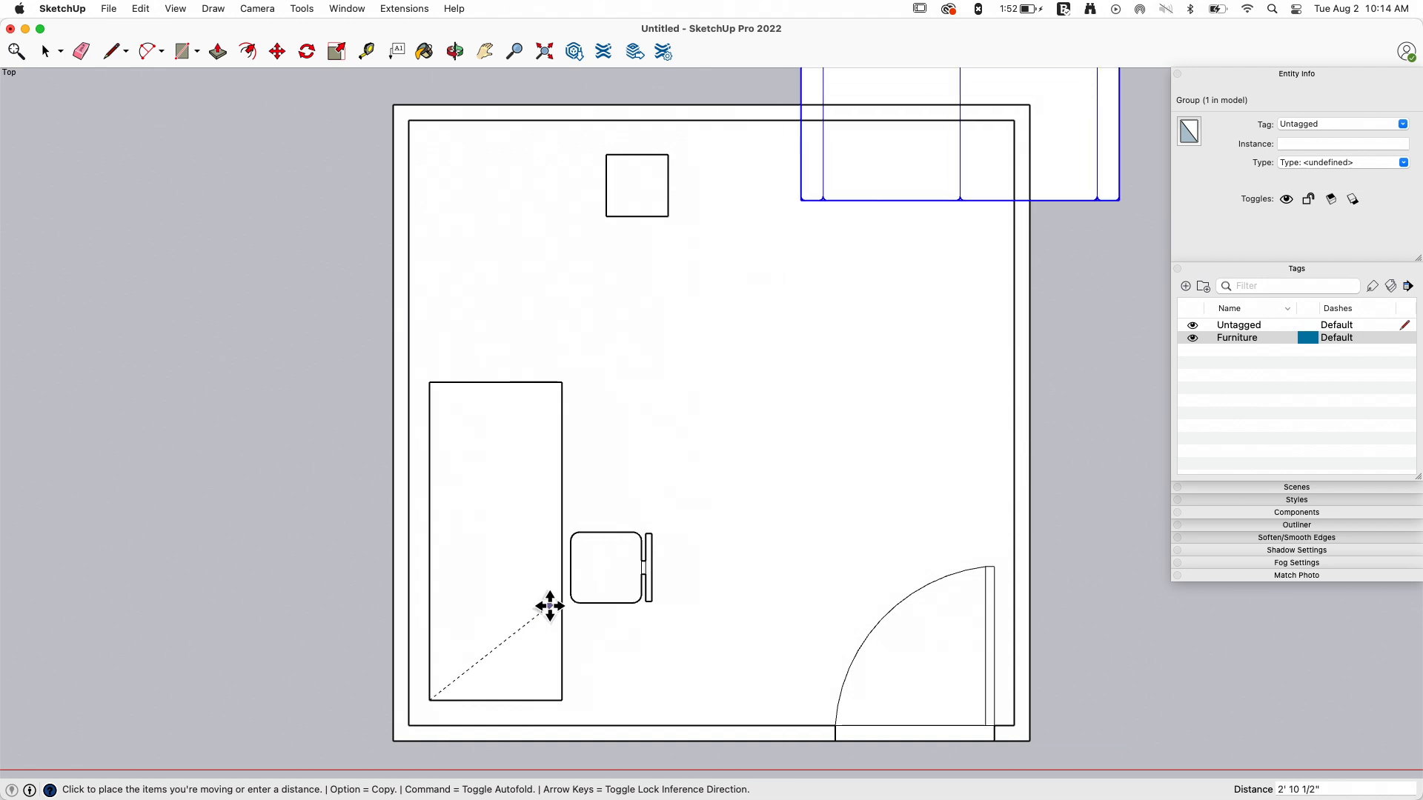
pyautogui.moveTo(549, 606); pyautogui.dragTo(409, 725)
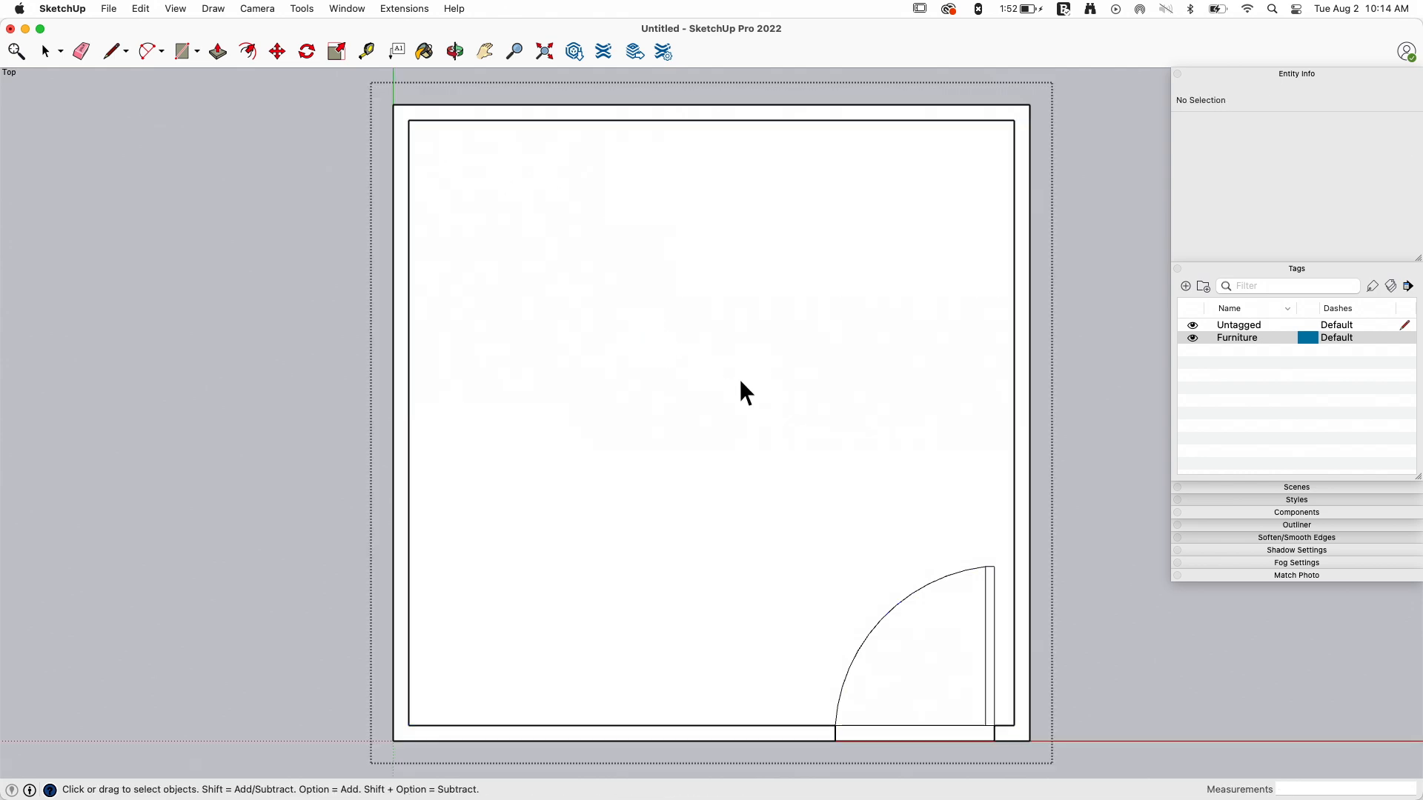
# Move the desk flush into the lower-left corner on the yellow floor.
pyautogui.click(424, 52)
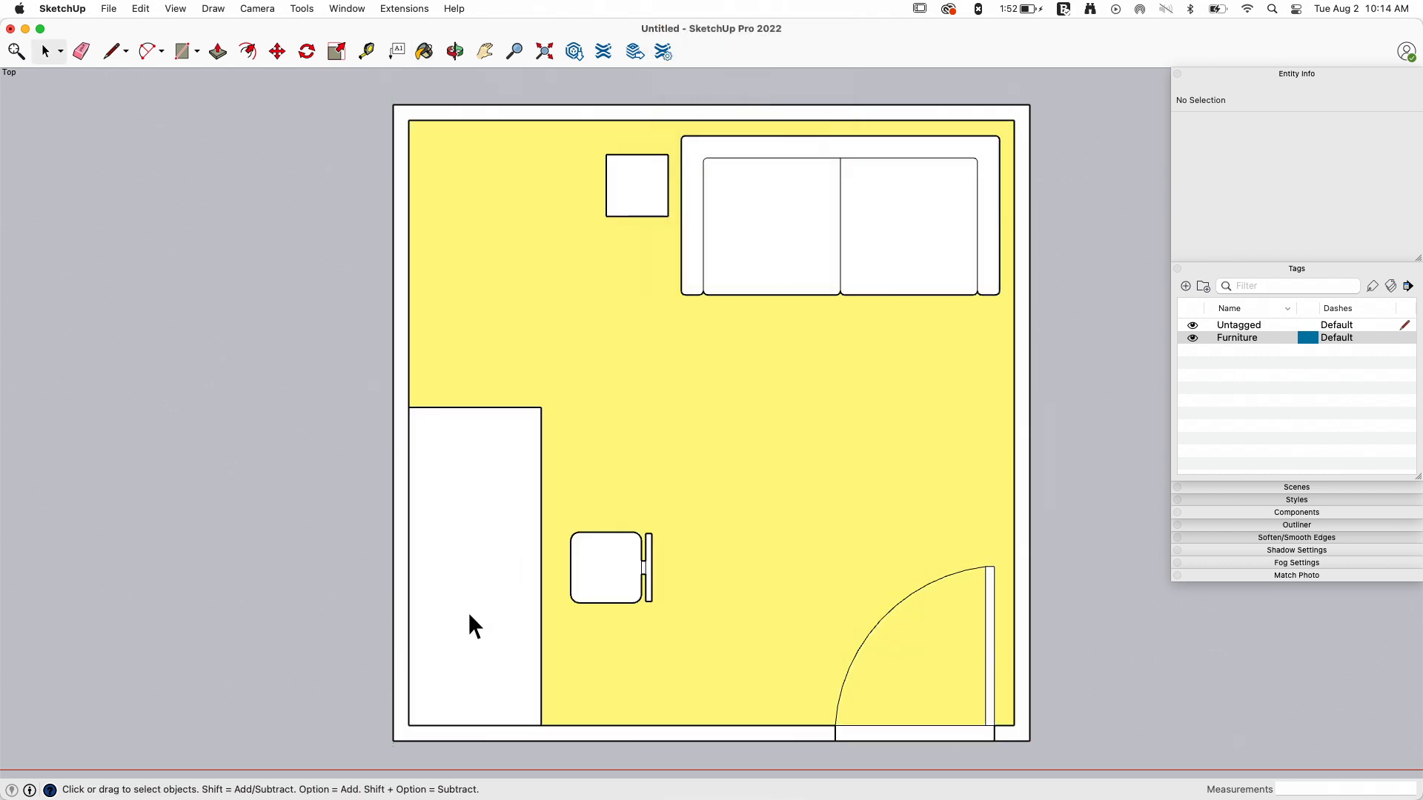
pyautogui.moveTo(589, 427)
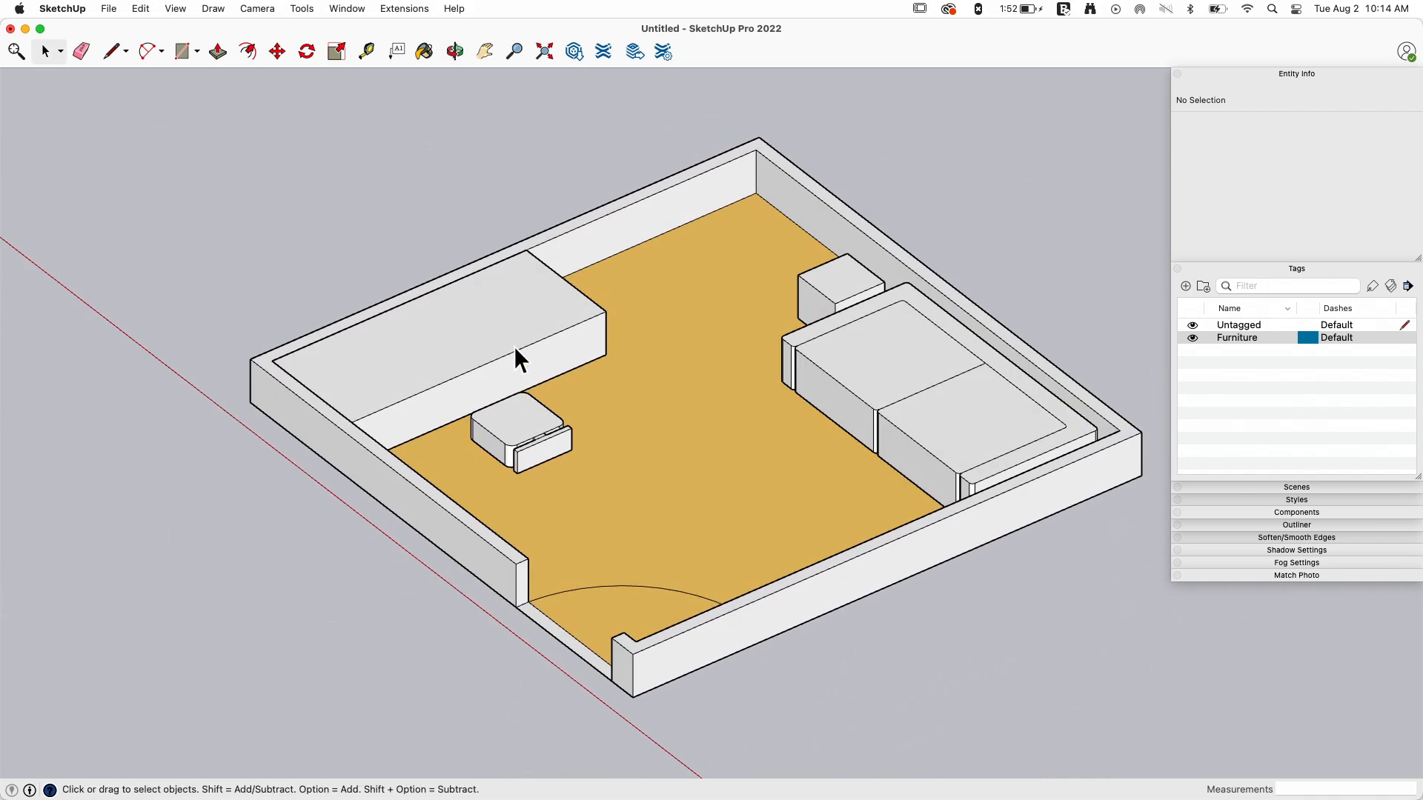
pyautogui.moveTo(526, 432)
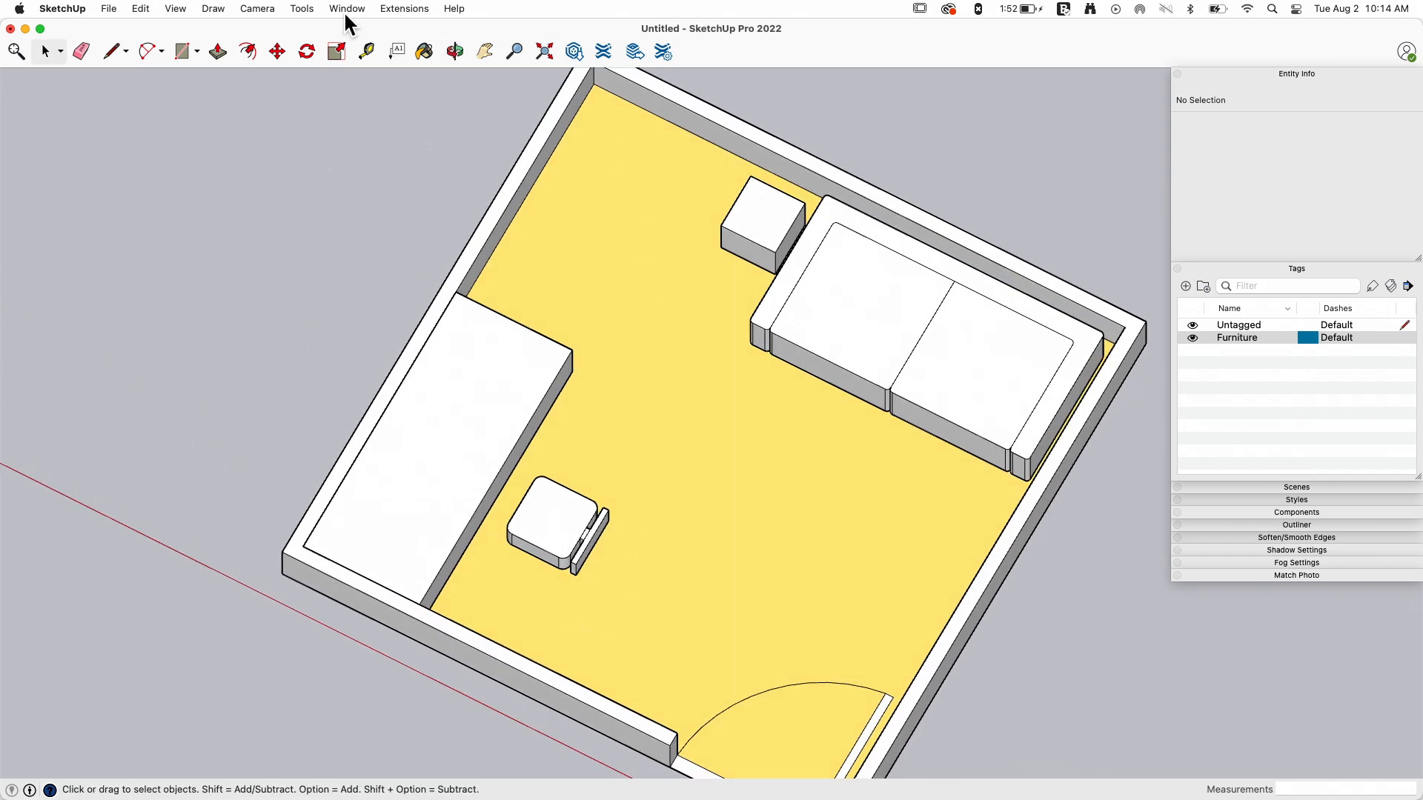
# Set Top view and tuck the chair under the desk's right edge.
pyautogui.click(256, 9)
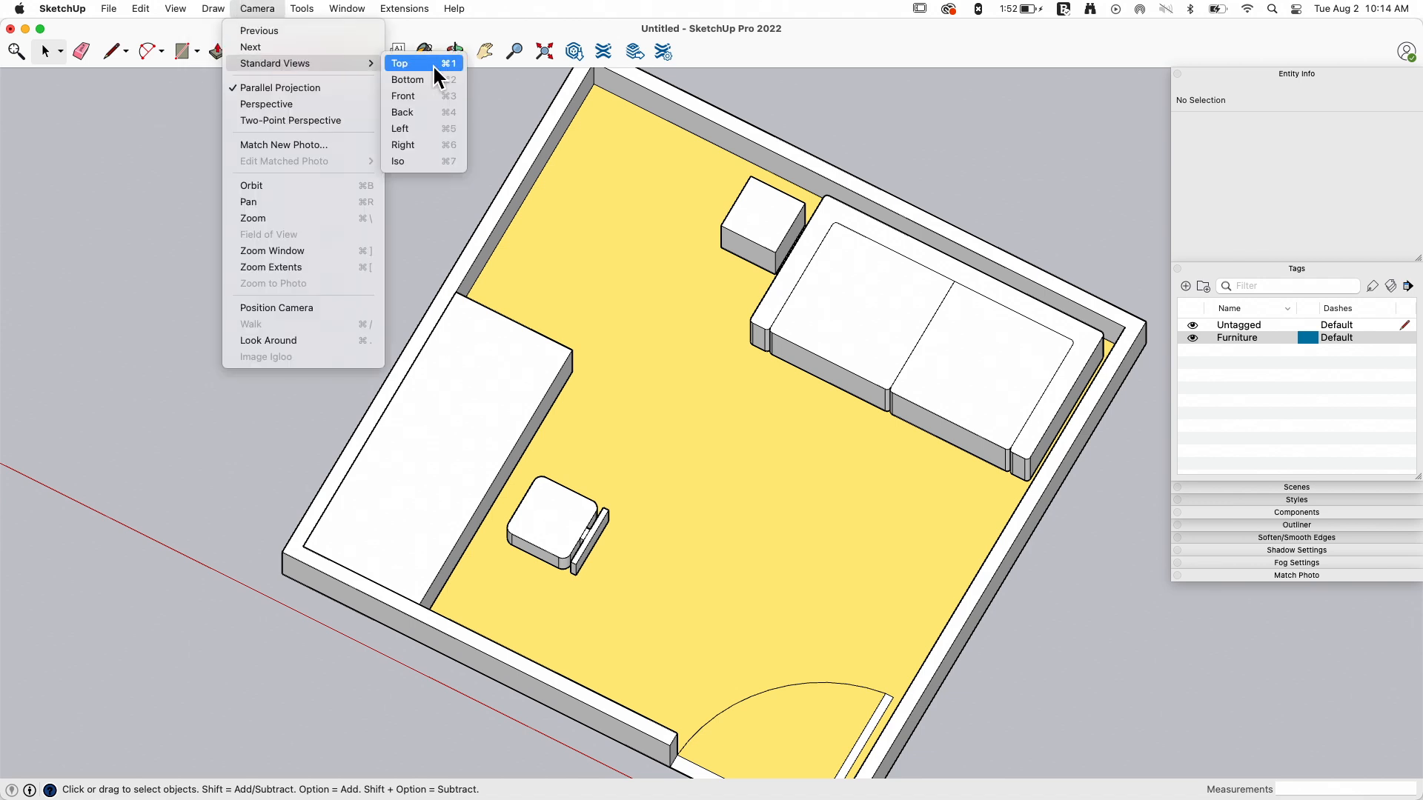
pyautogui.click(399, 62)
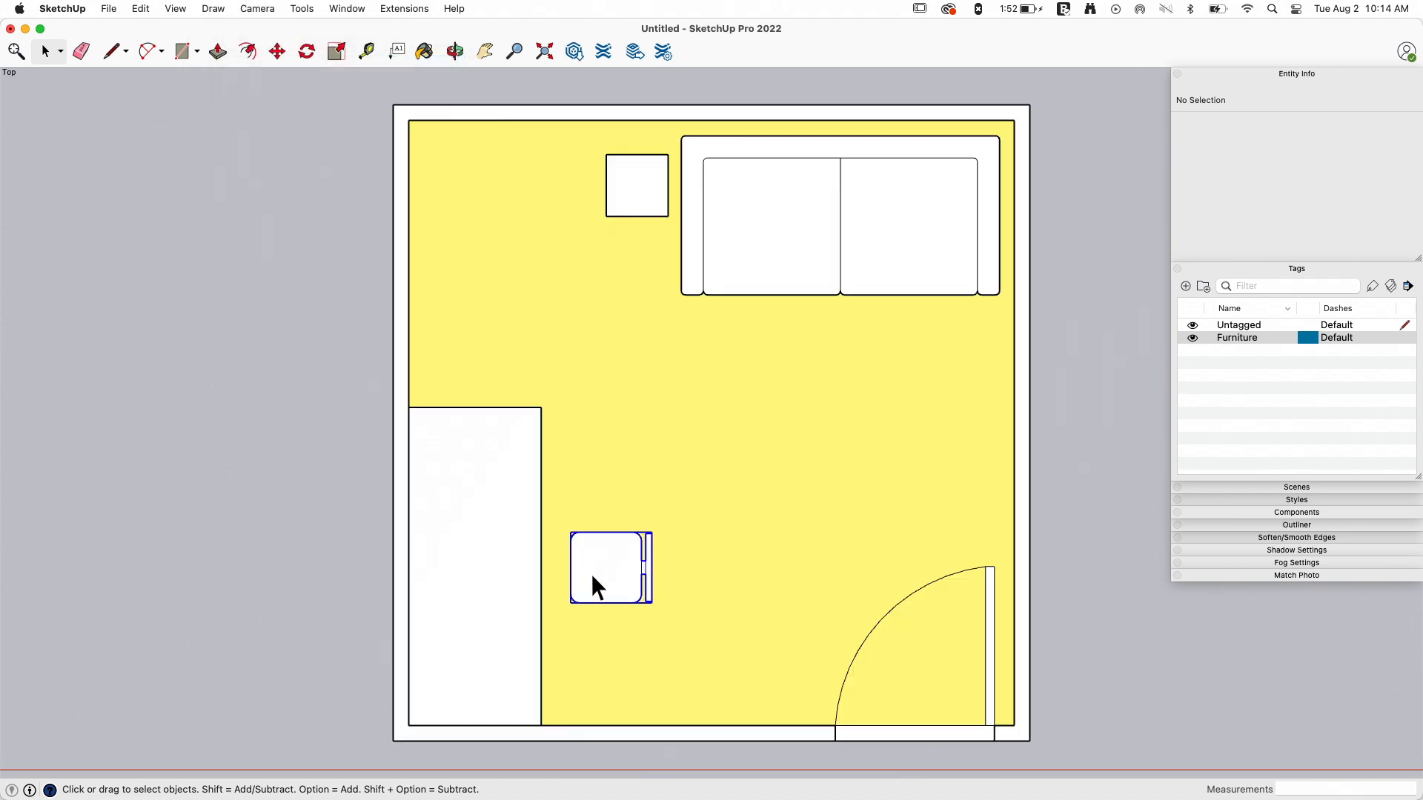
pyautogui.moveTo(610, 568); pyautogui.dragTo(553, 567)
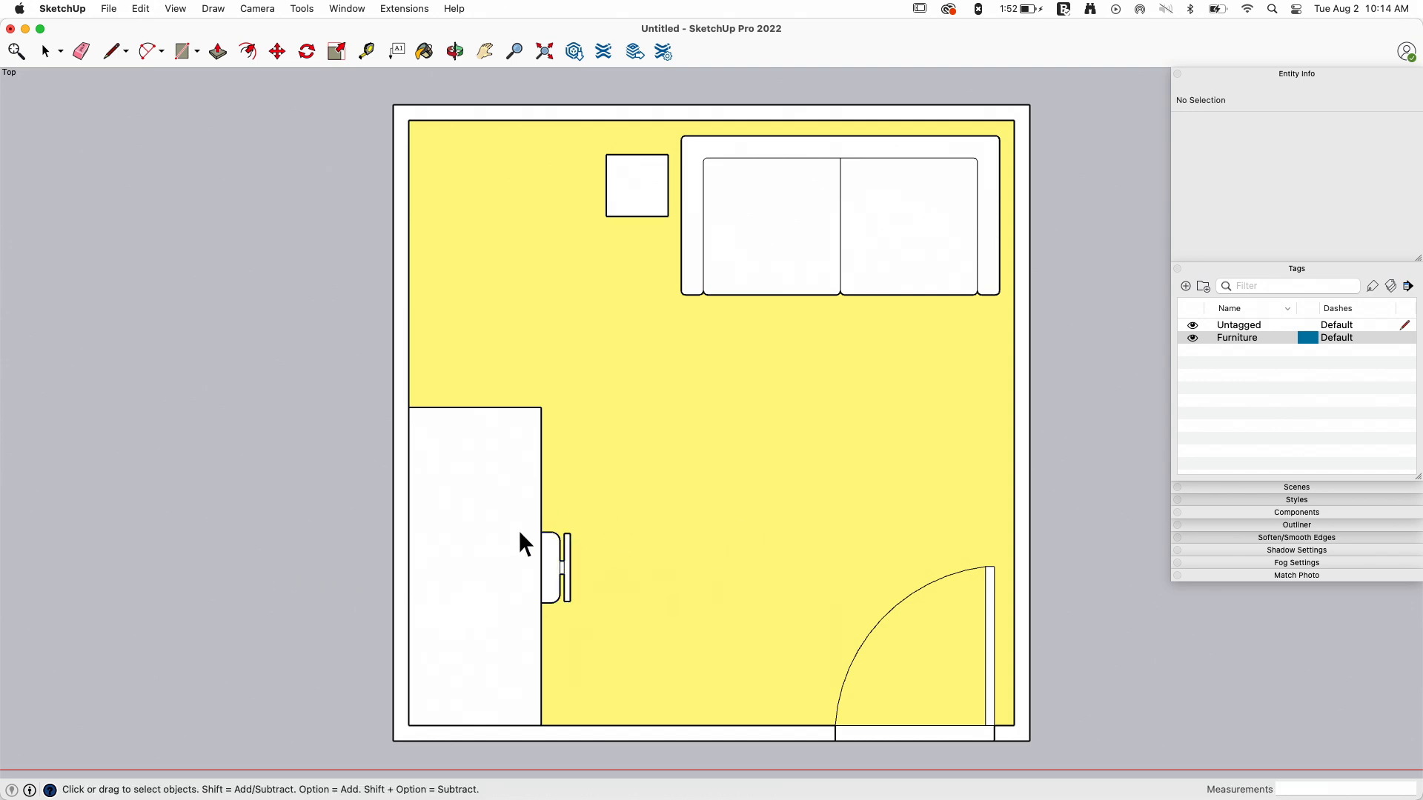
pyautogui.moveTo(394, 661)
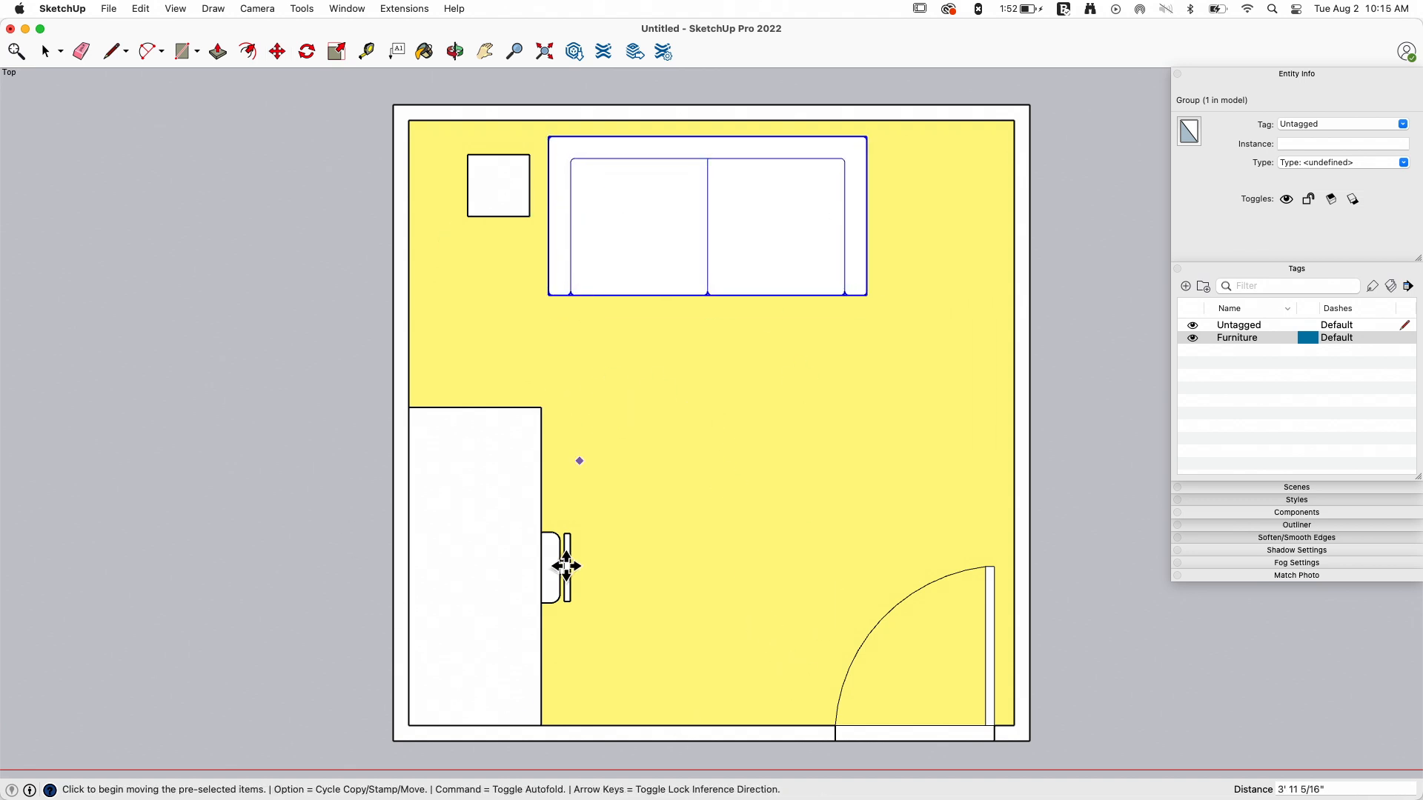
pyautogui.moveTo(1016, 536)
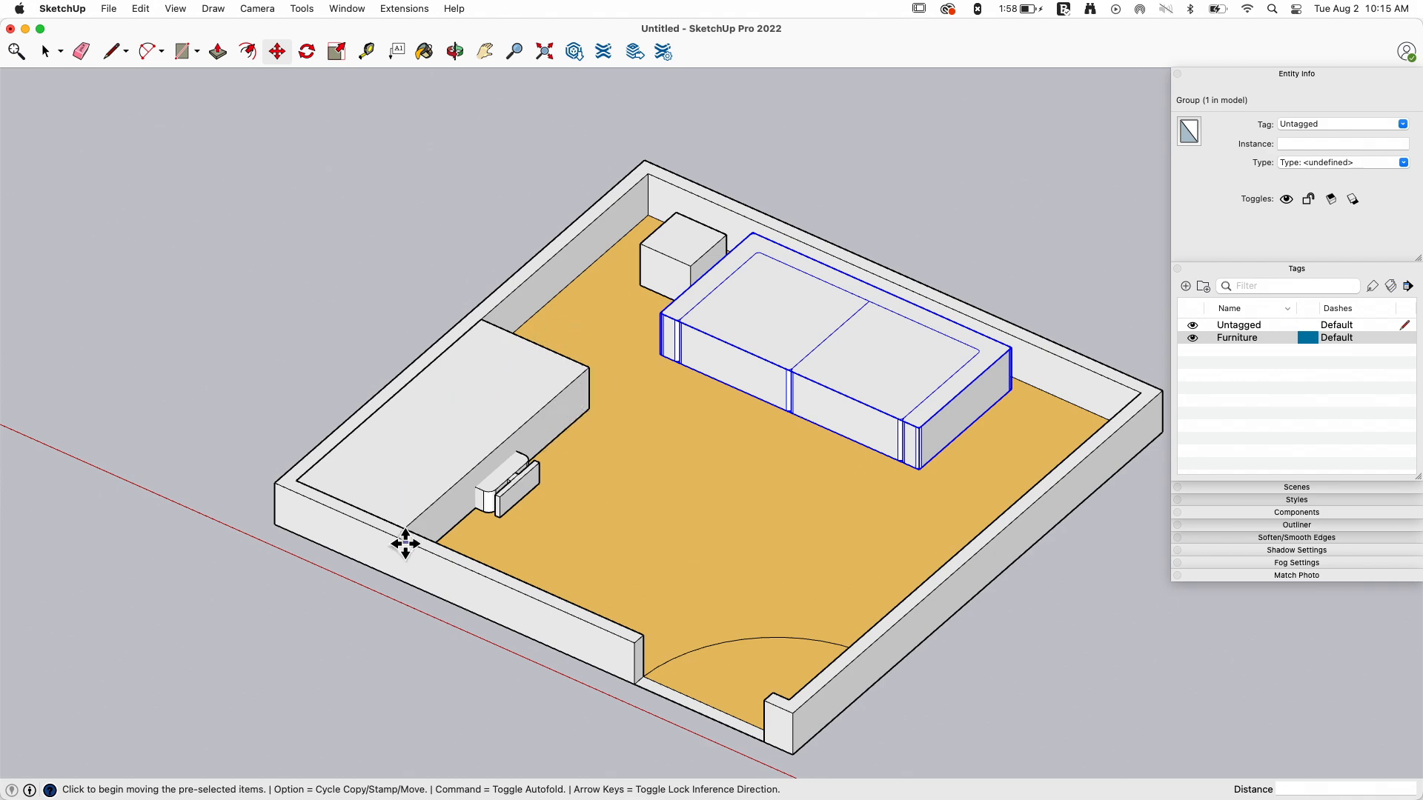
pyautogui.moveTo(529, 338)
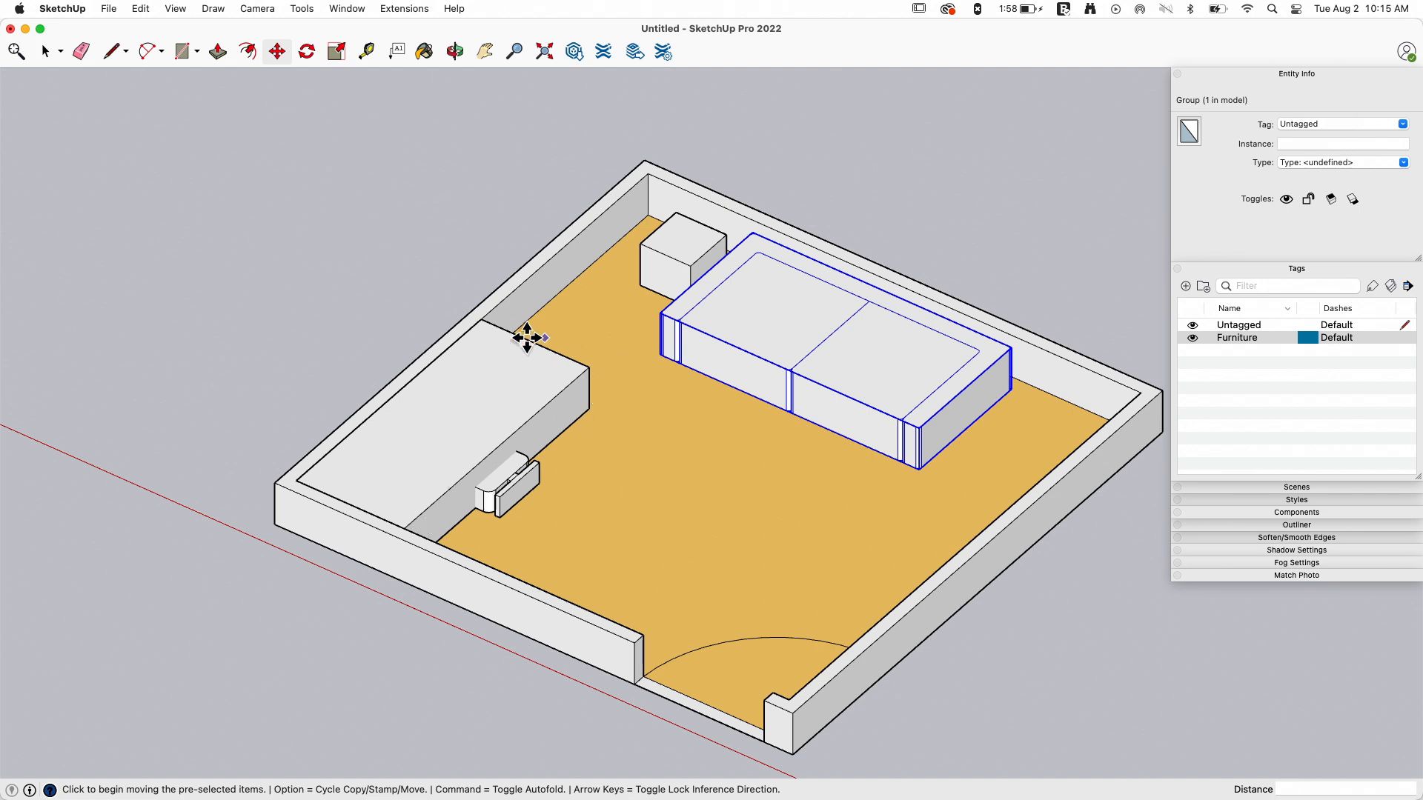
pyautogui.moveTo(787, 612)
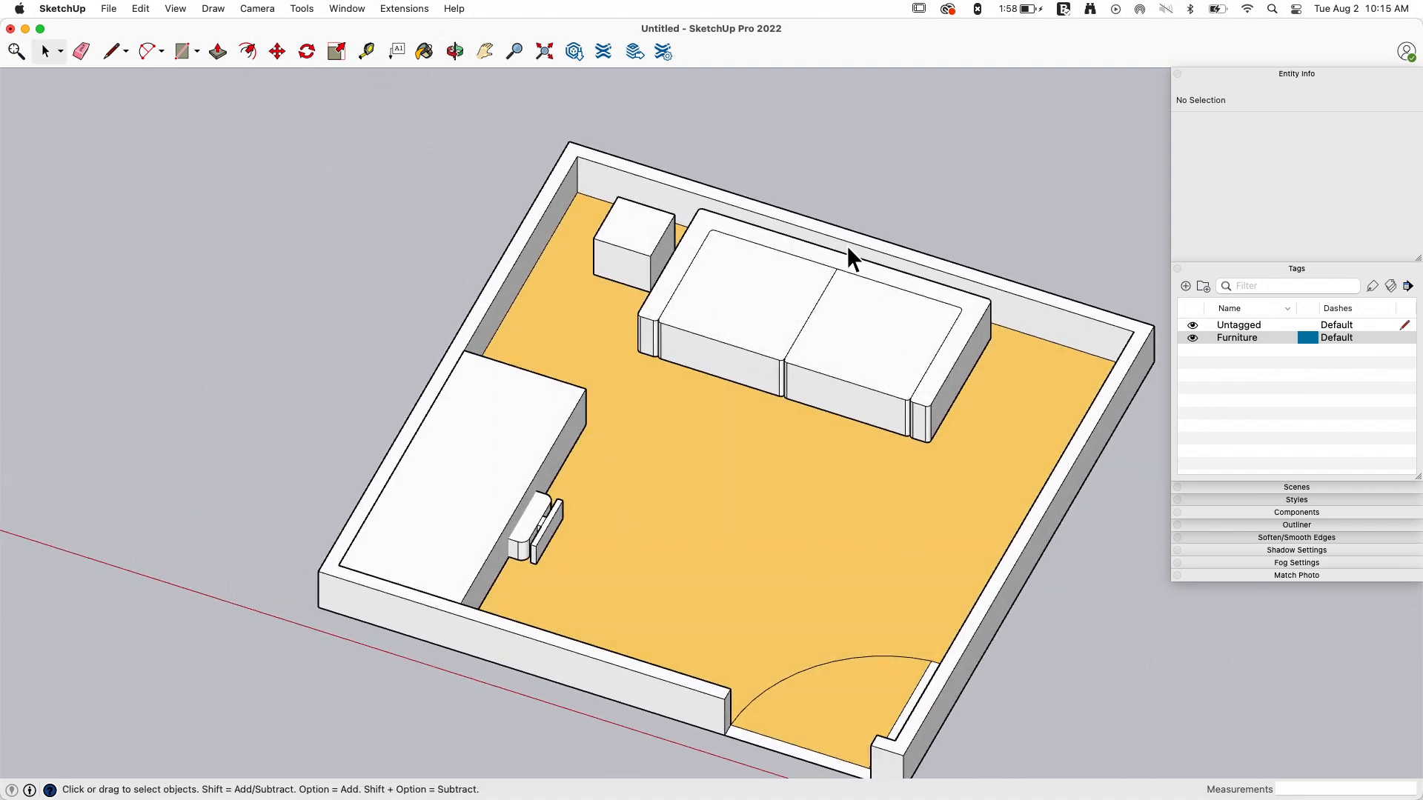
pyautogui.moveTo(743, 454)
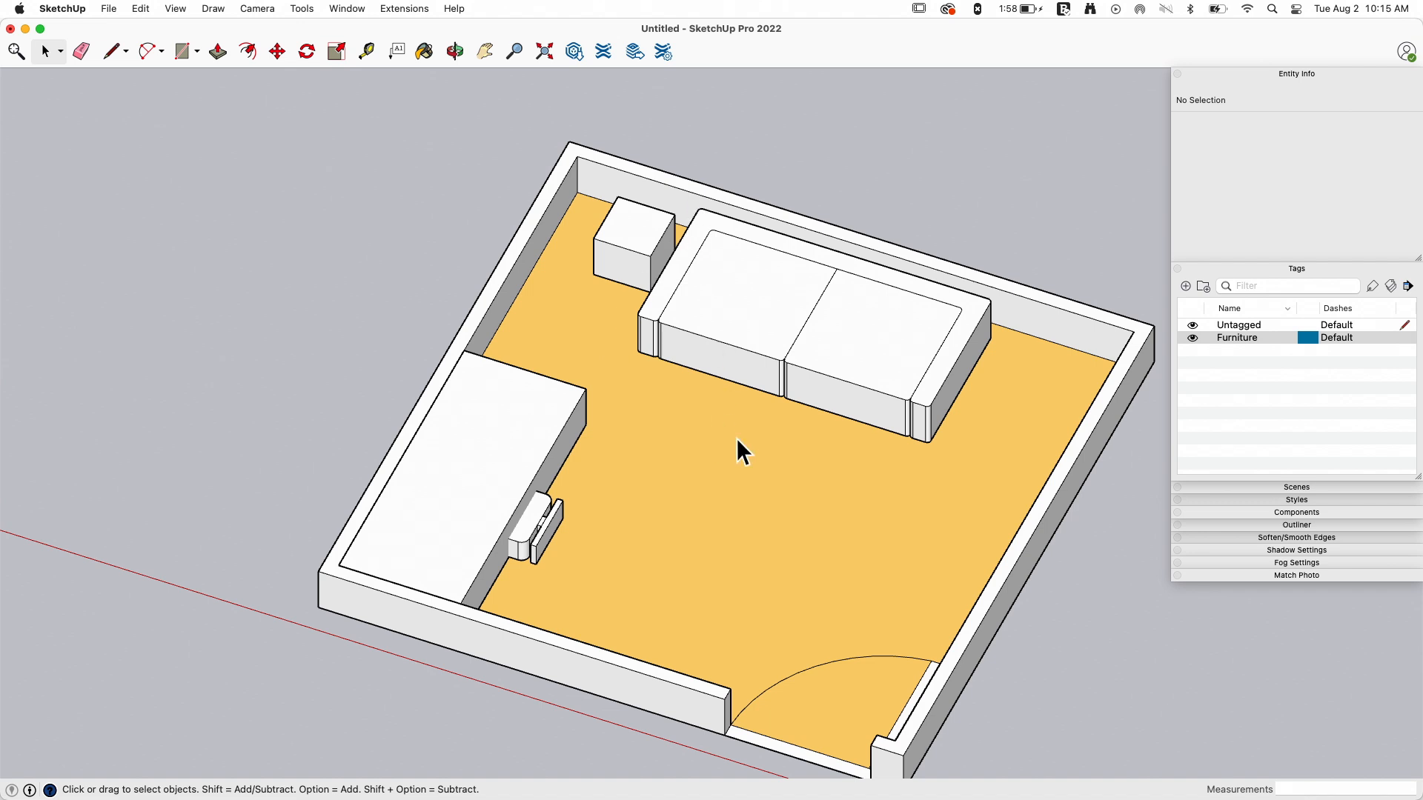
pyautogui.moveTo(870, 319)
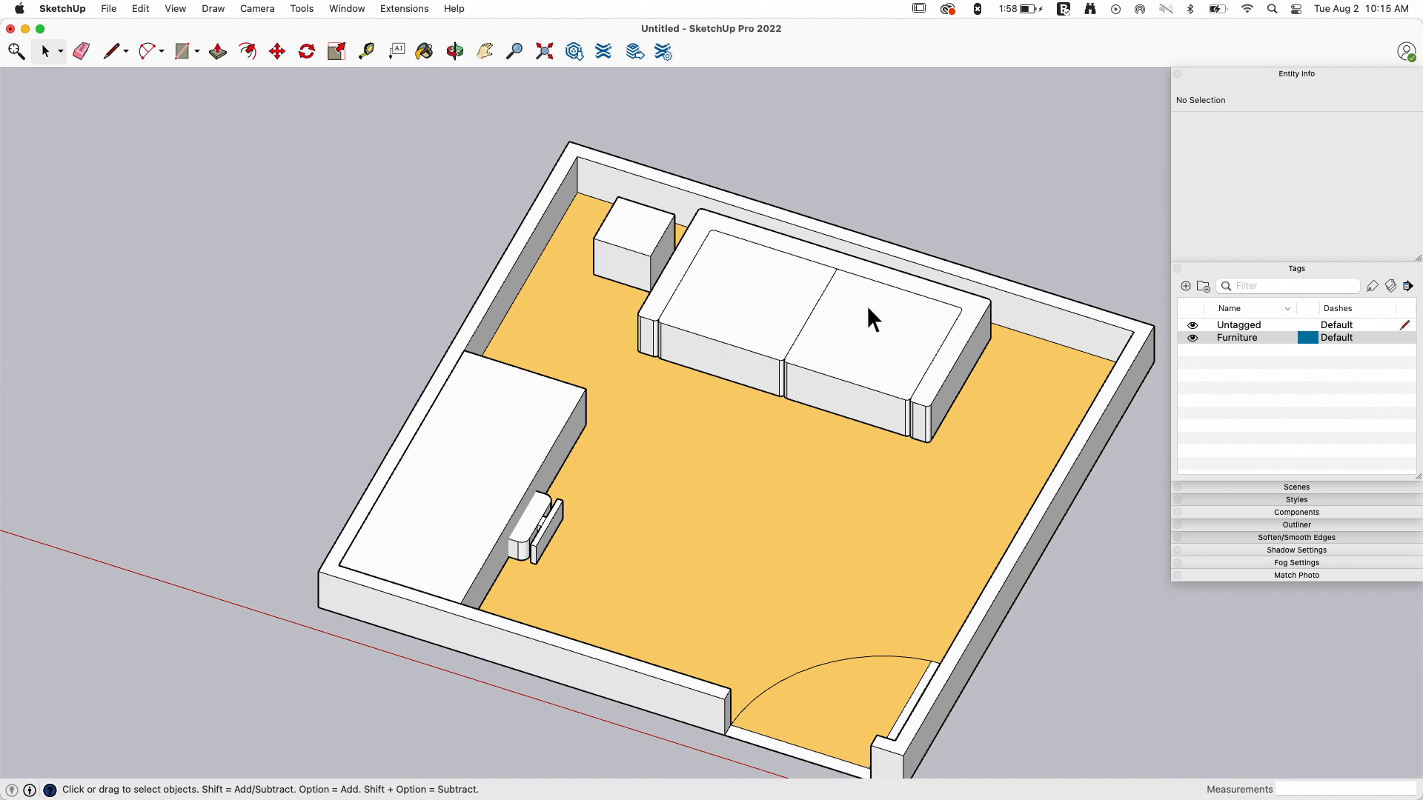
pyautogui.moveTo(266, 307)
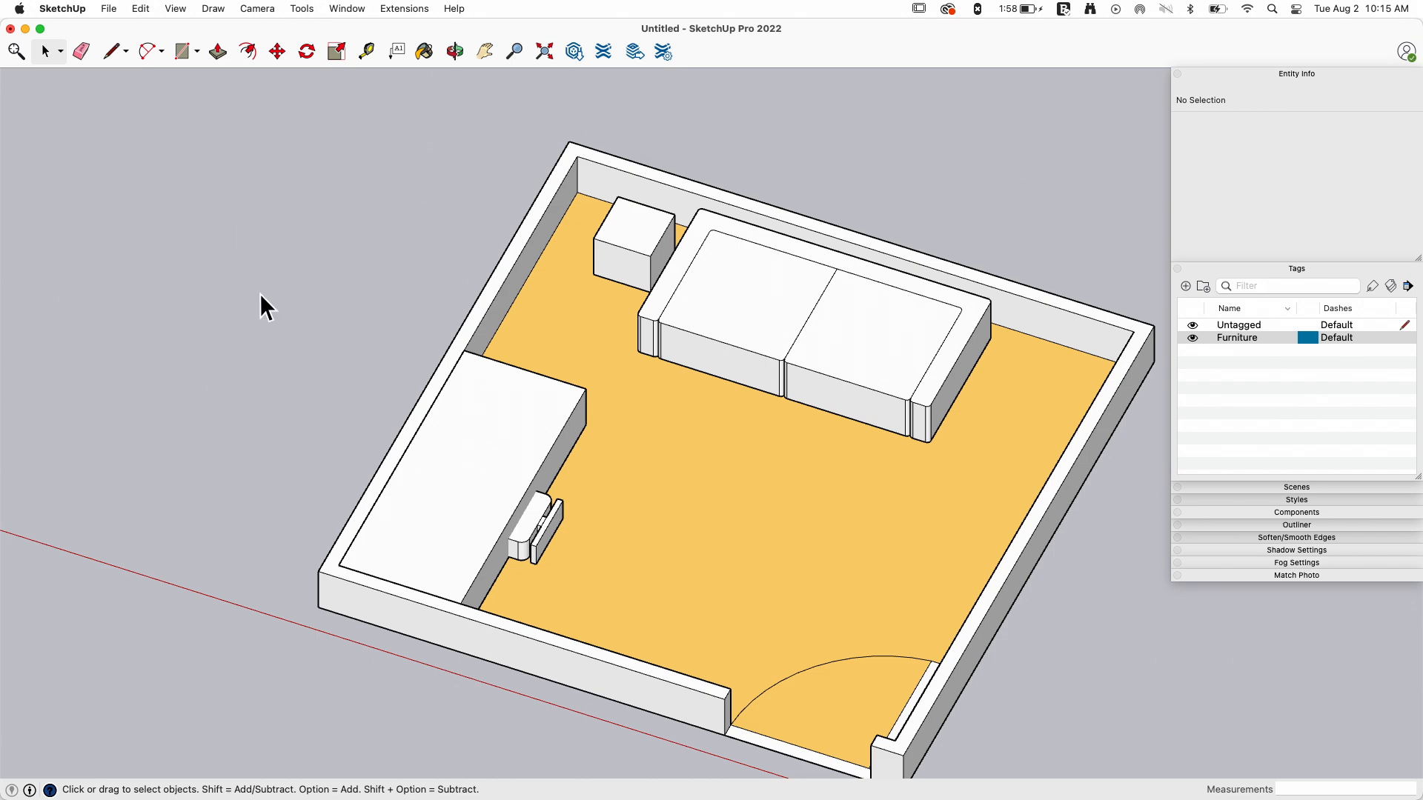
pyautogui.moveTo(283, 19)
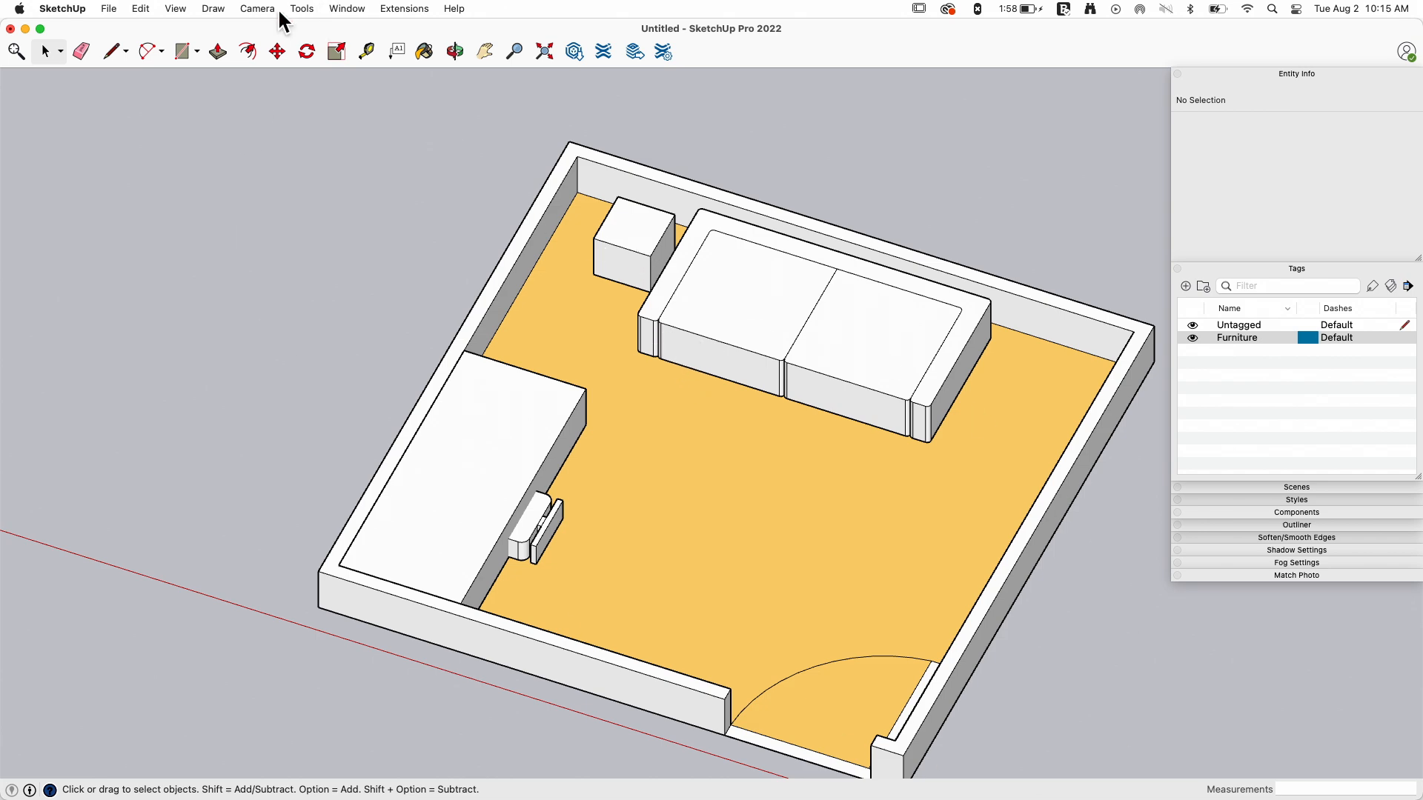
# Return to the top-down plan via Camera > Standard Views > Top with the sofa against the wall.
pyautogui.click(256, 9)
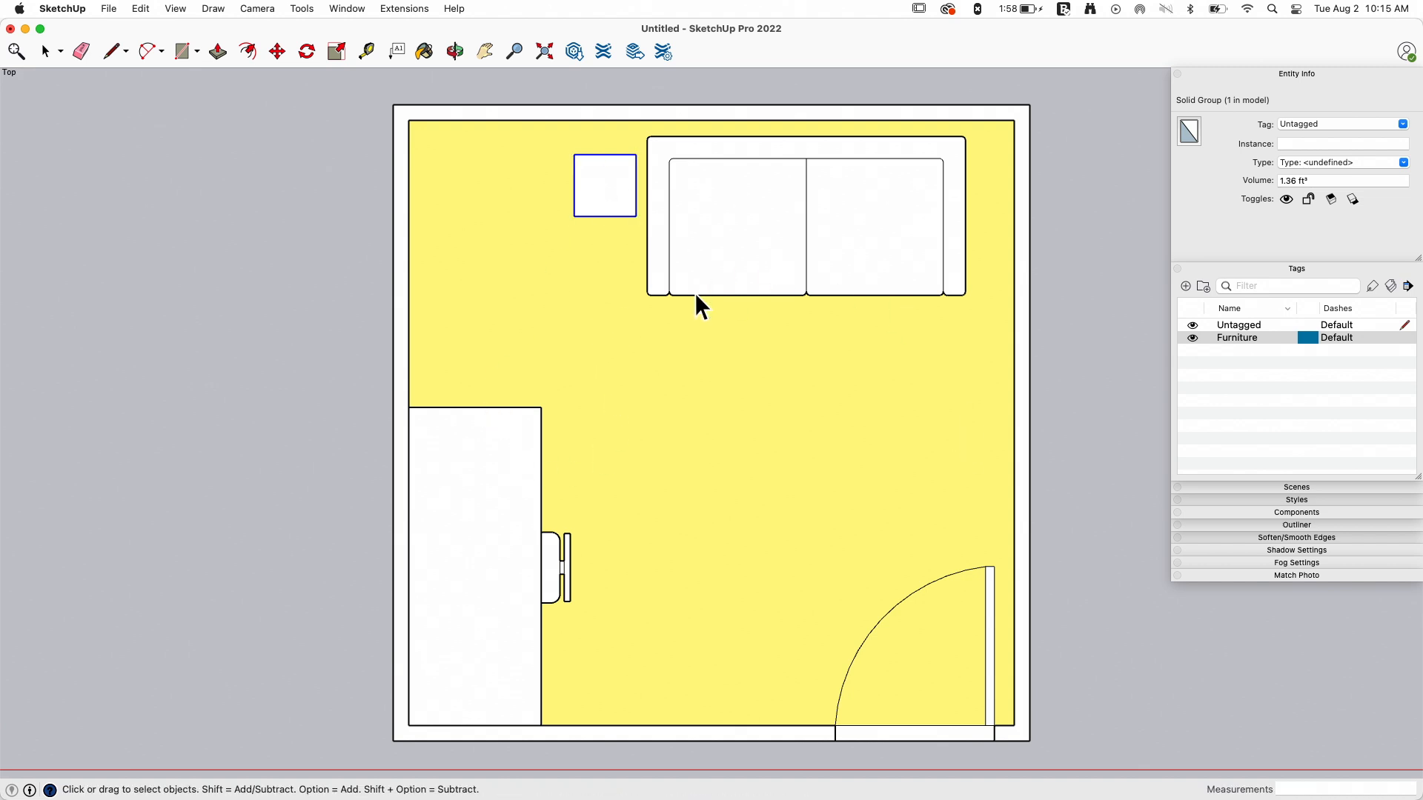
pyautogui.moveTo(741, 241)
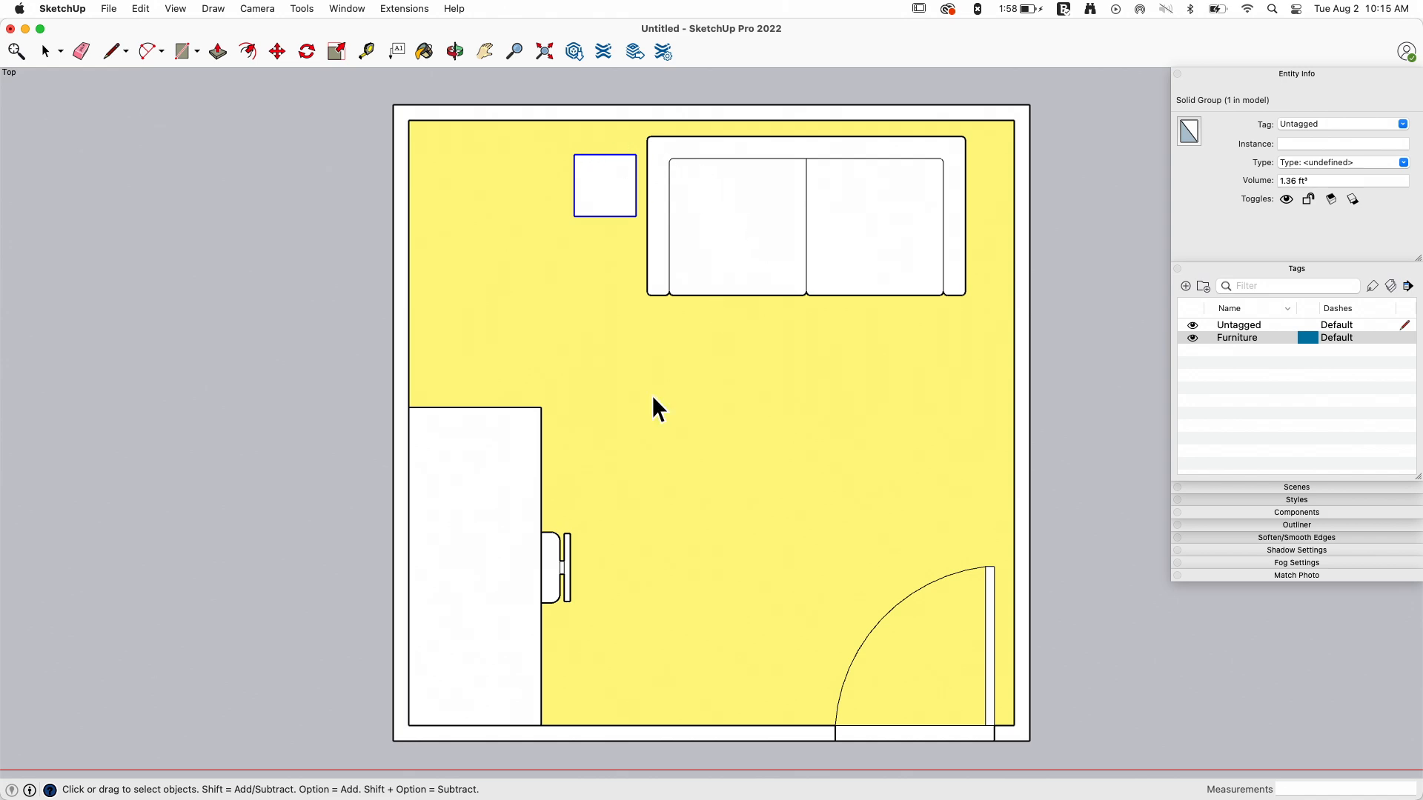
pyautogui.moveTo(591, 508)
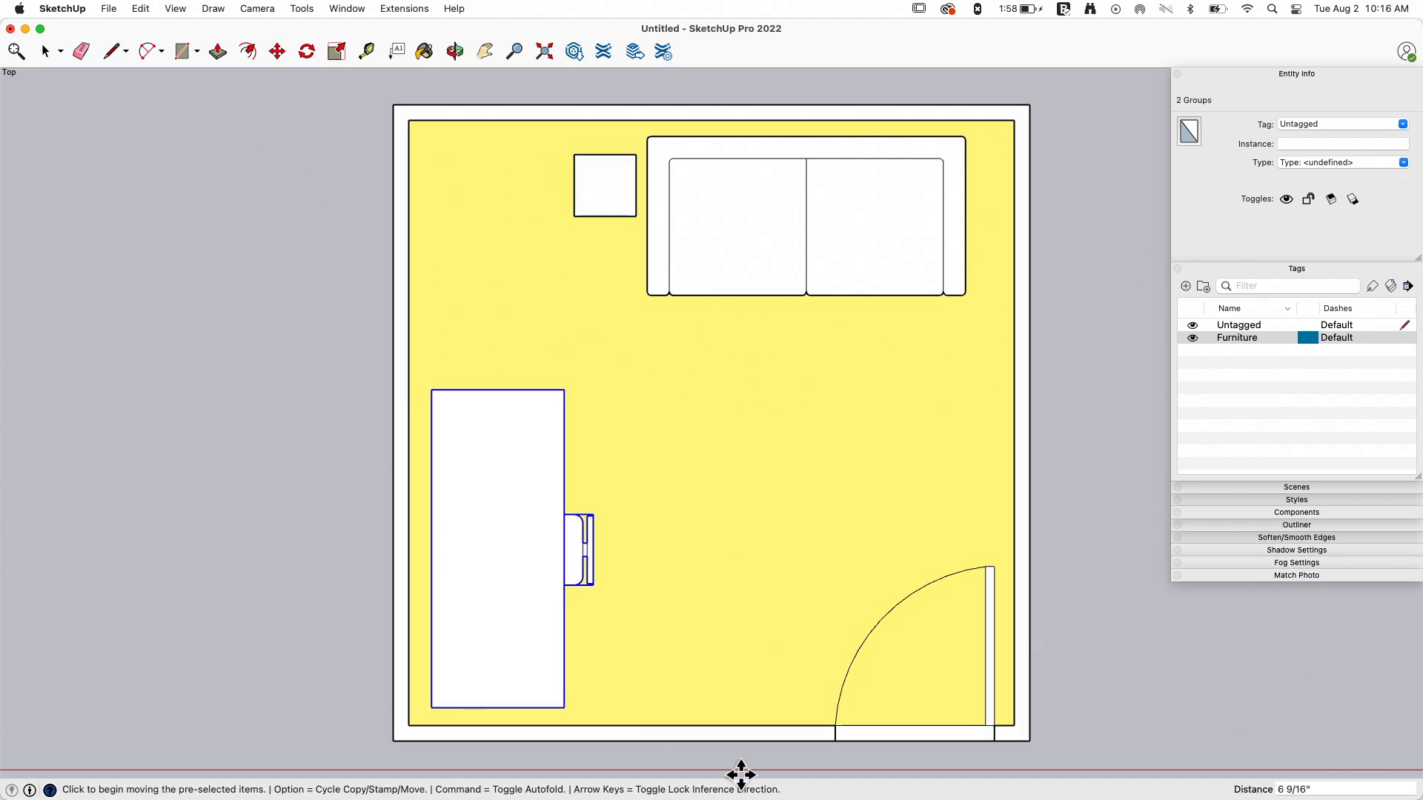
pyautogui.moveTo(603, 373)
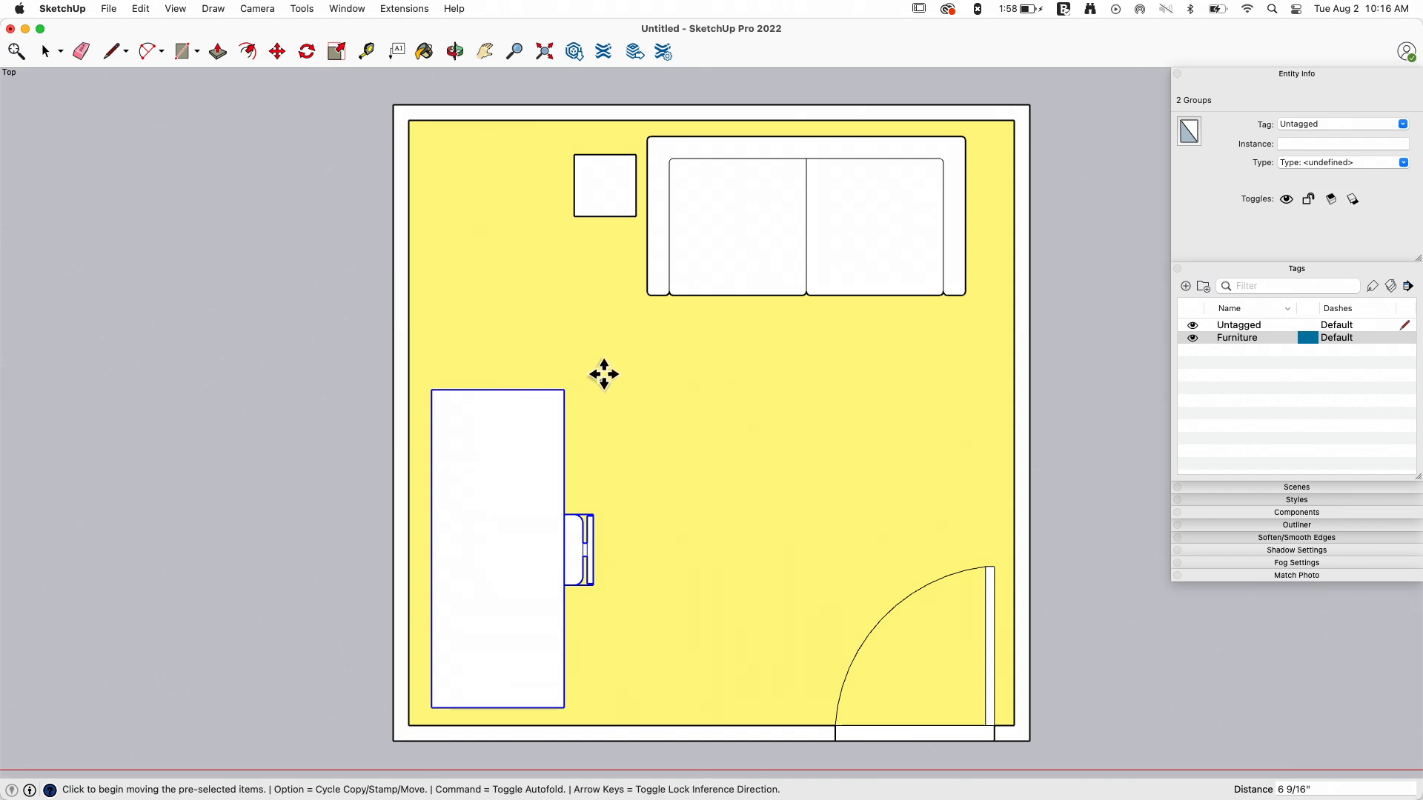
pyautogui.moveTo(775, 538)
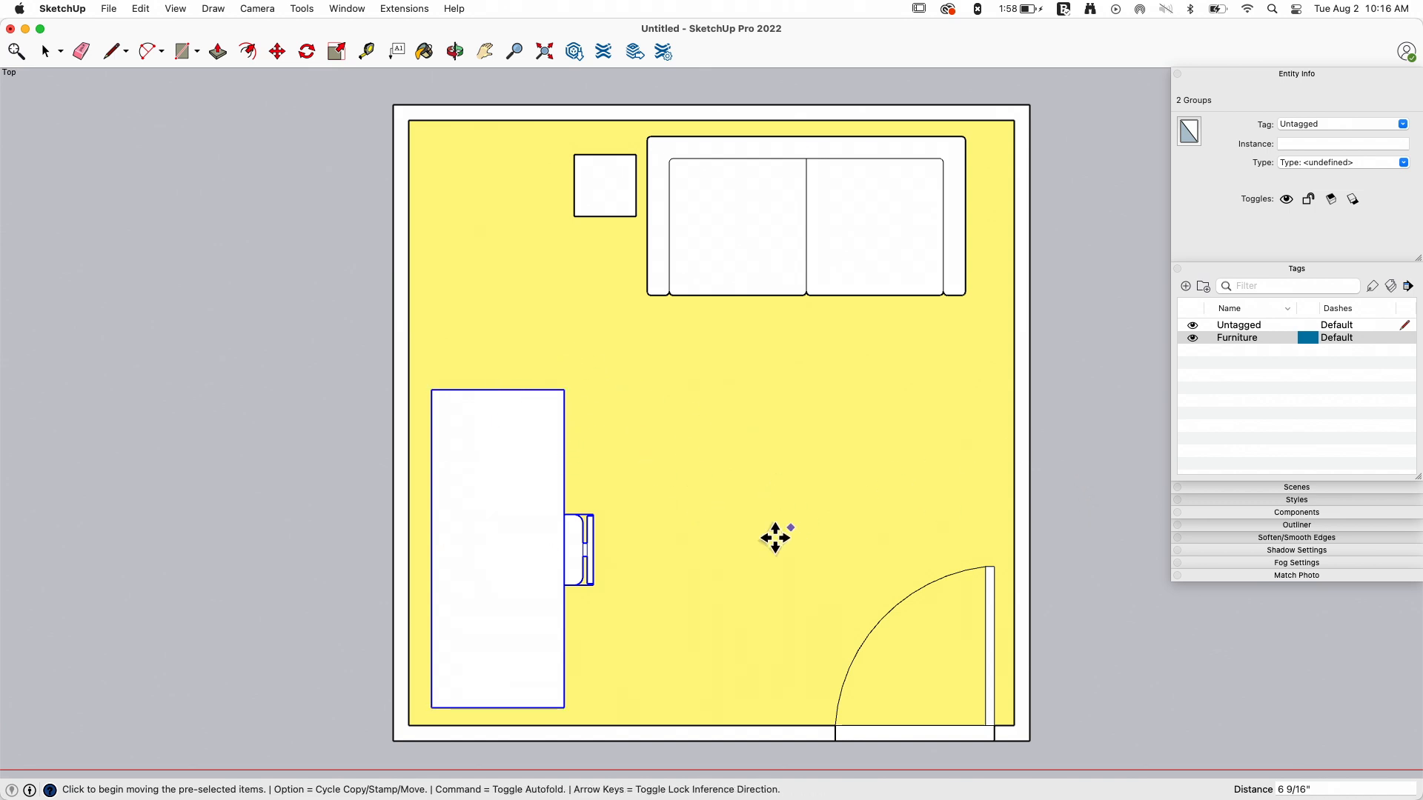
pyautogui.moveTo(1079, 532)
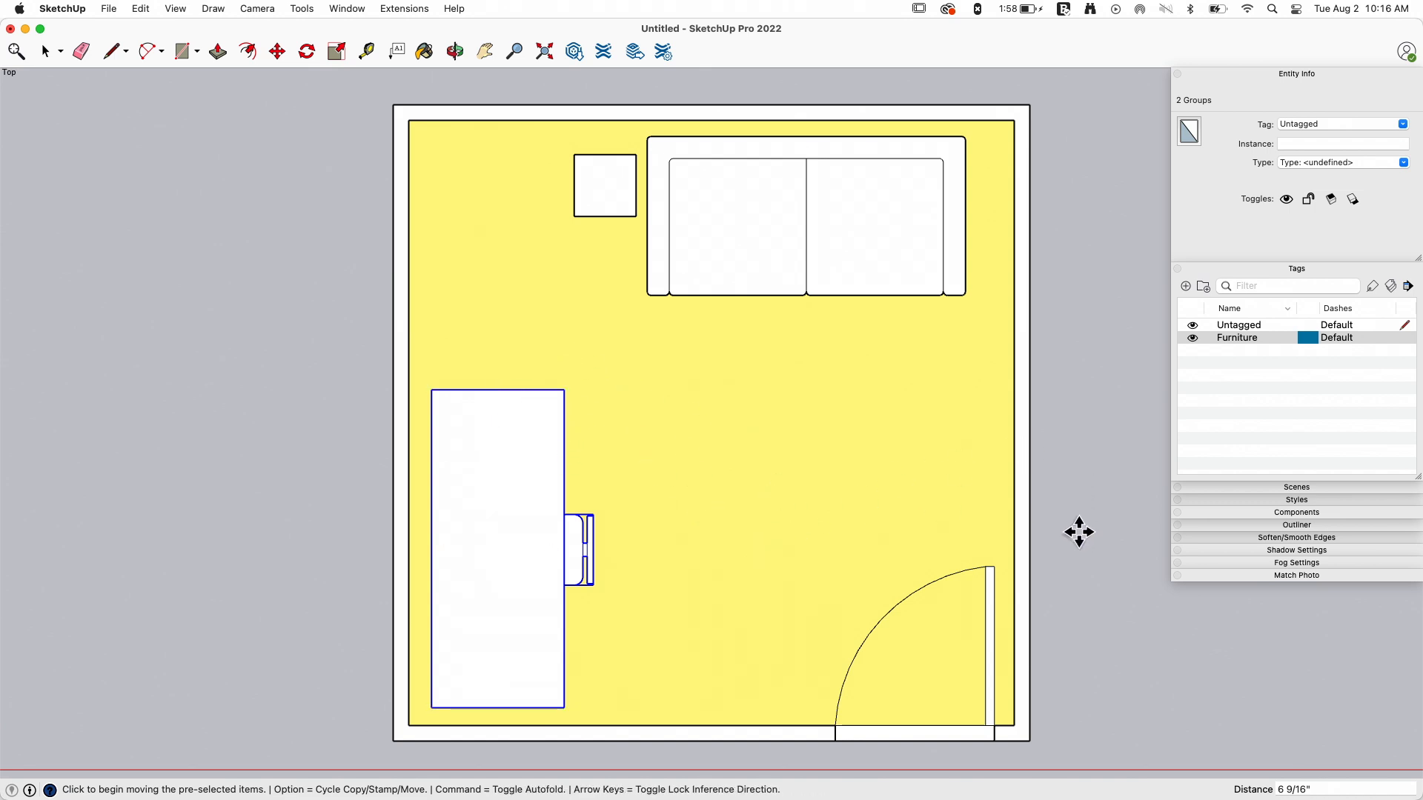